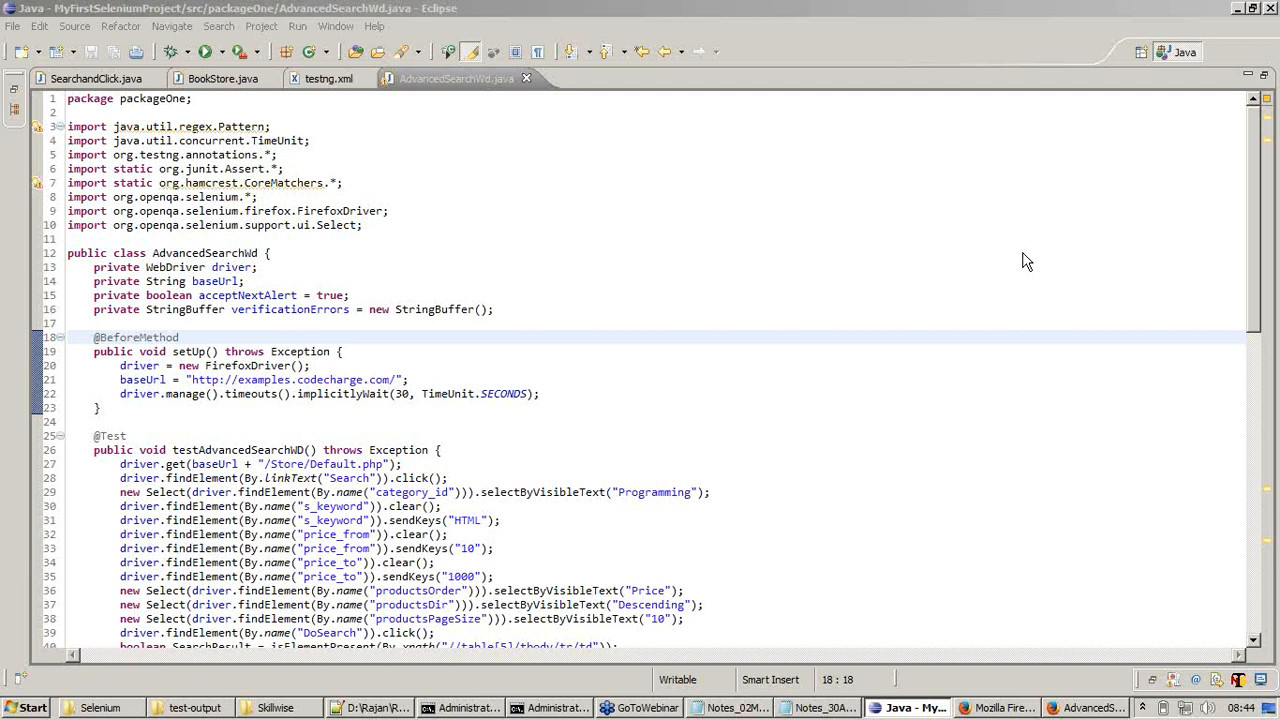
Step: Scroll through AdvancedSearchWd.java, then bring the BookStore.java Selenium RC class into view
scroll(down, 3)
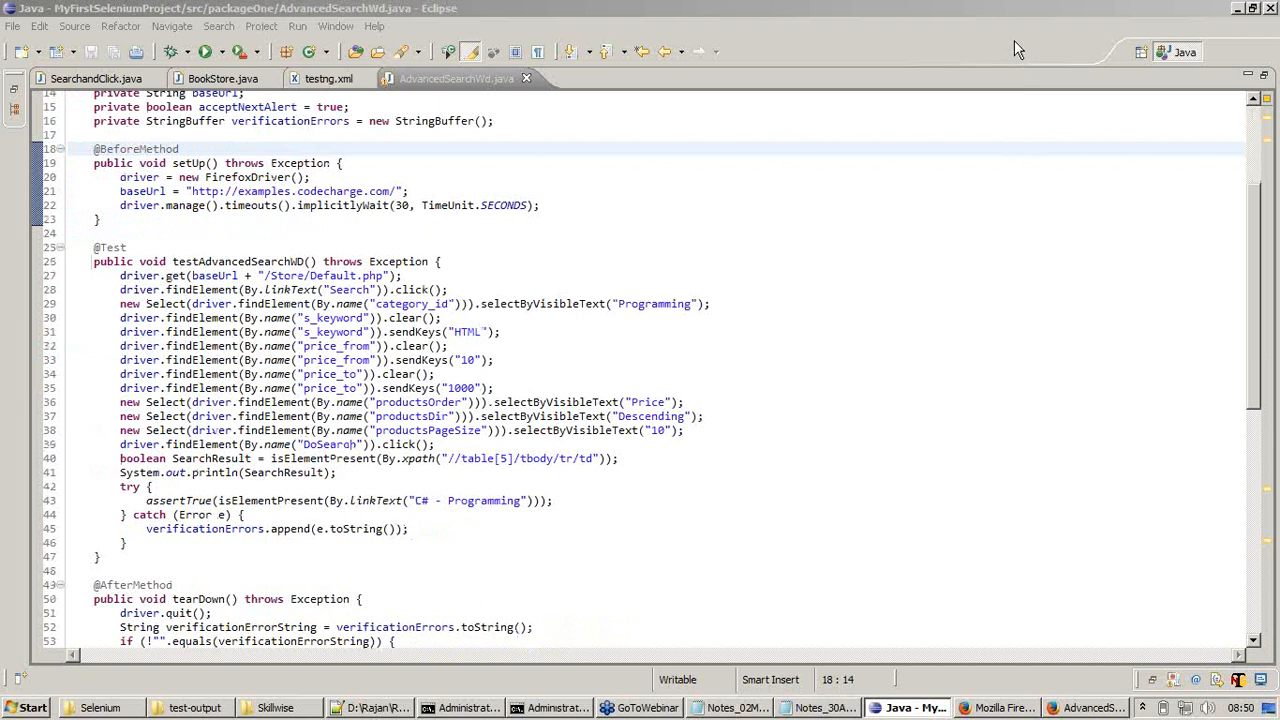
mouse_move(1252, 388)
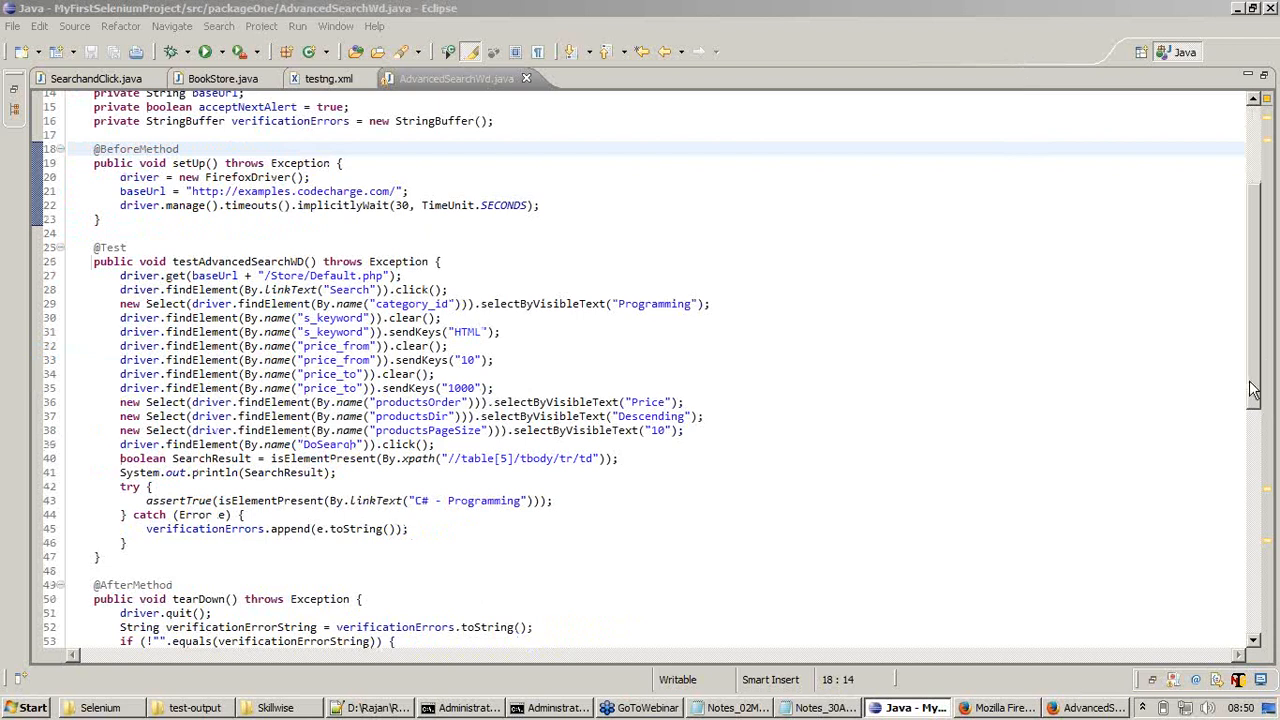
mouse_move(910, 400)
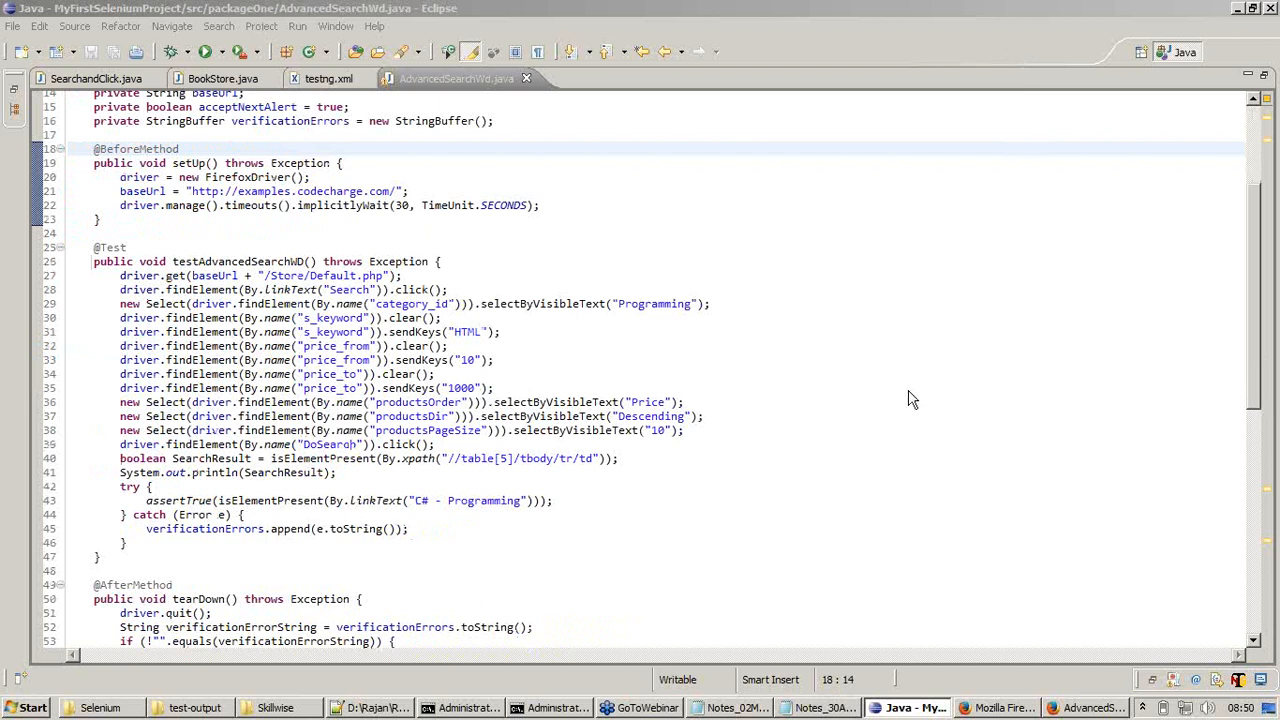
mouse_move(918, 516)
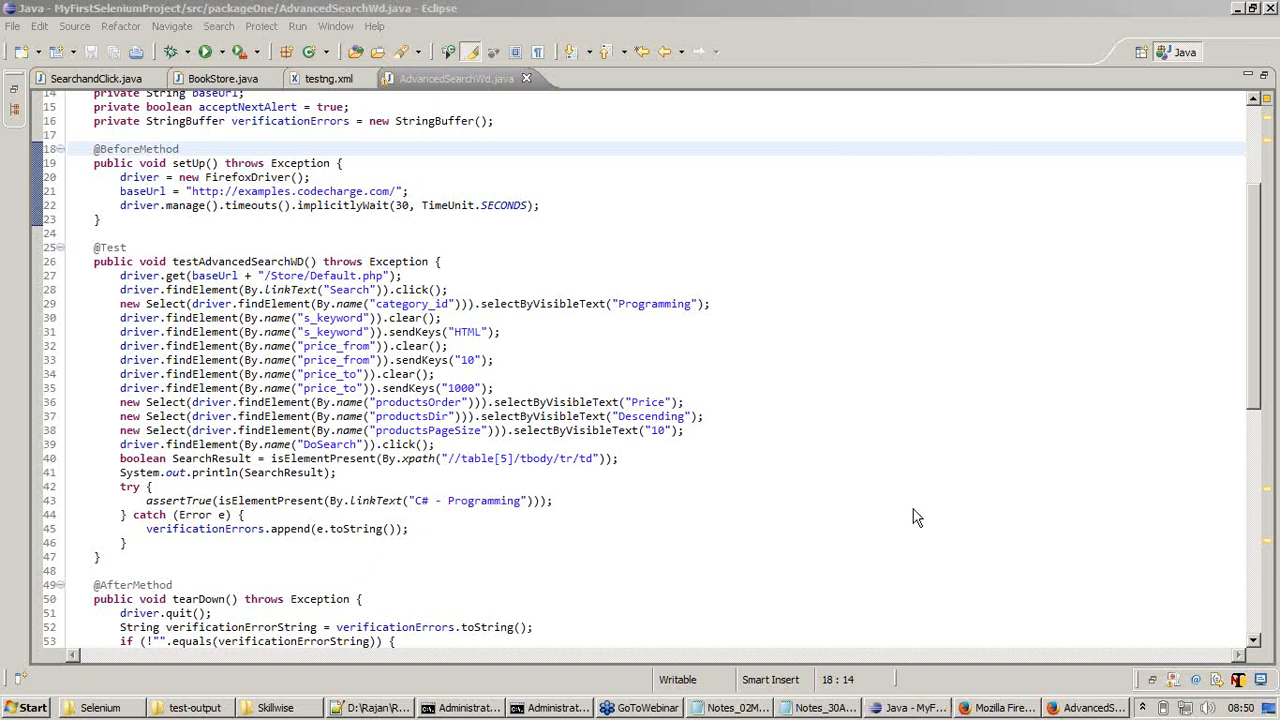
mouse_move(1256, 418)
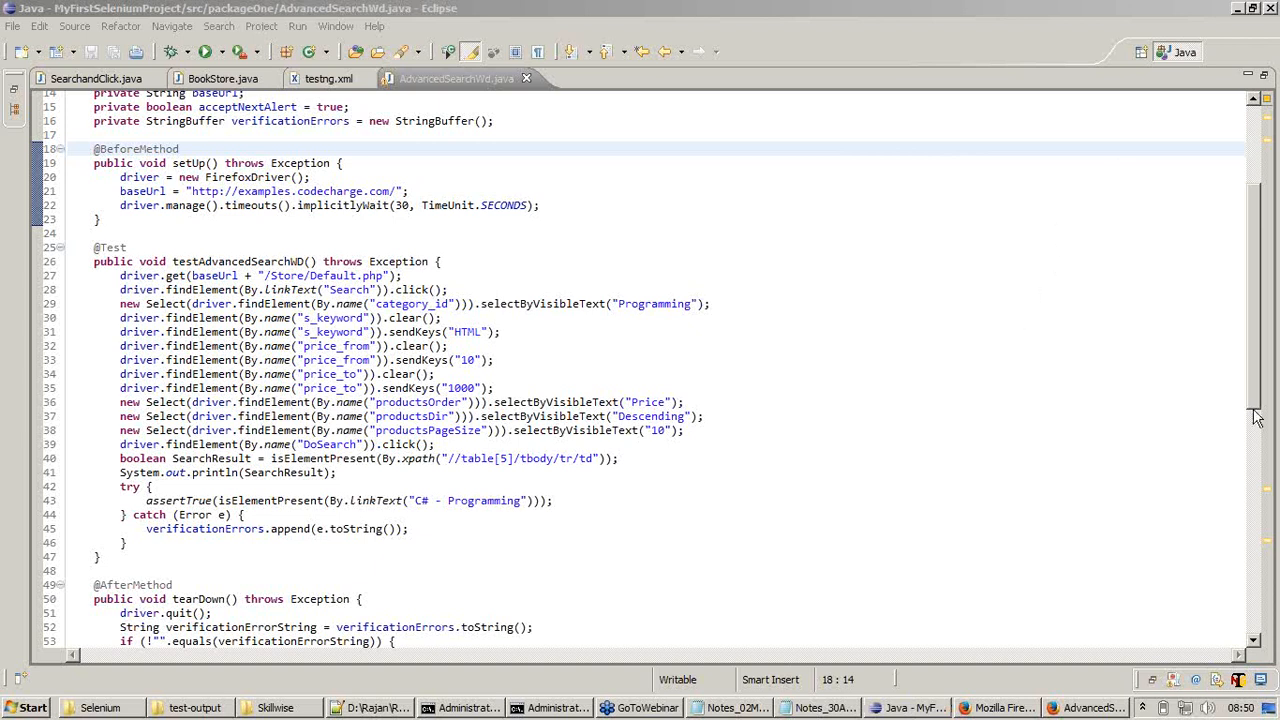
mouse_move(436, 236)
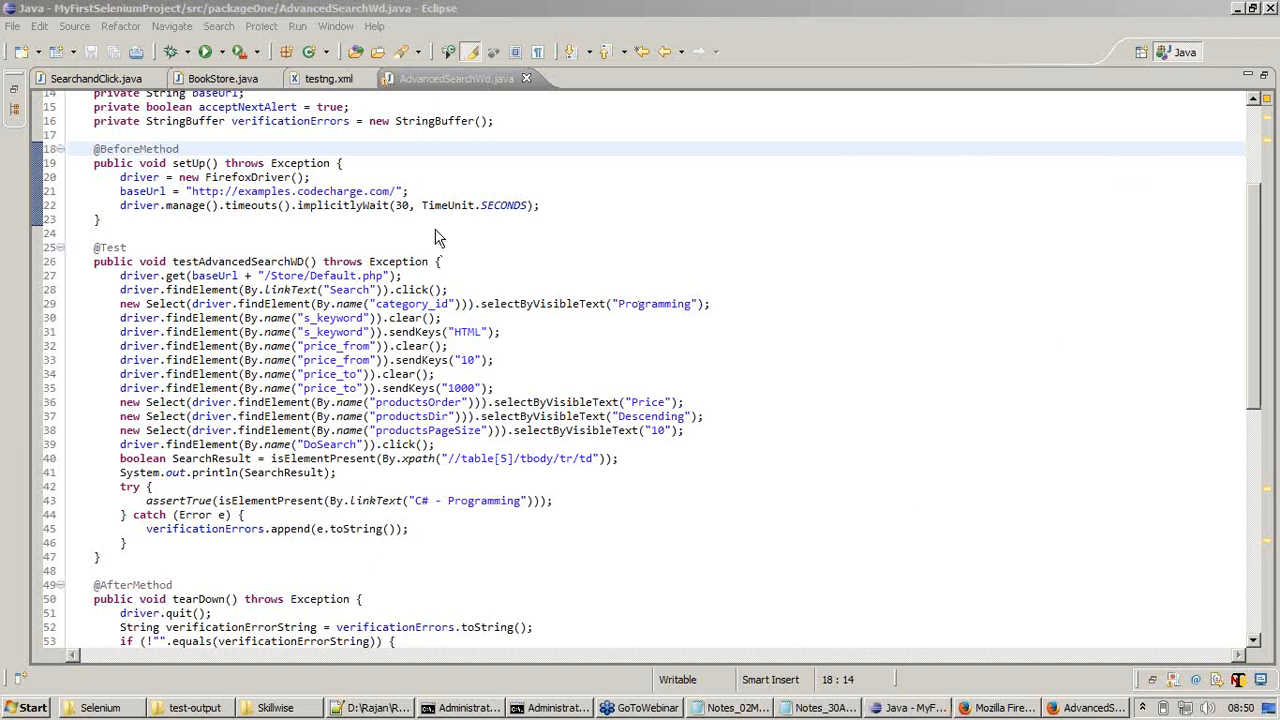
mouse_move(334, 240)
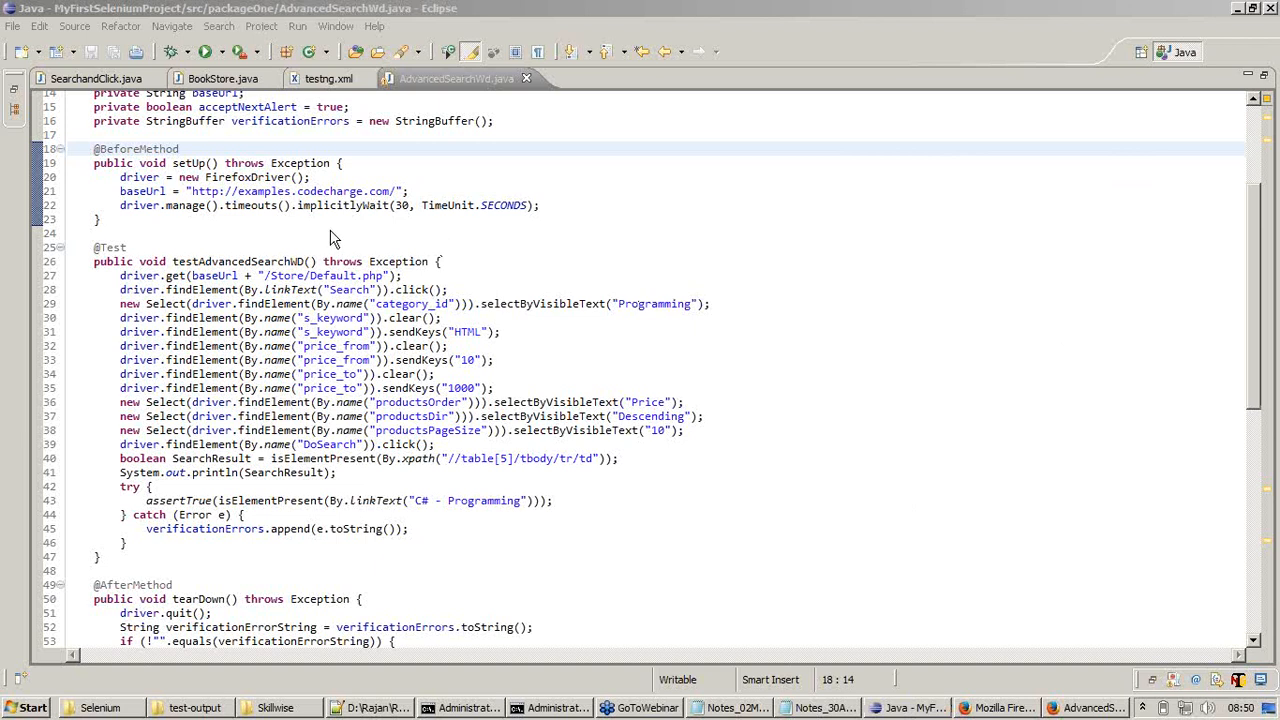
mouse_move(456, 302)
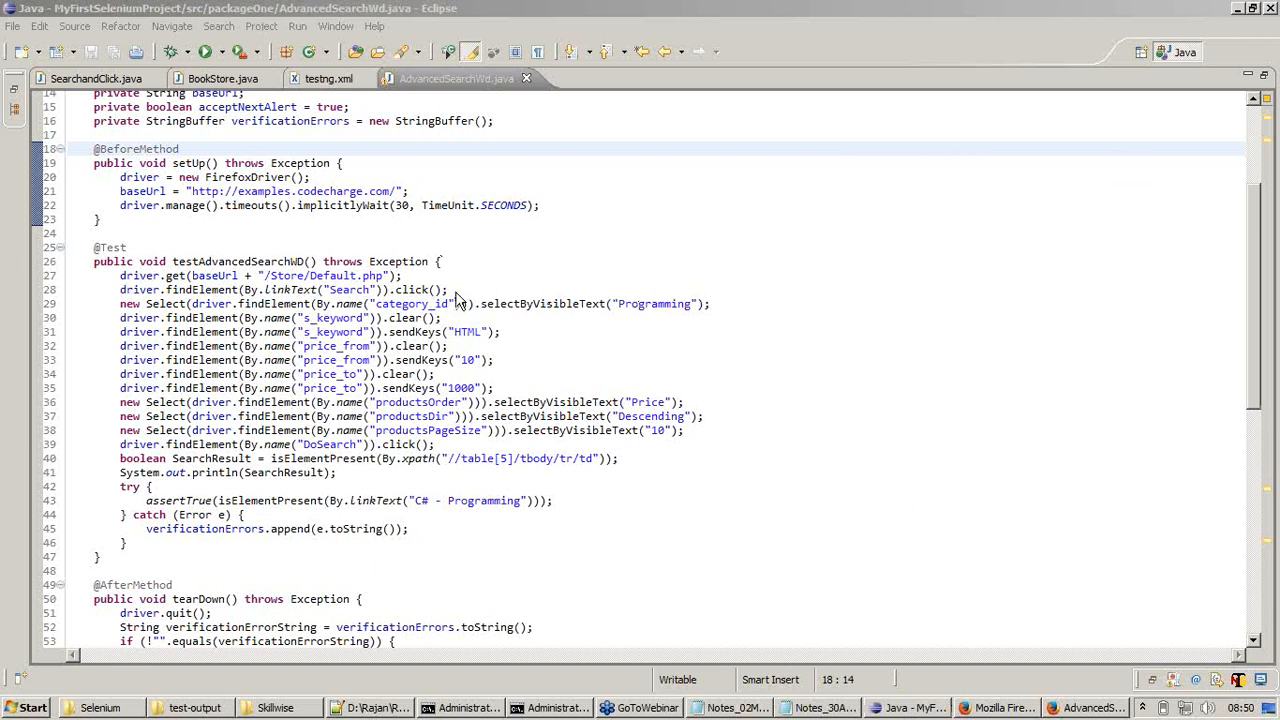
mouse_move(1024, 140)
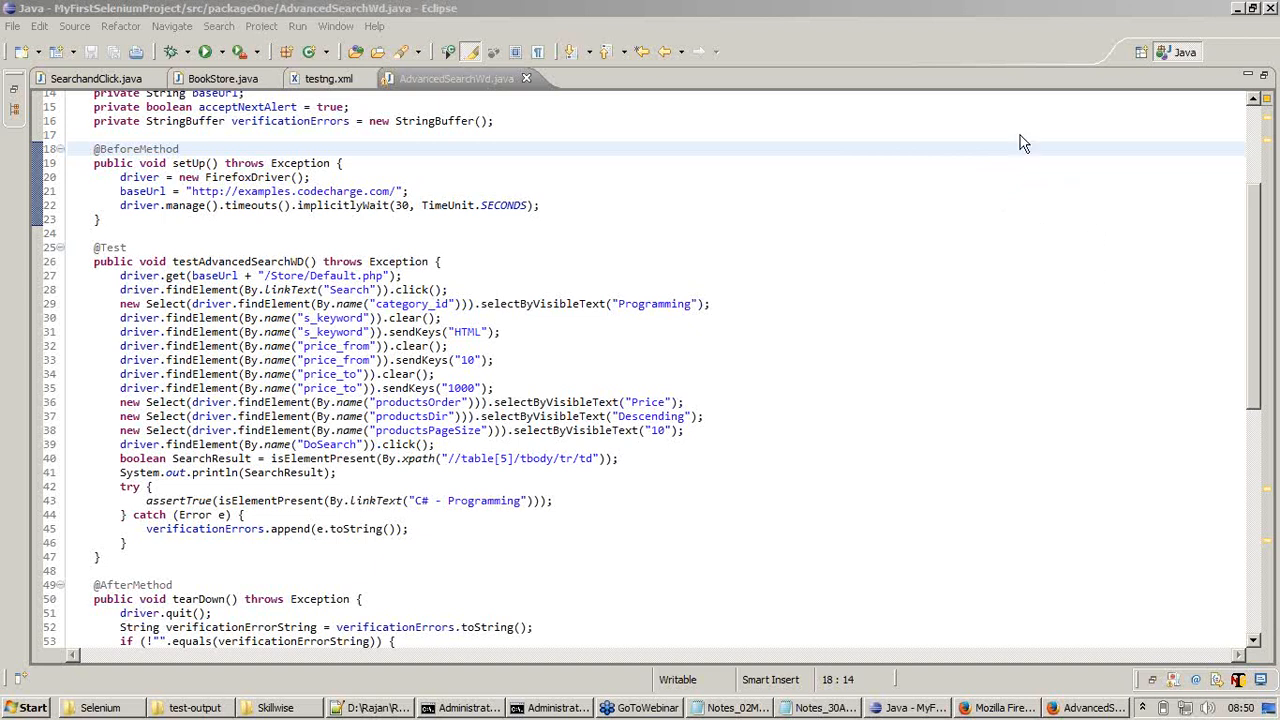
mouse_move(1012, 56)
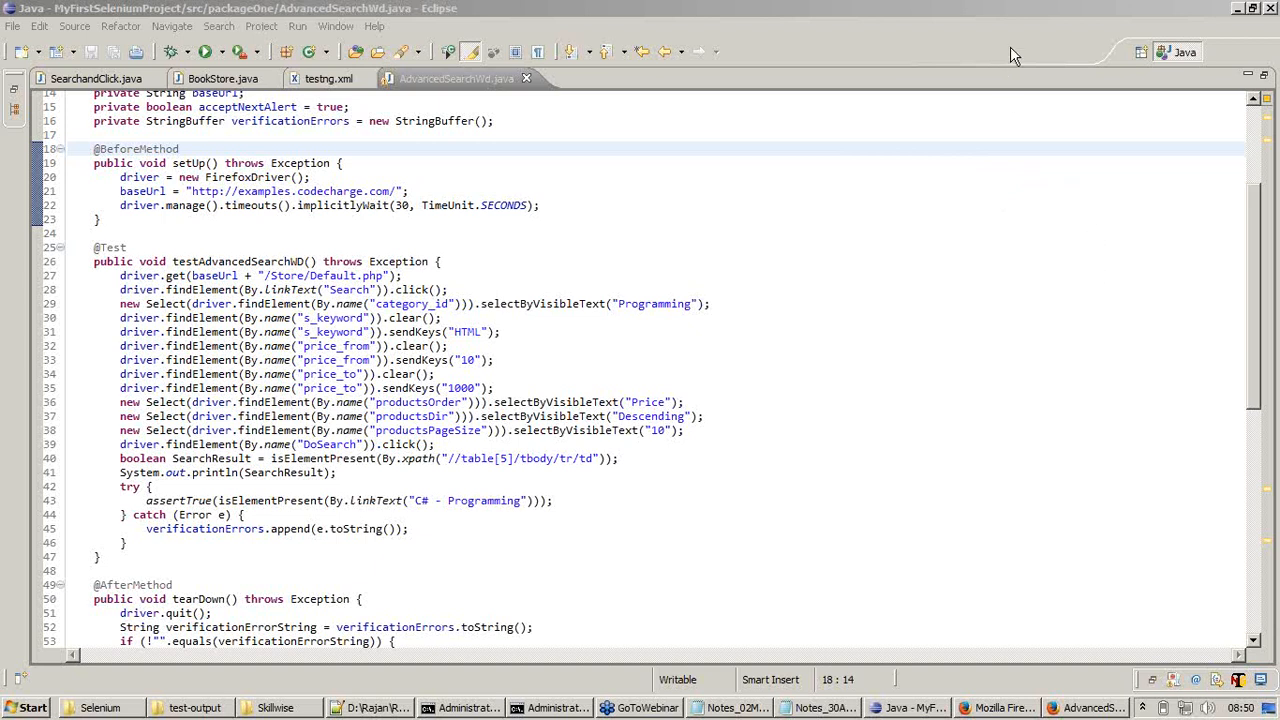
mouse_move(1264, 358)
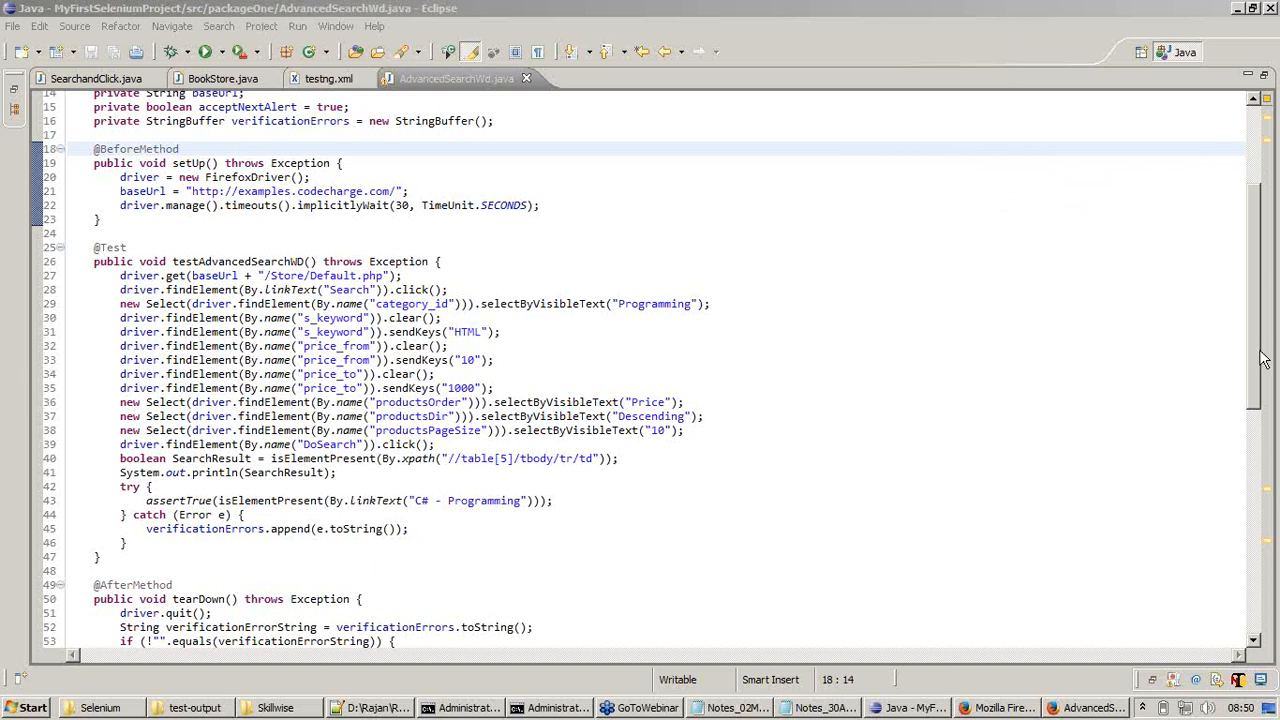
scroll(up, 3)
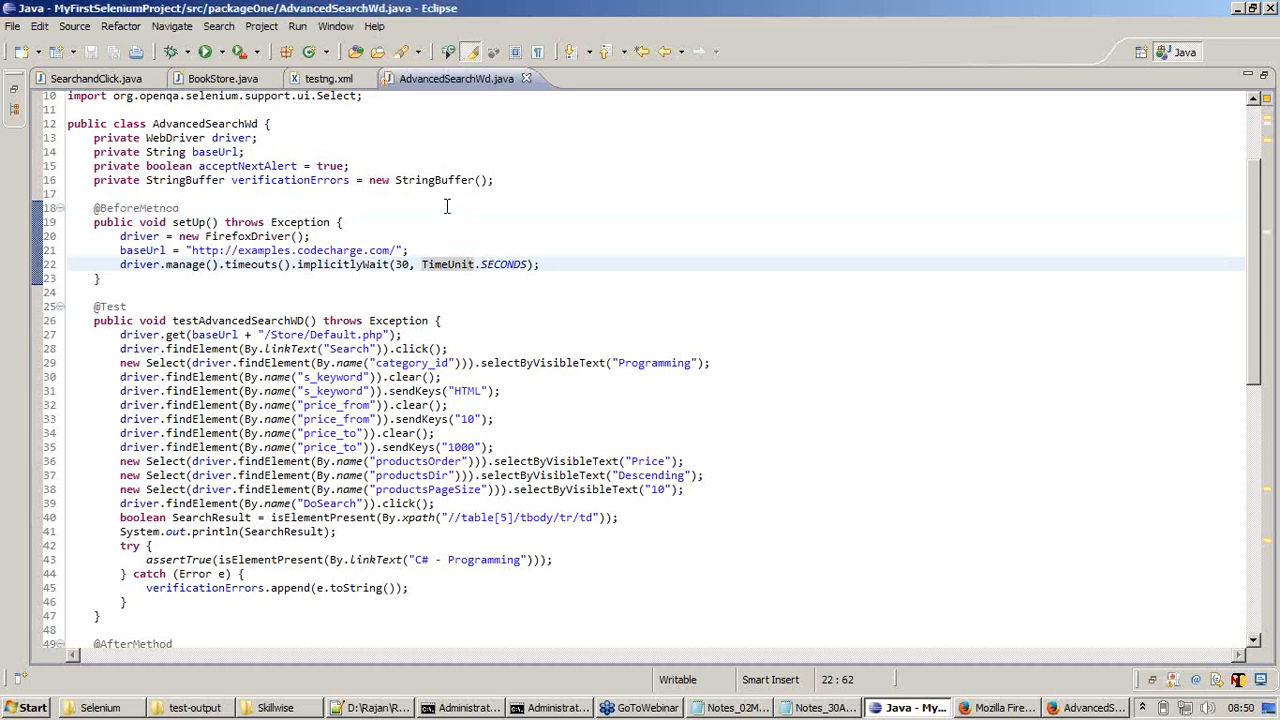
scroll(up, 3)
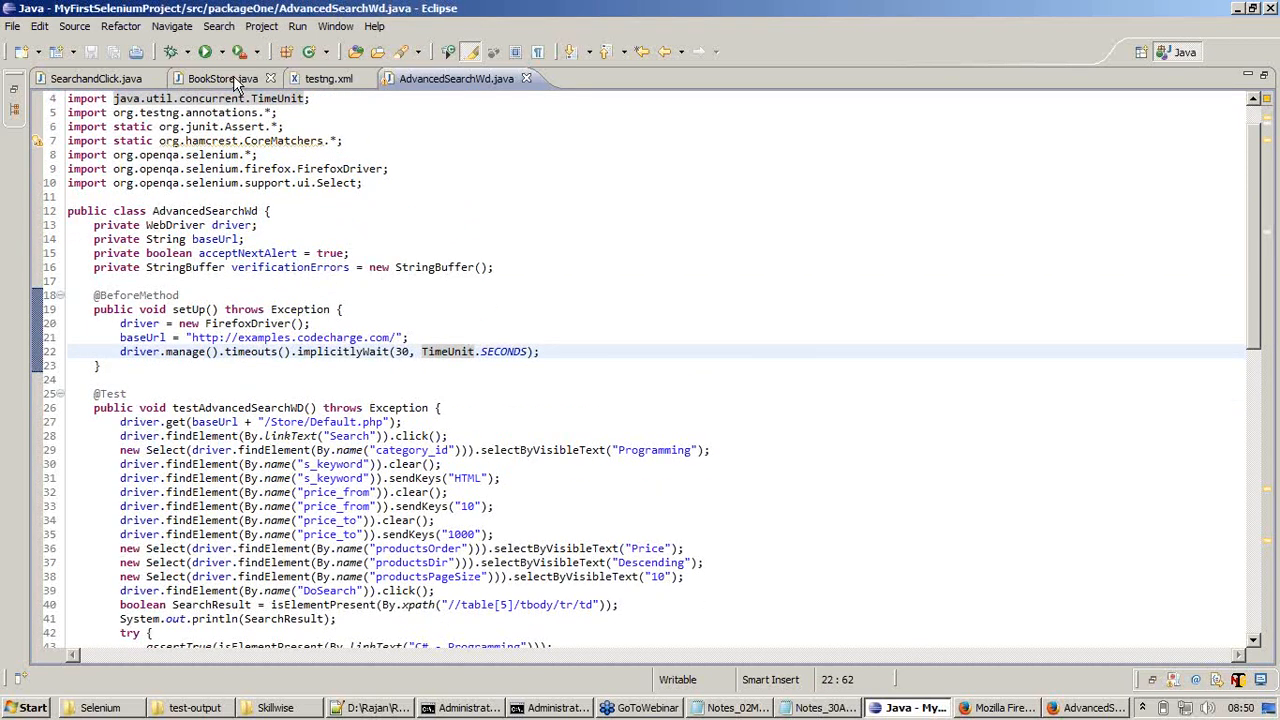
click(224, 78)
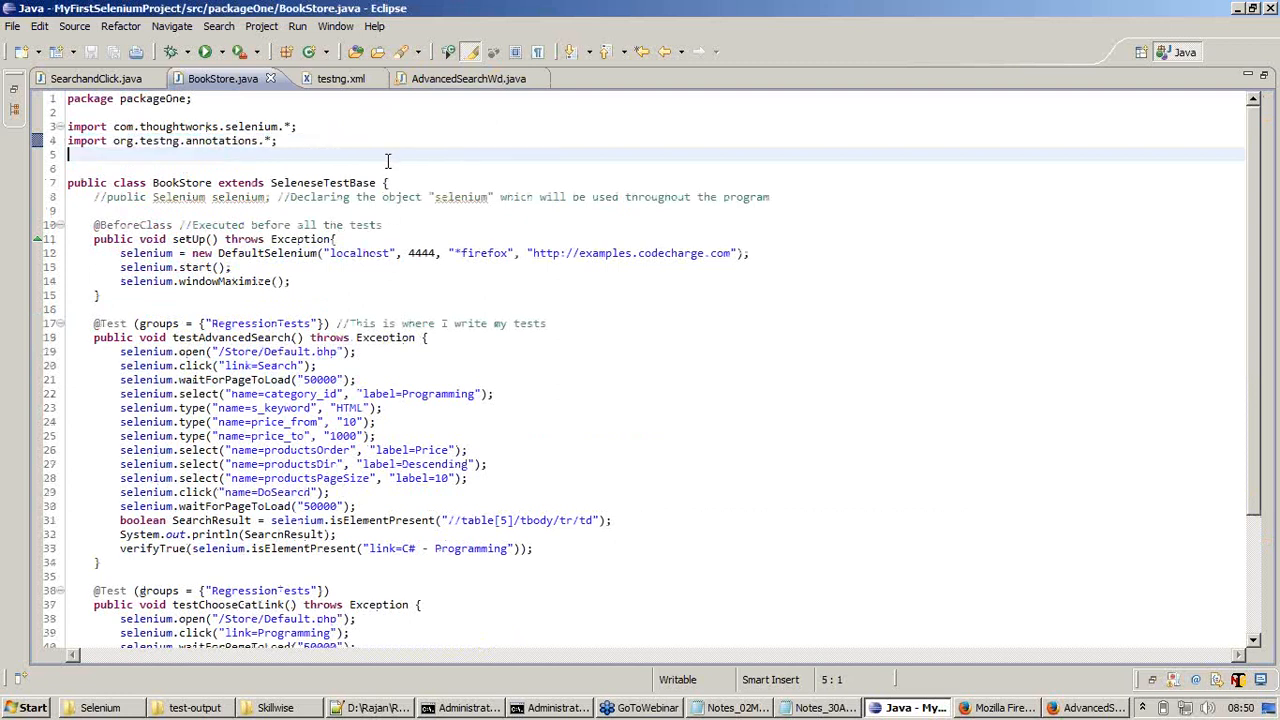
mouse_move(396, 136)
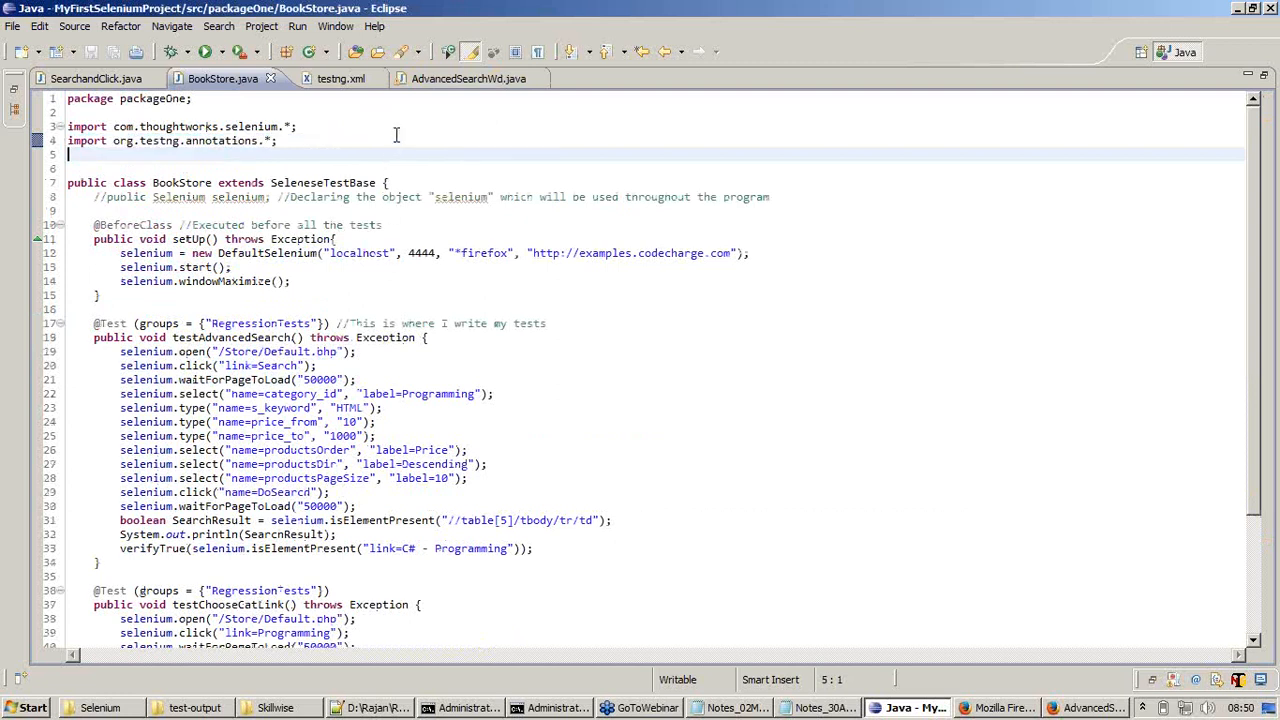
mouse_move(422, 110)
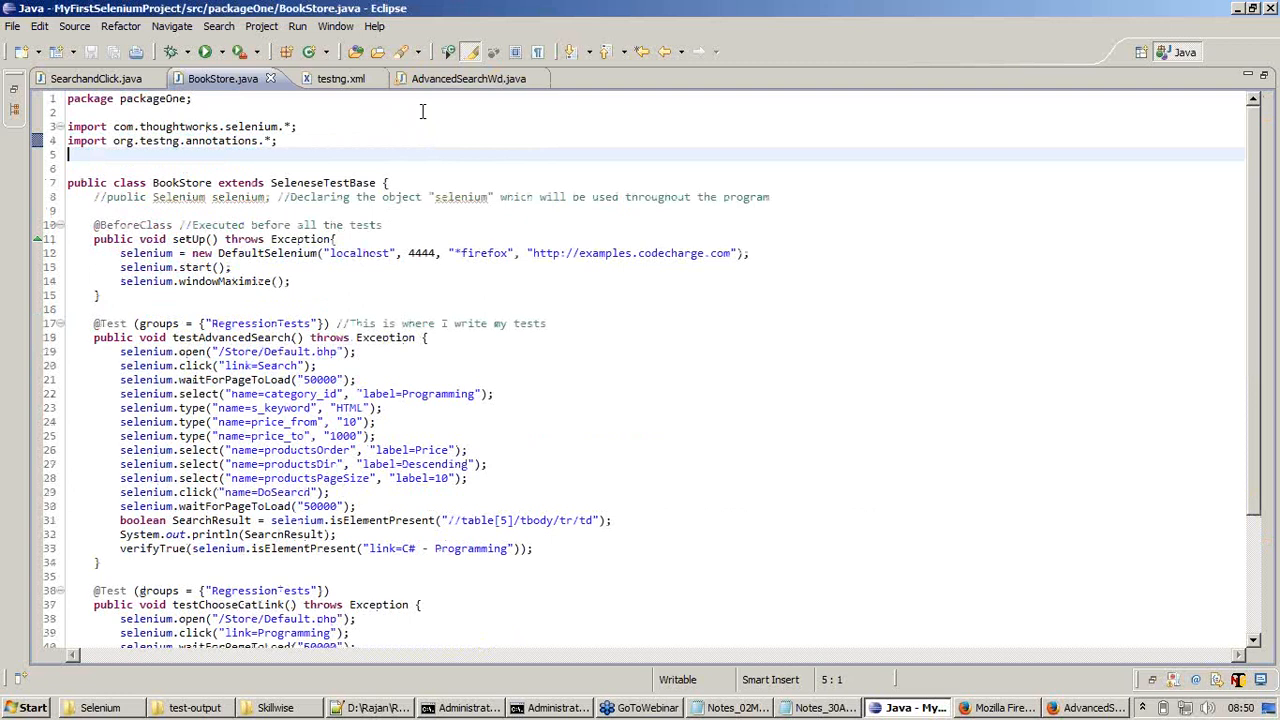
mouse_move(468, 104)
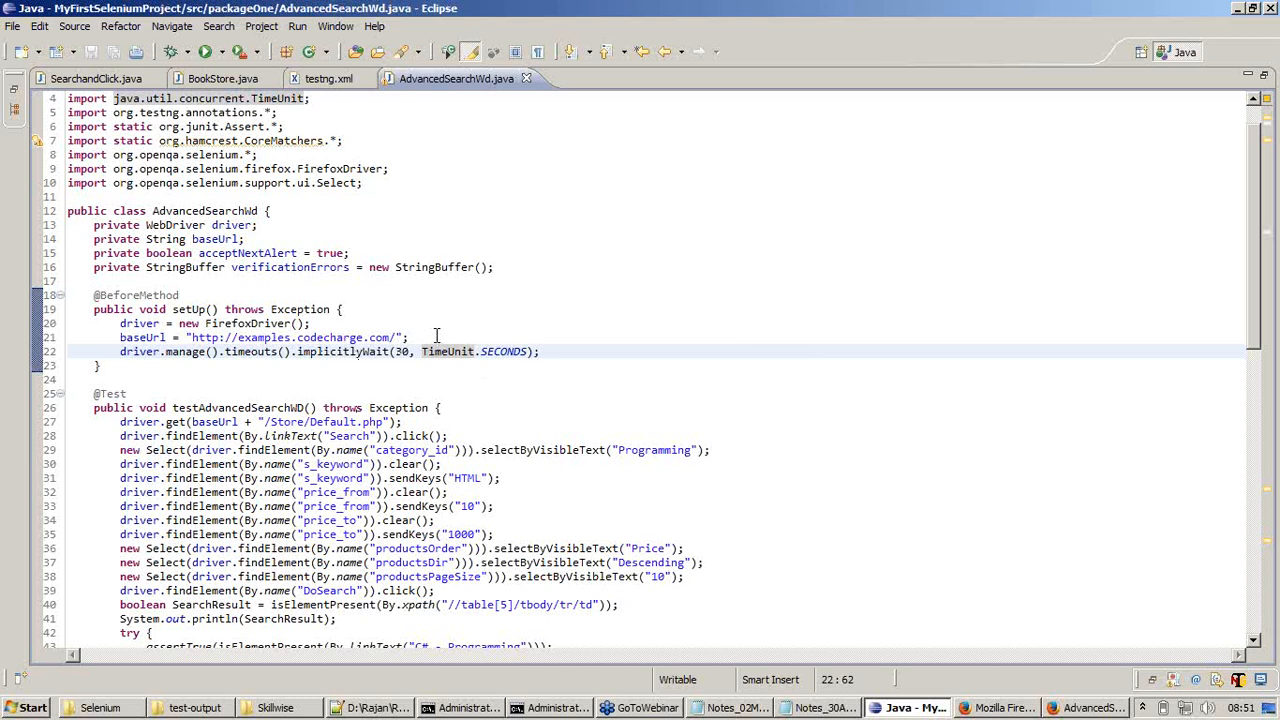
mouse_move(520, 300)
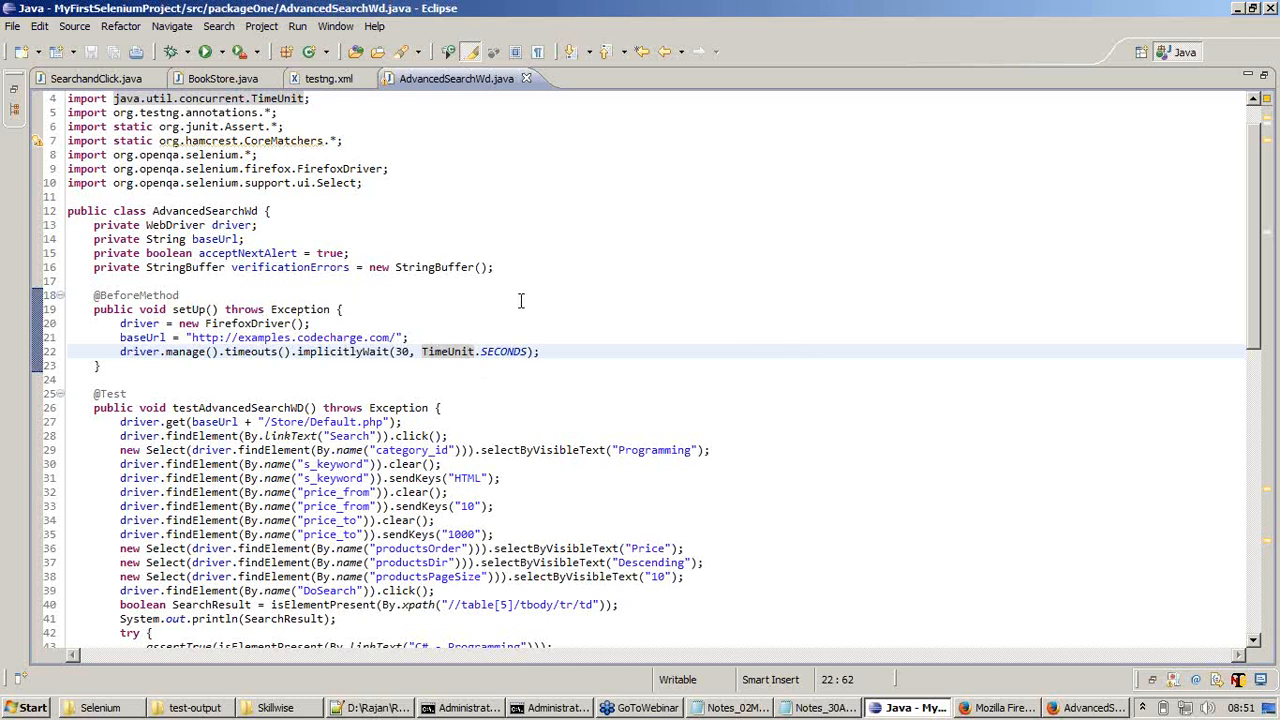
mouse_move(508, 304)
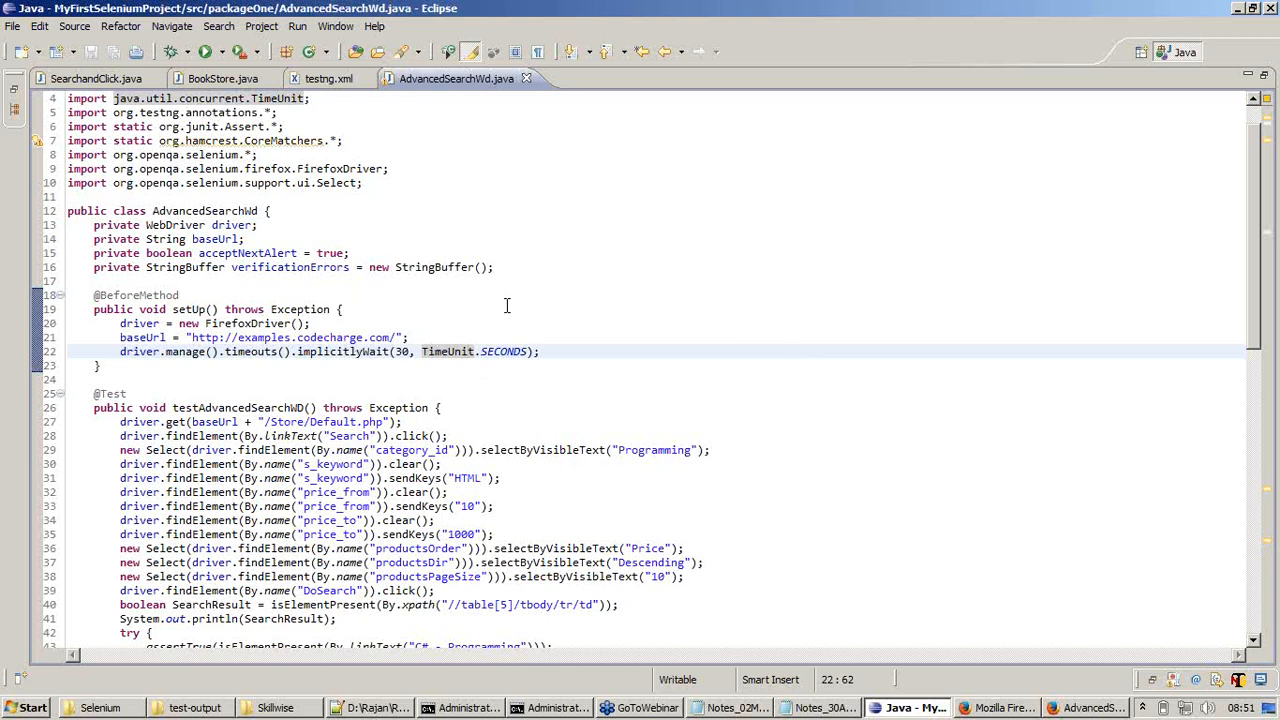
scroll(down, 3)
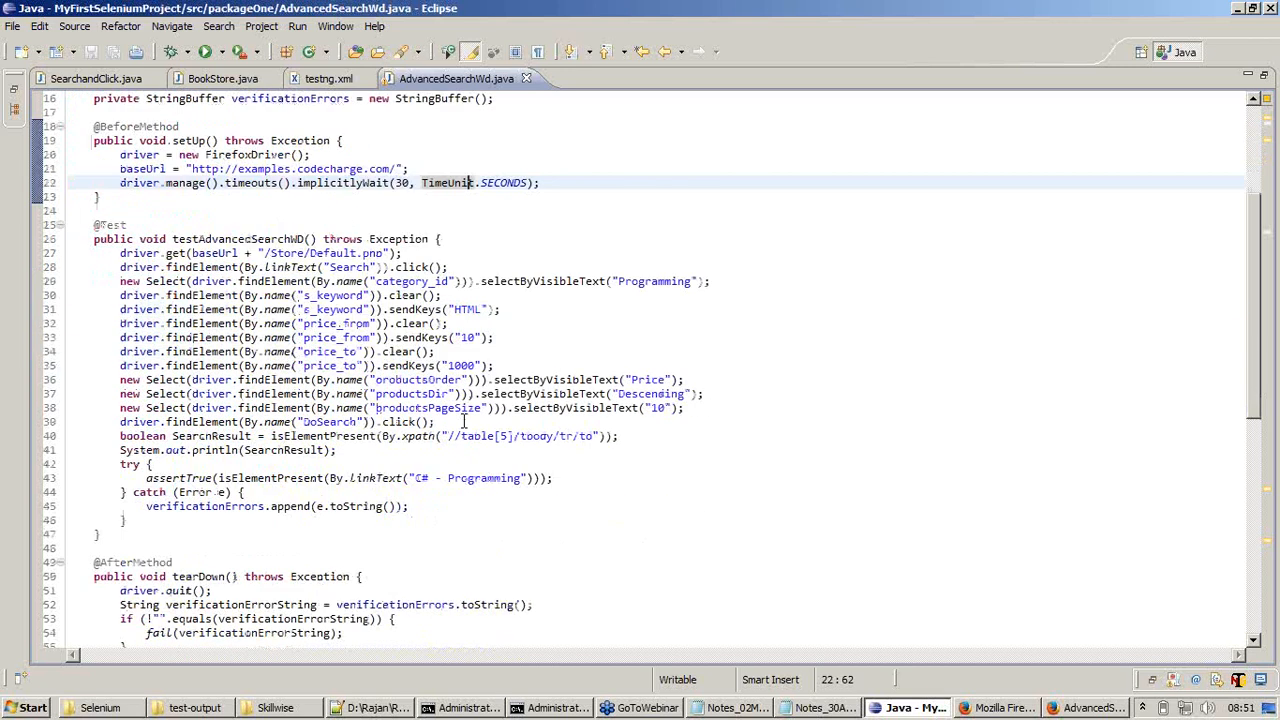
scroll(down, 3)
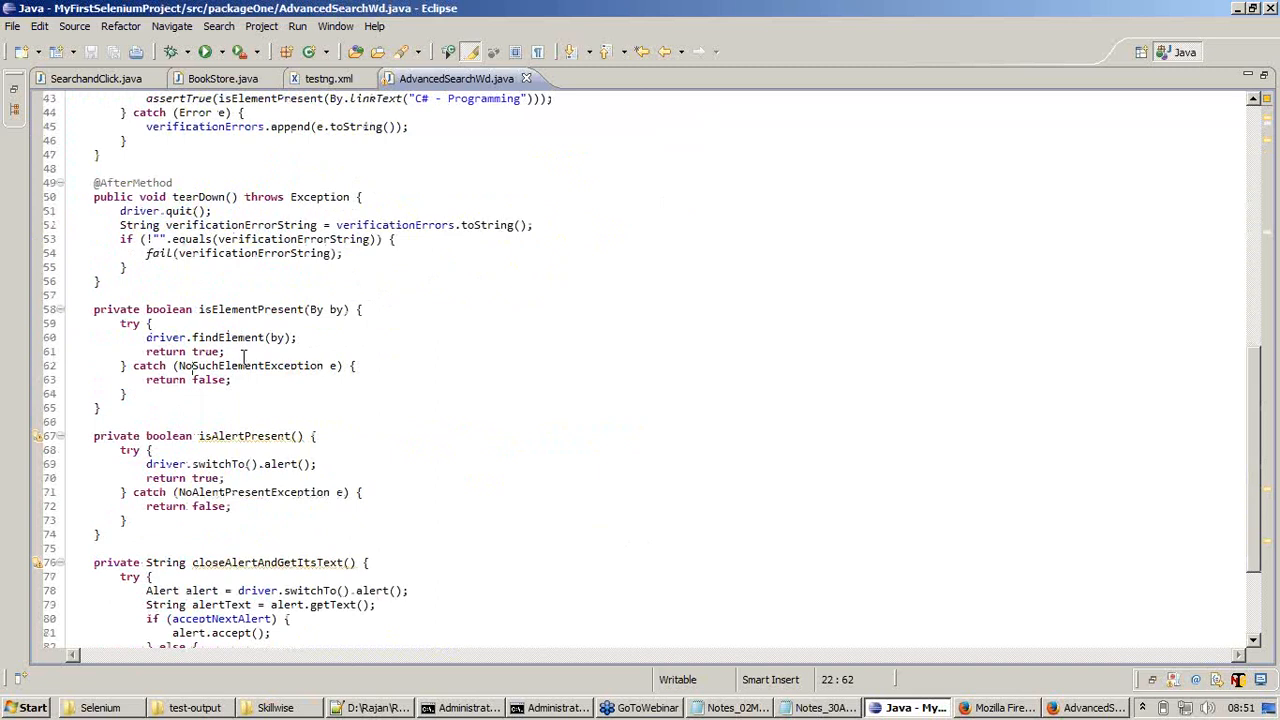
scroll(down, 3)
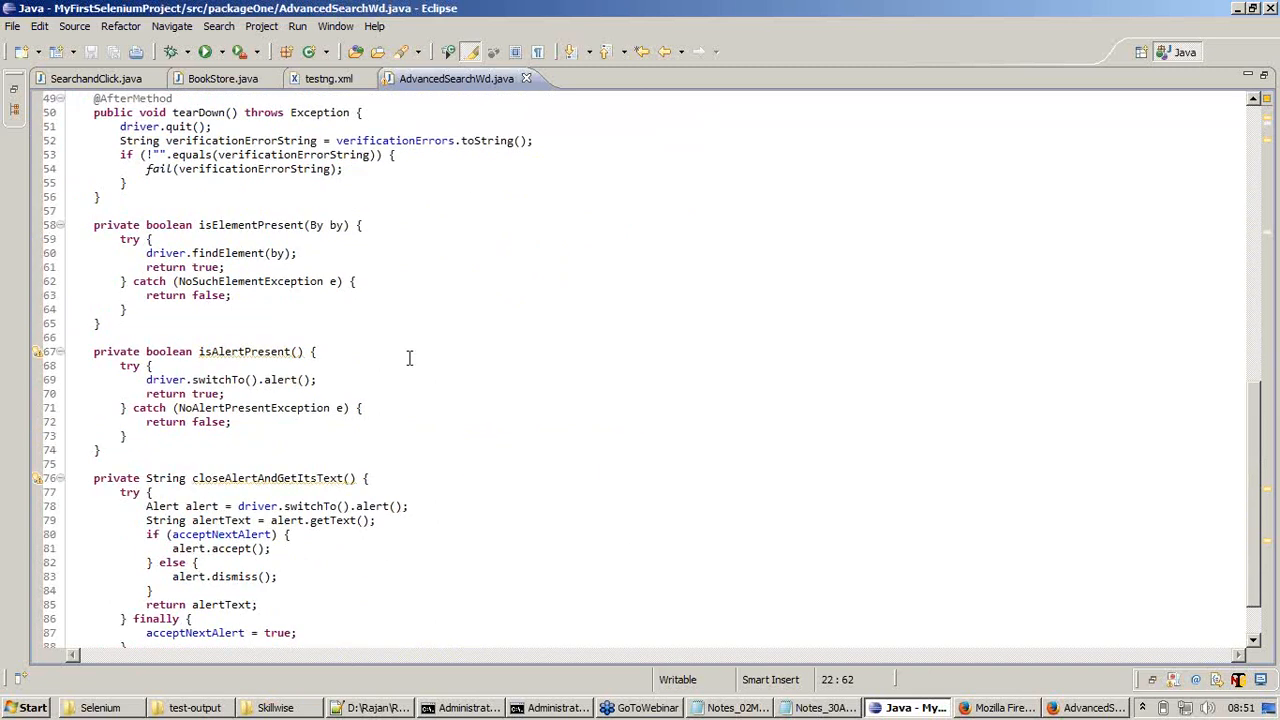
mouse_move(172, 324)
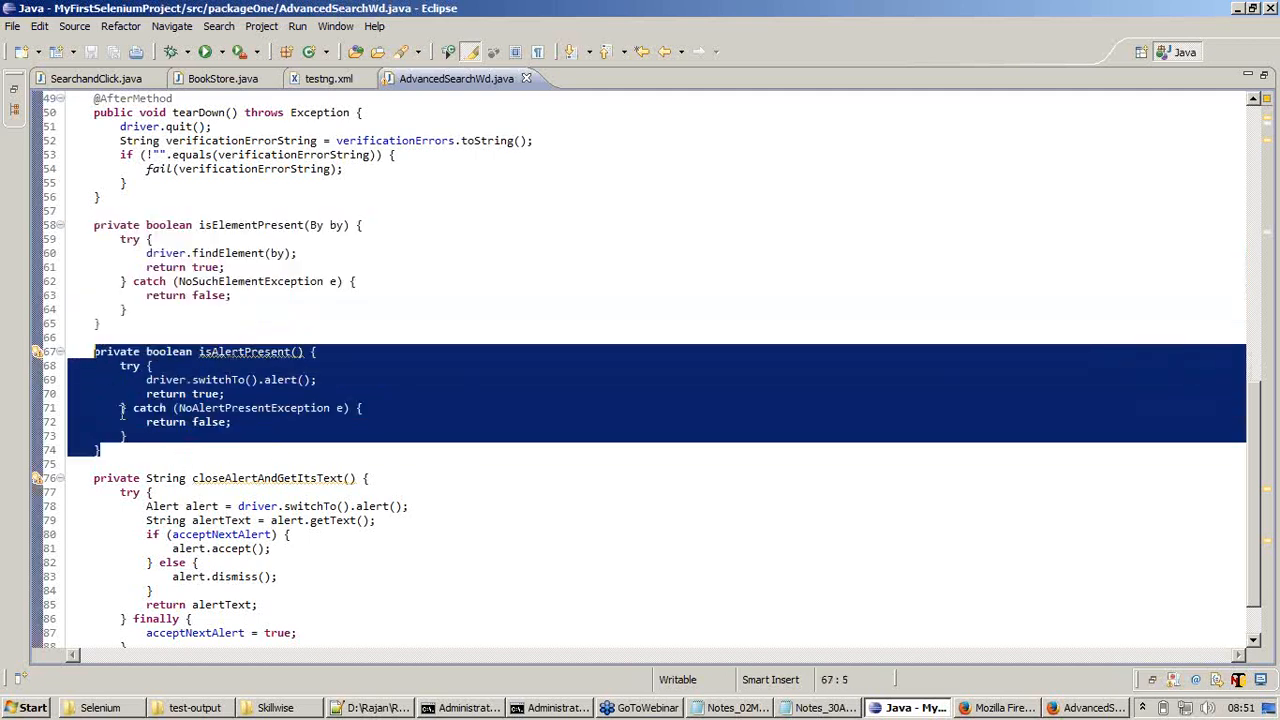
scroll(down, 3)
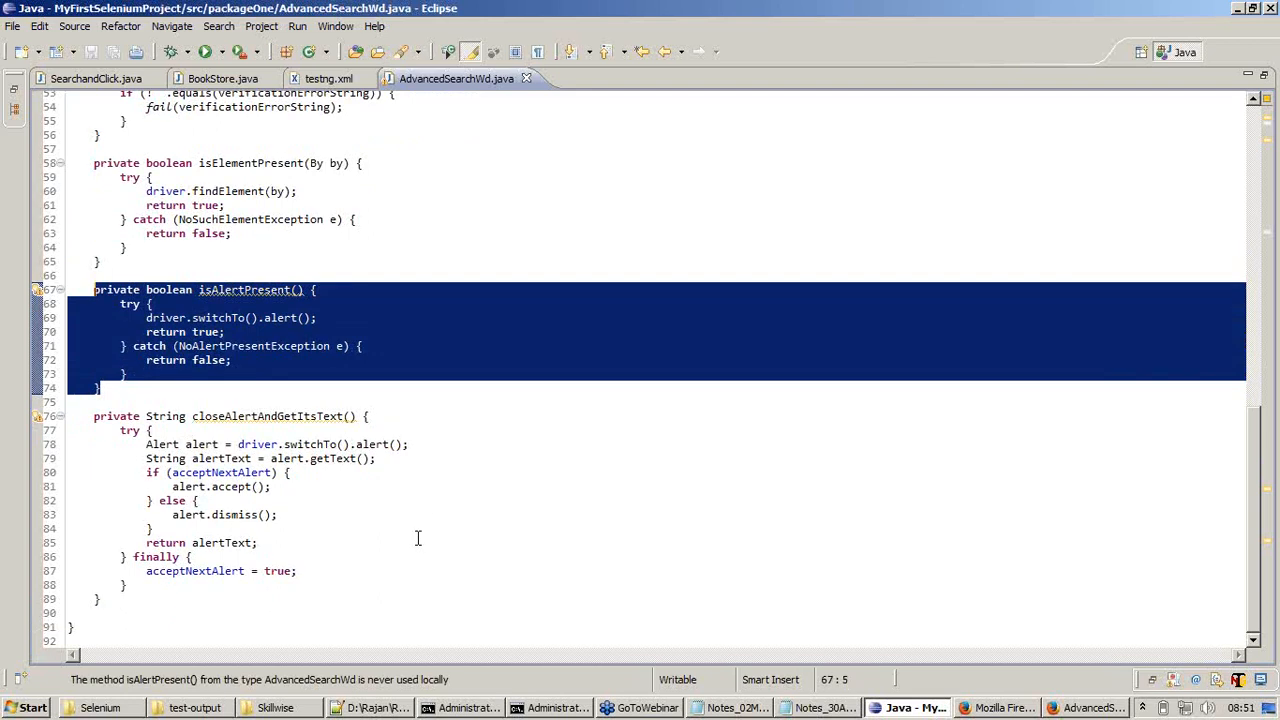
scroll(up, 3)
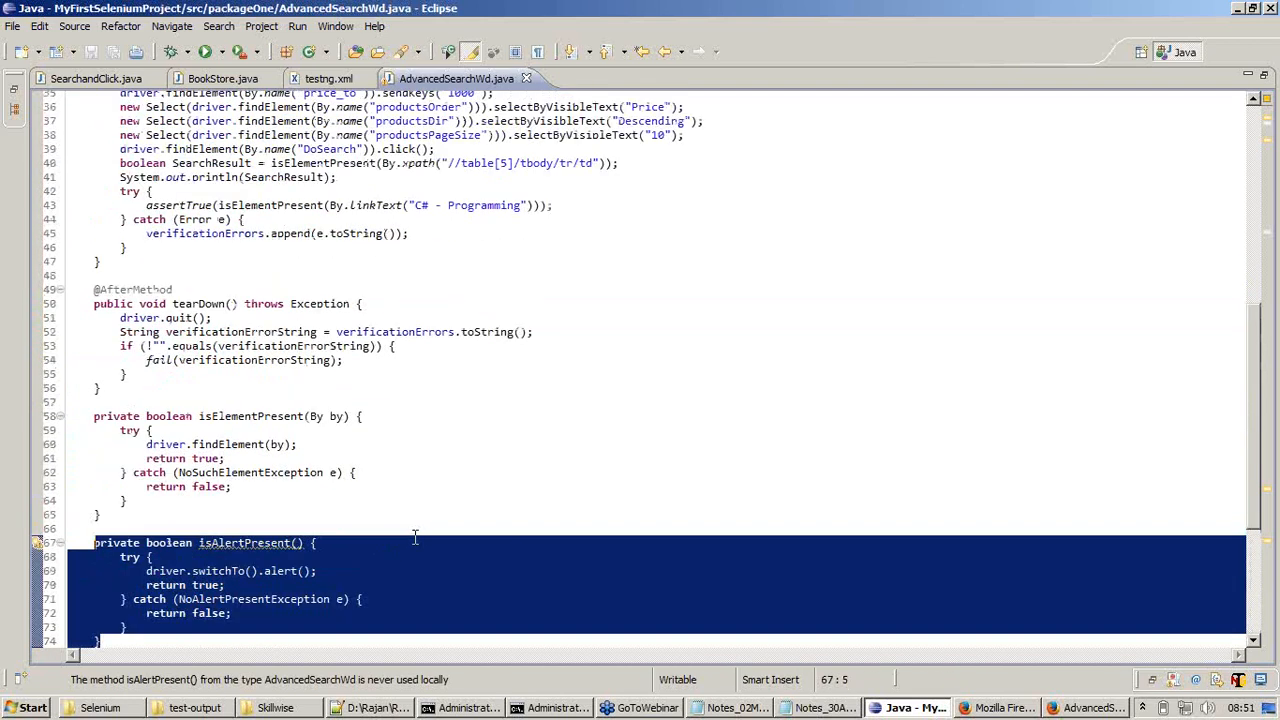
scroll(up, 3)
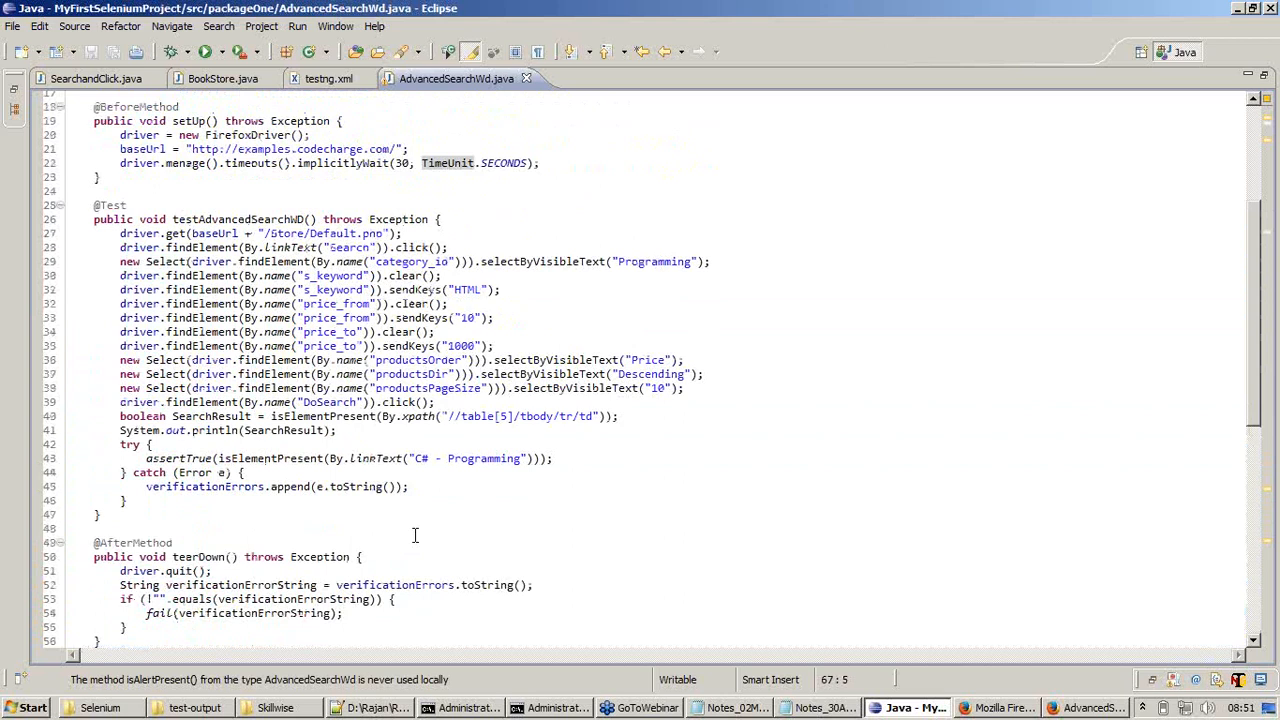
scroll(down, 3)
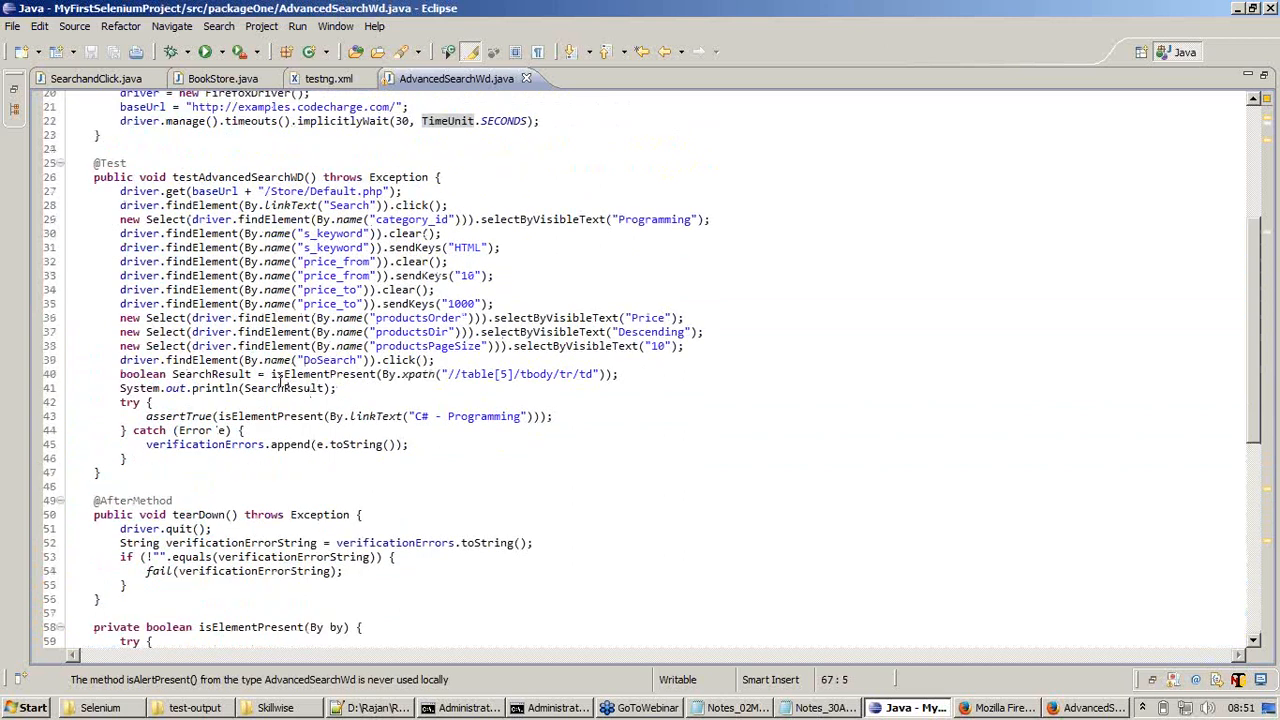
click(264, 374)
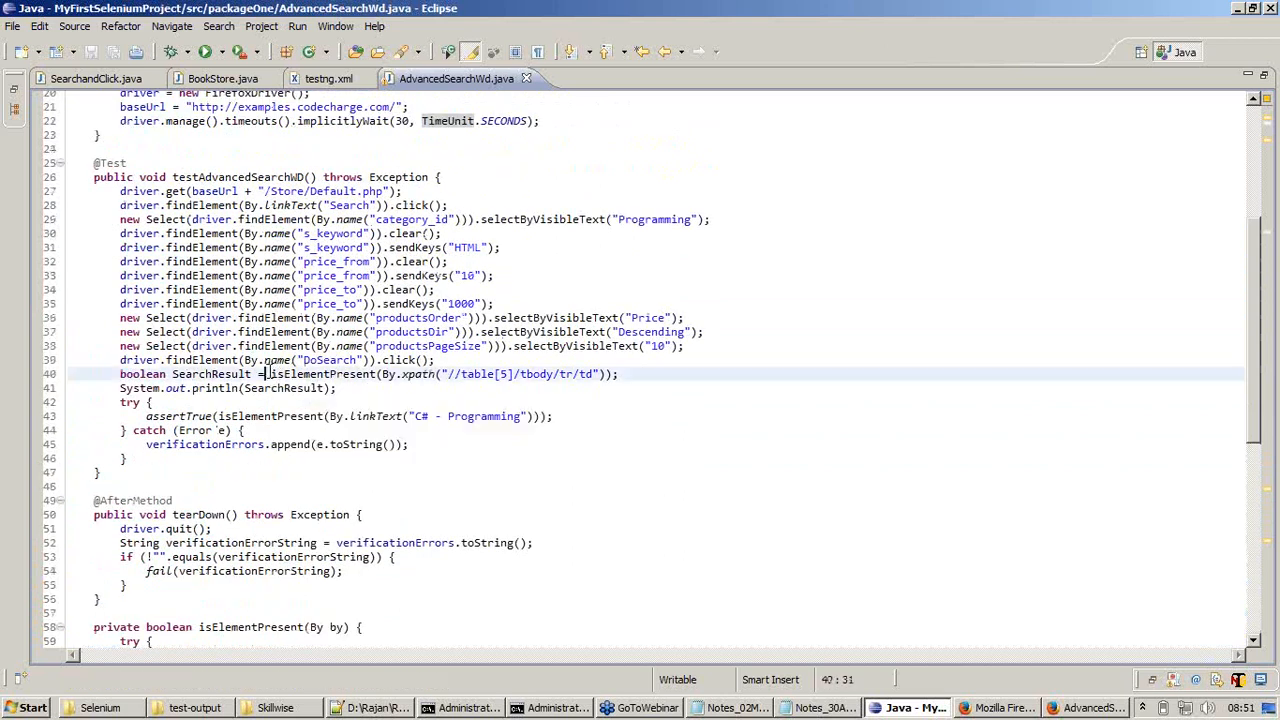
double_click(320, 374)
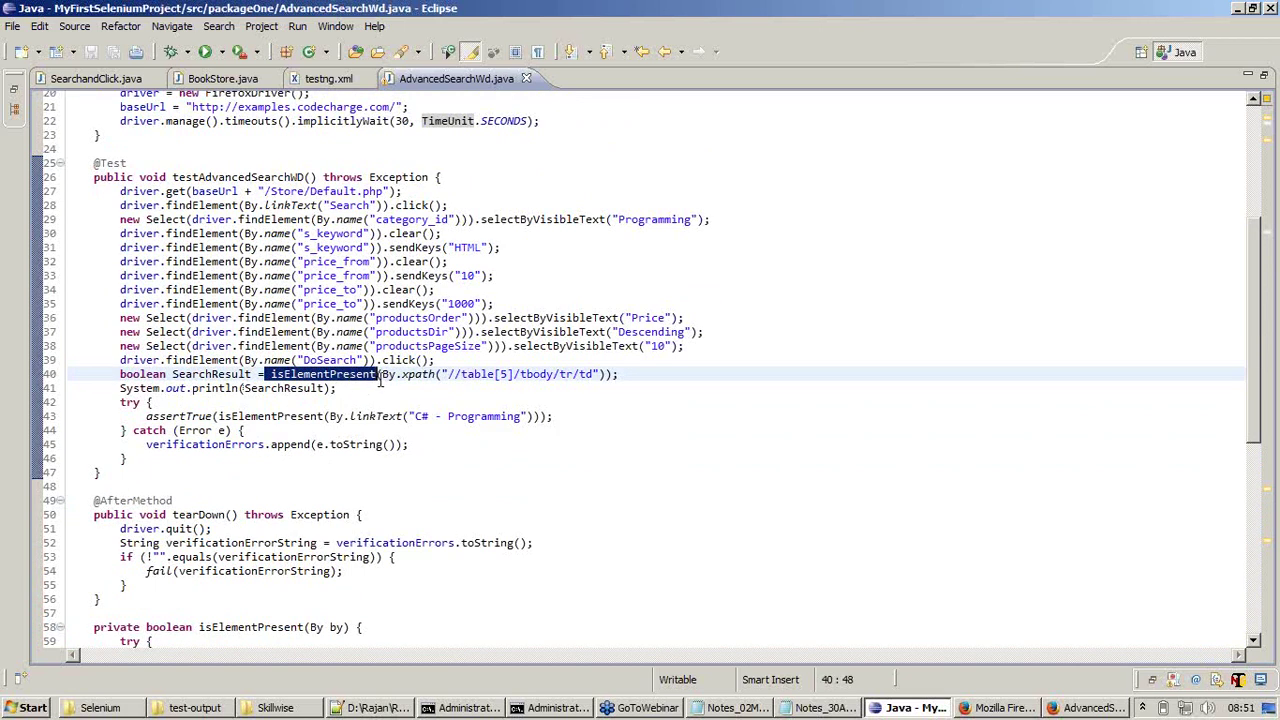
scroll(down, 3)
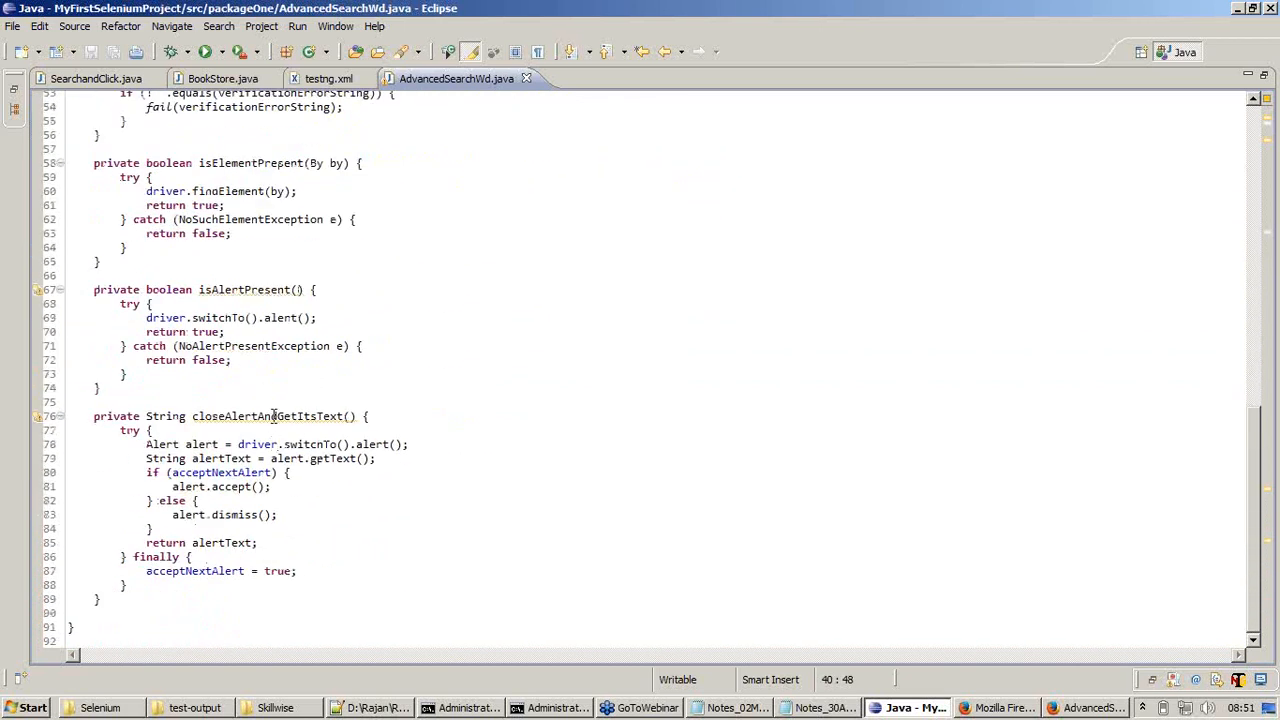
scroll(up, 3)
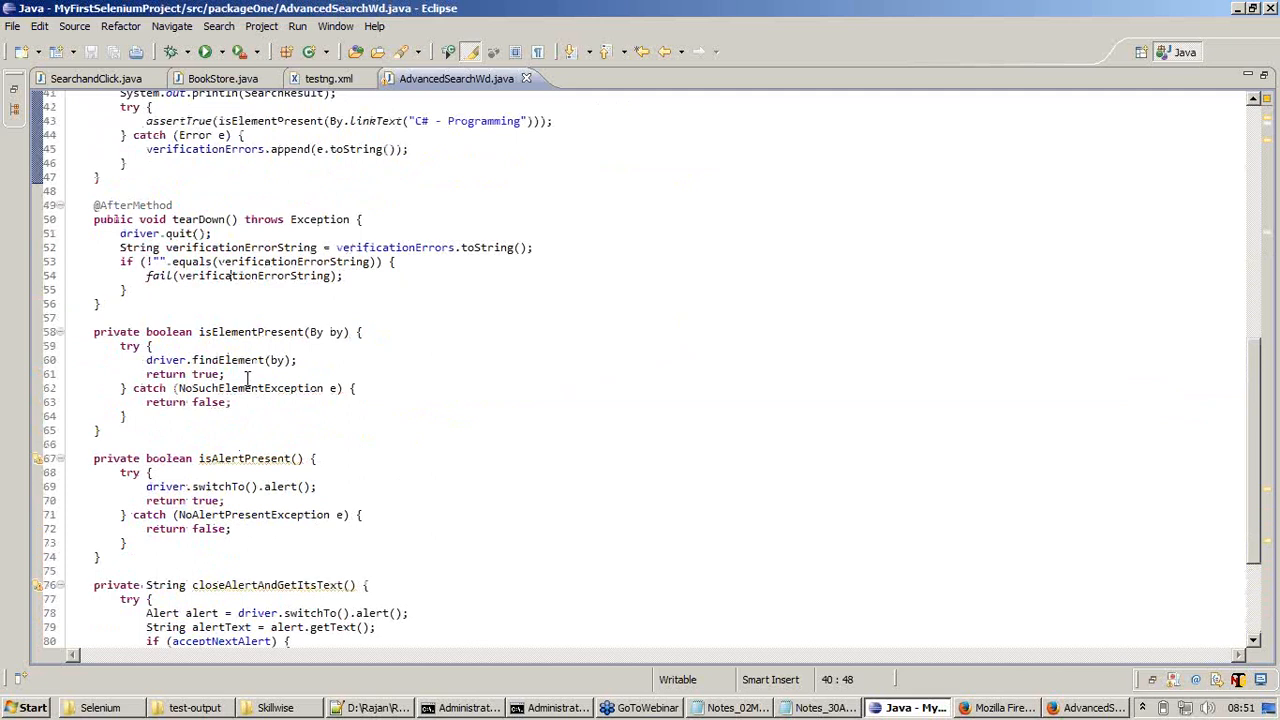
mouse_move(264, 360)
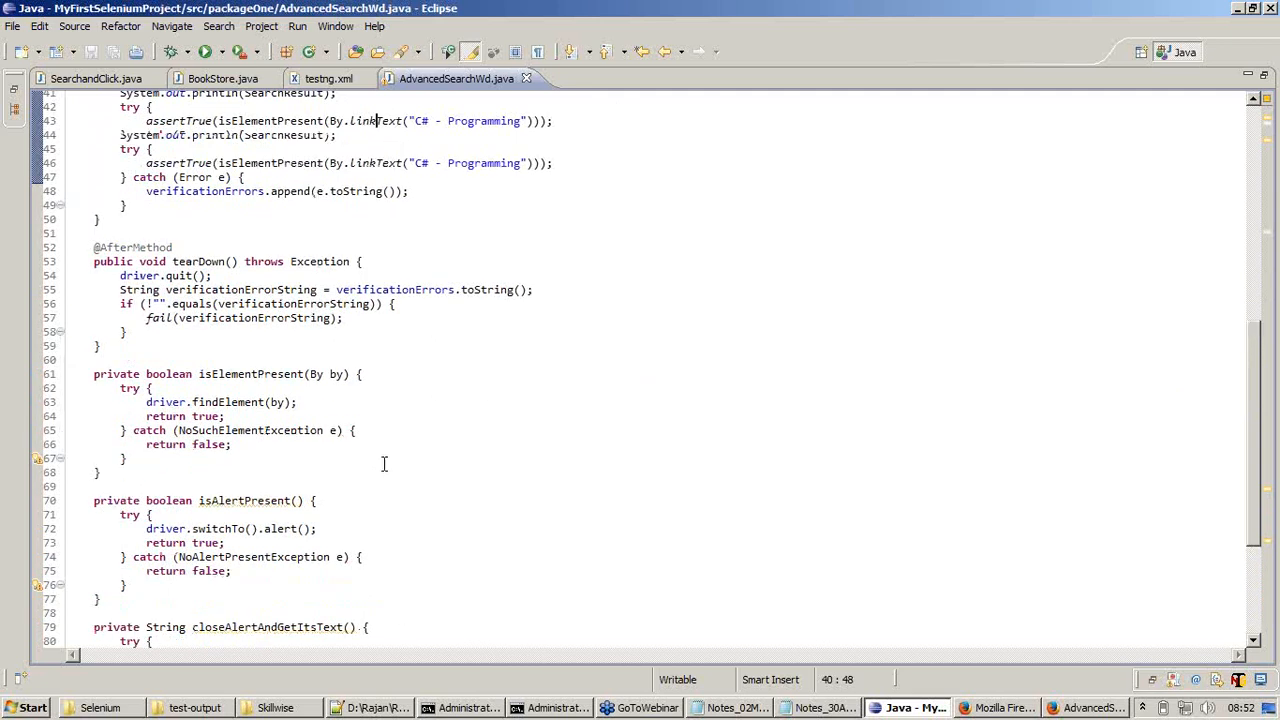
scroll(up, 3)
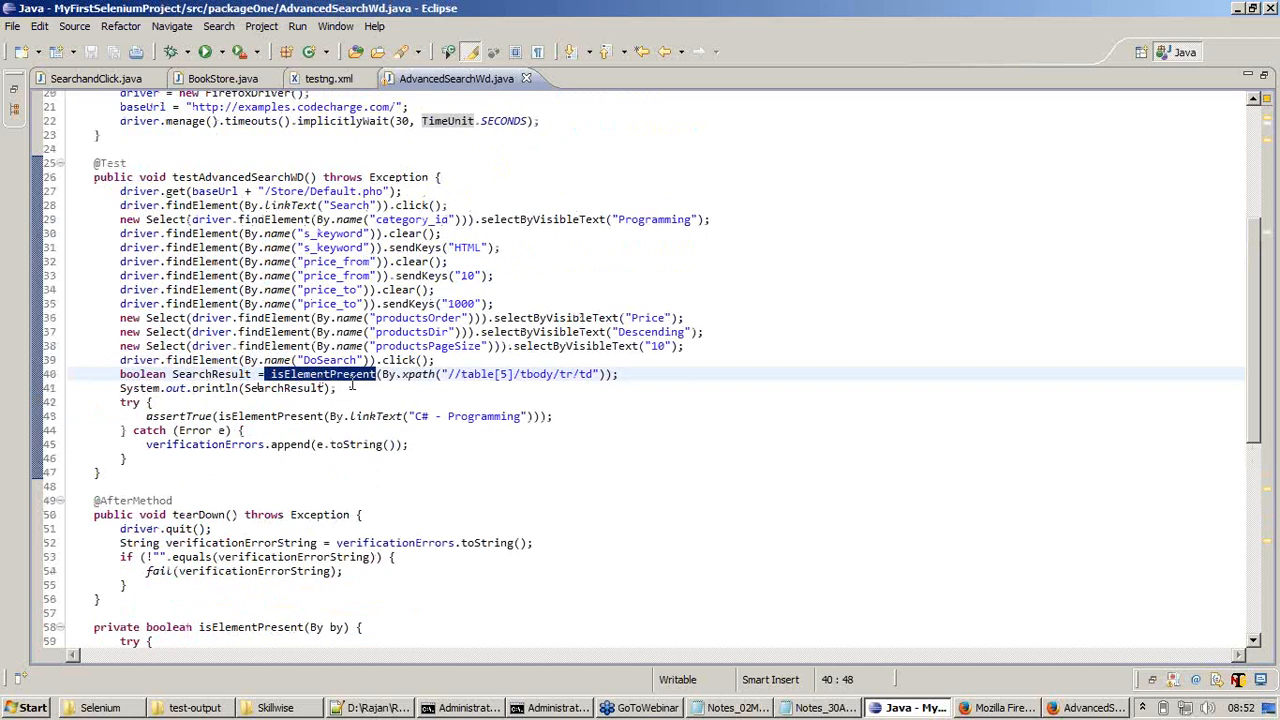
mouse_move(456, 432)
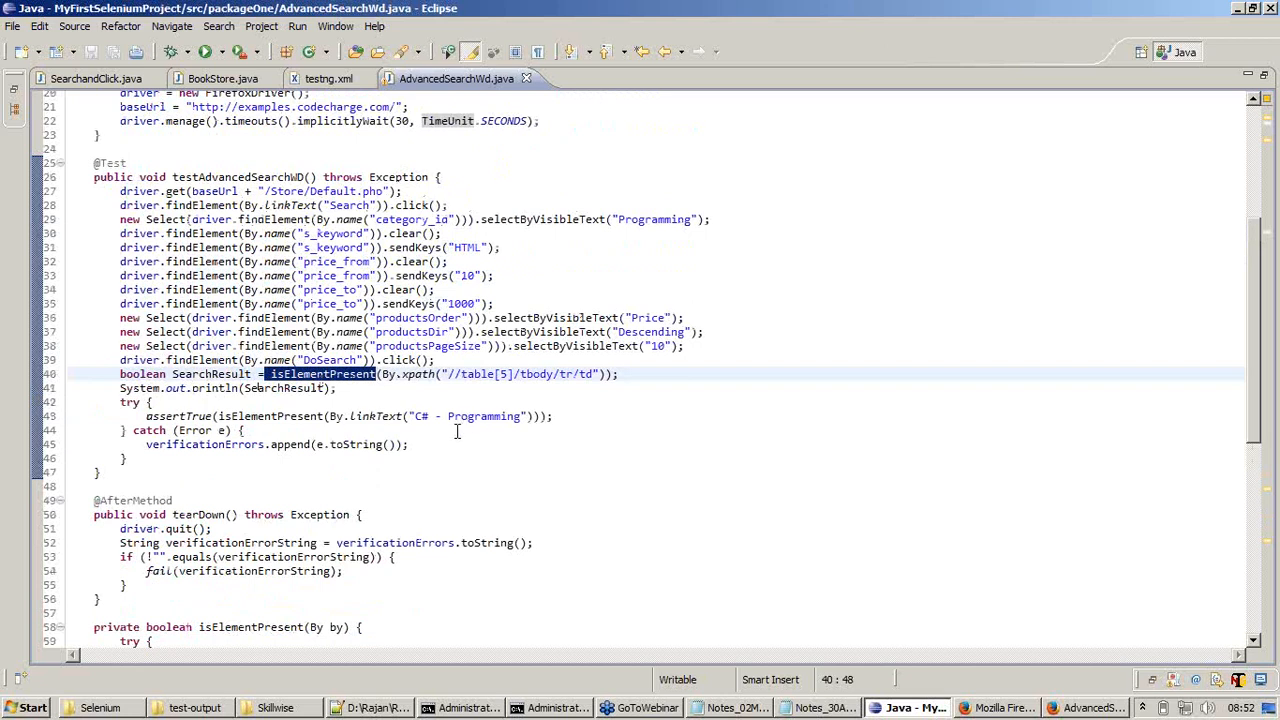
scroll(up, 3)
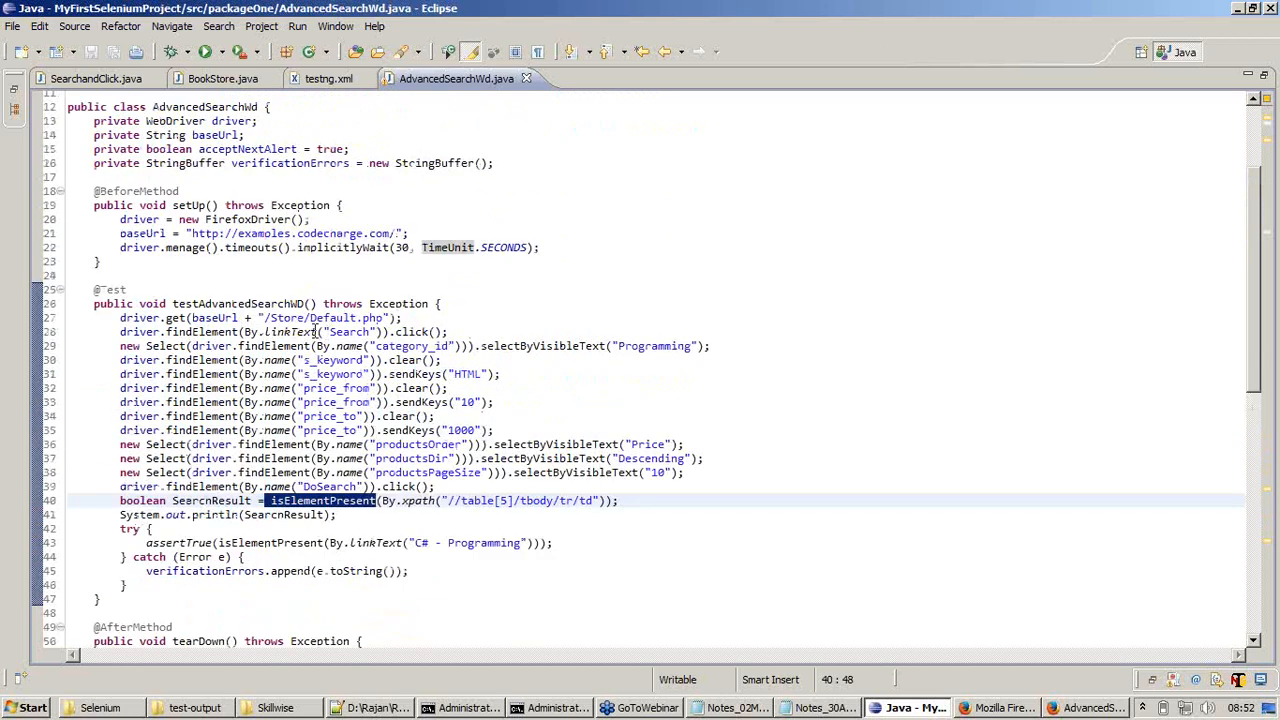
scroll(up, 3)
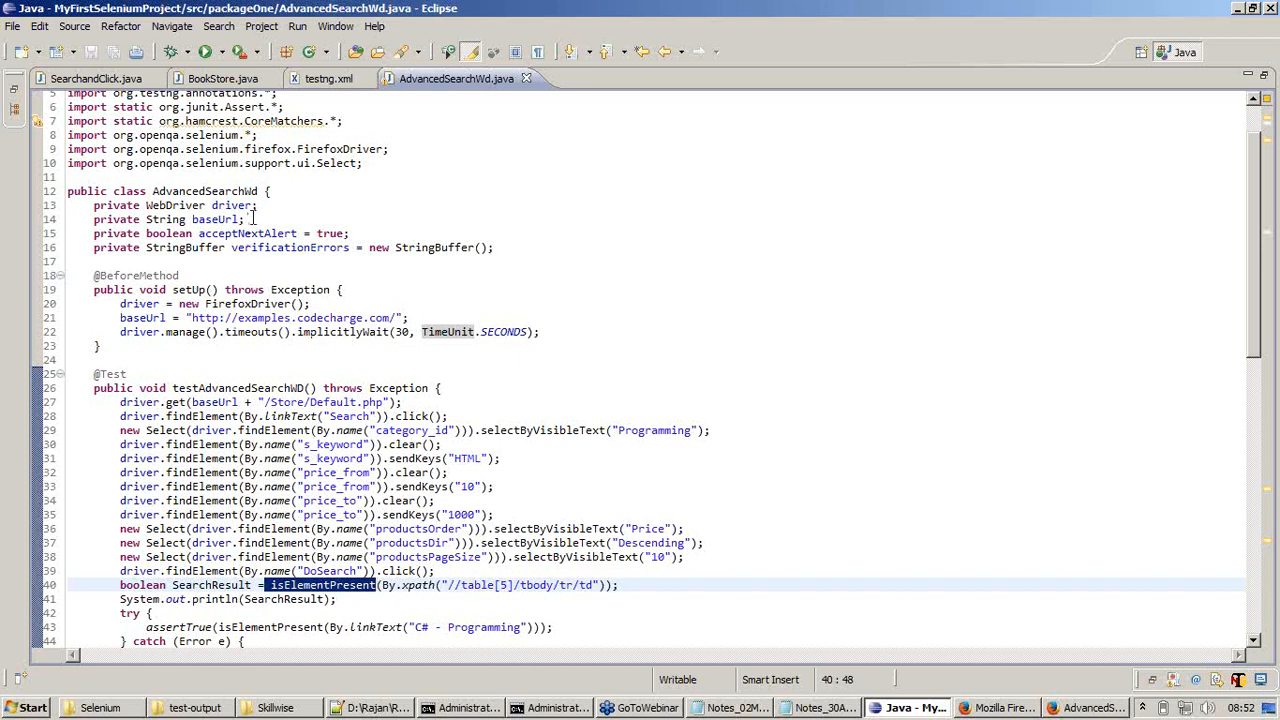
click(204, 304)
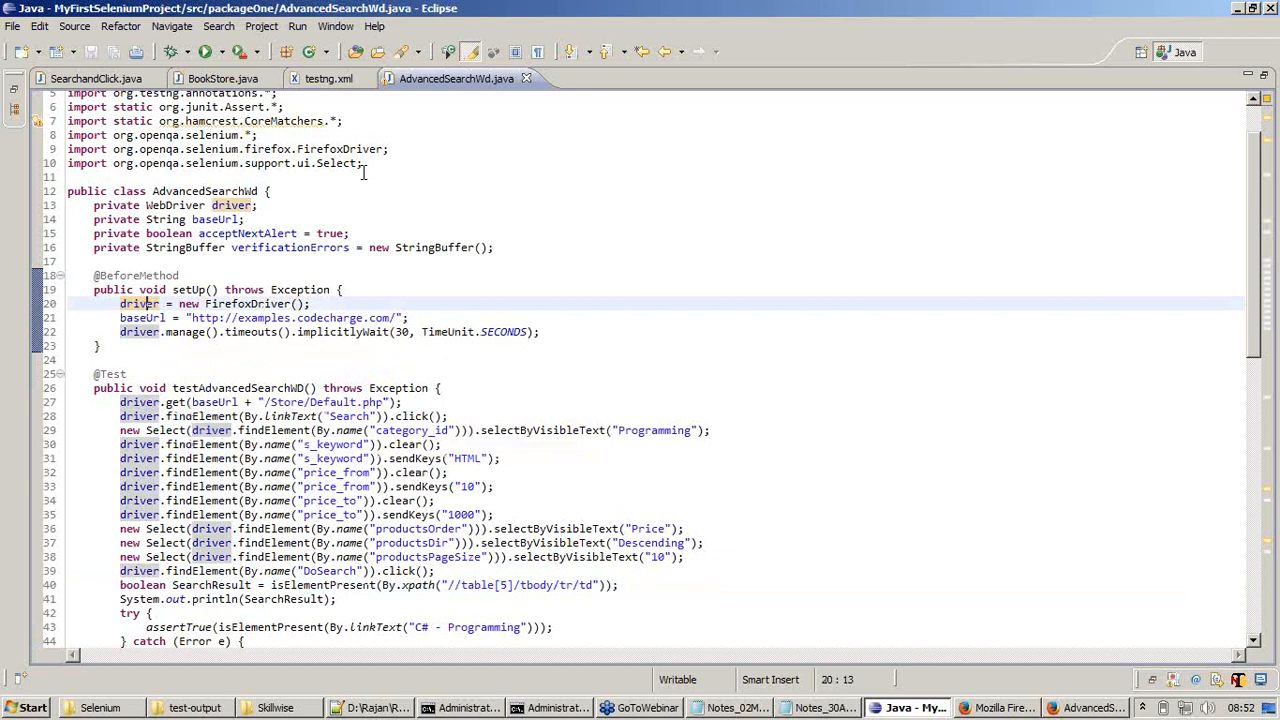
click(224, 78)
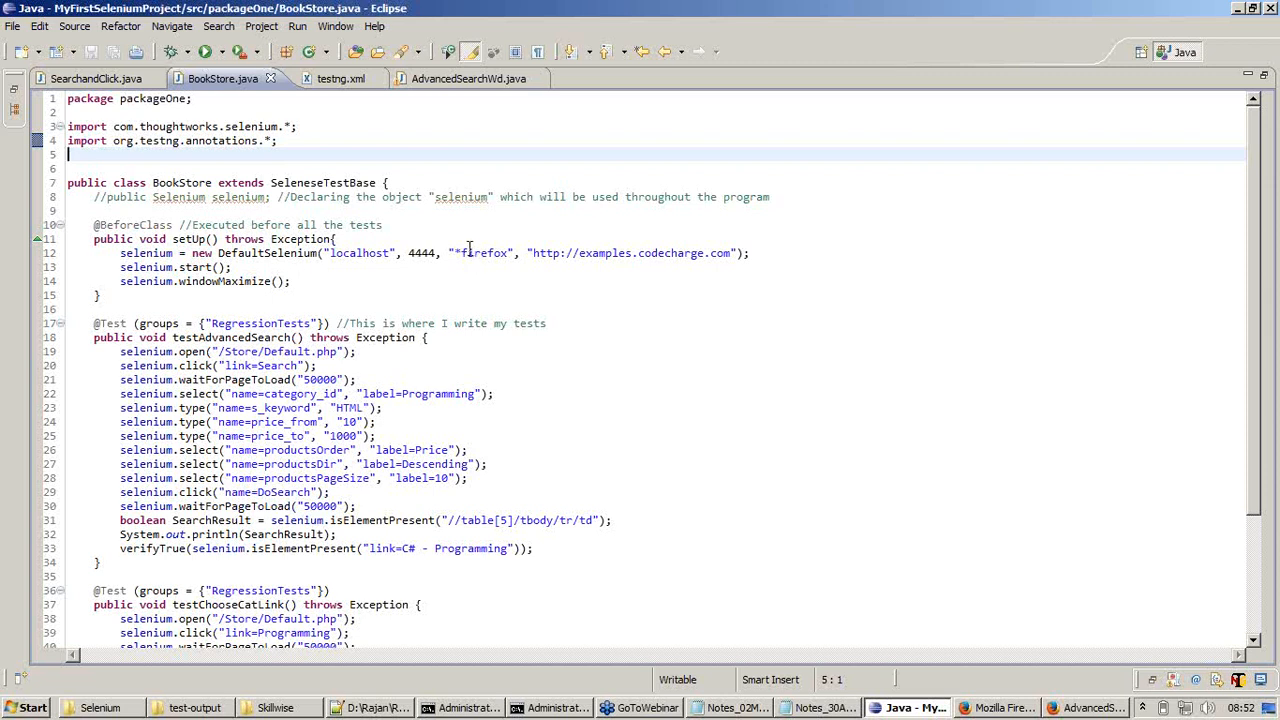
click(456, 78)
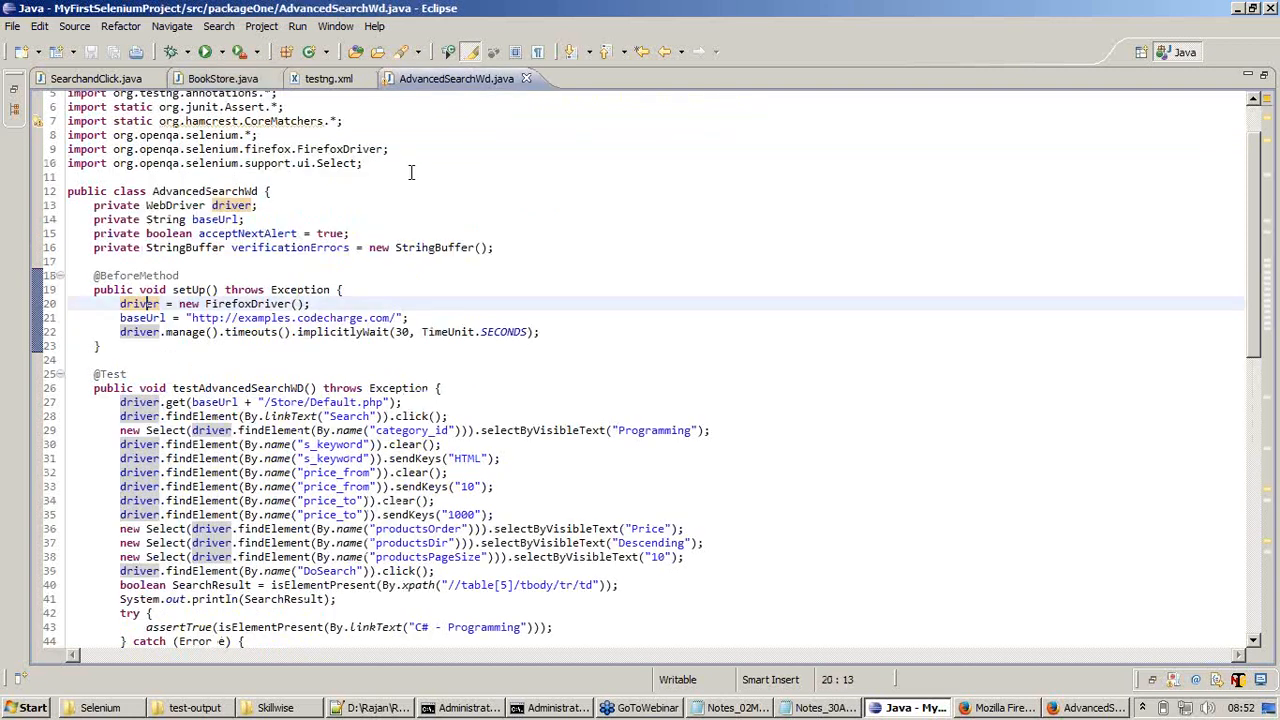
mouse_move(264, 344)
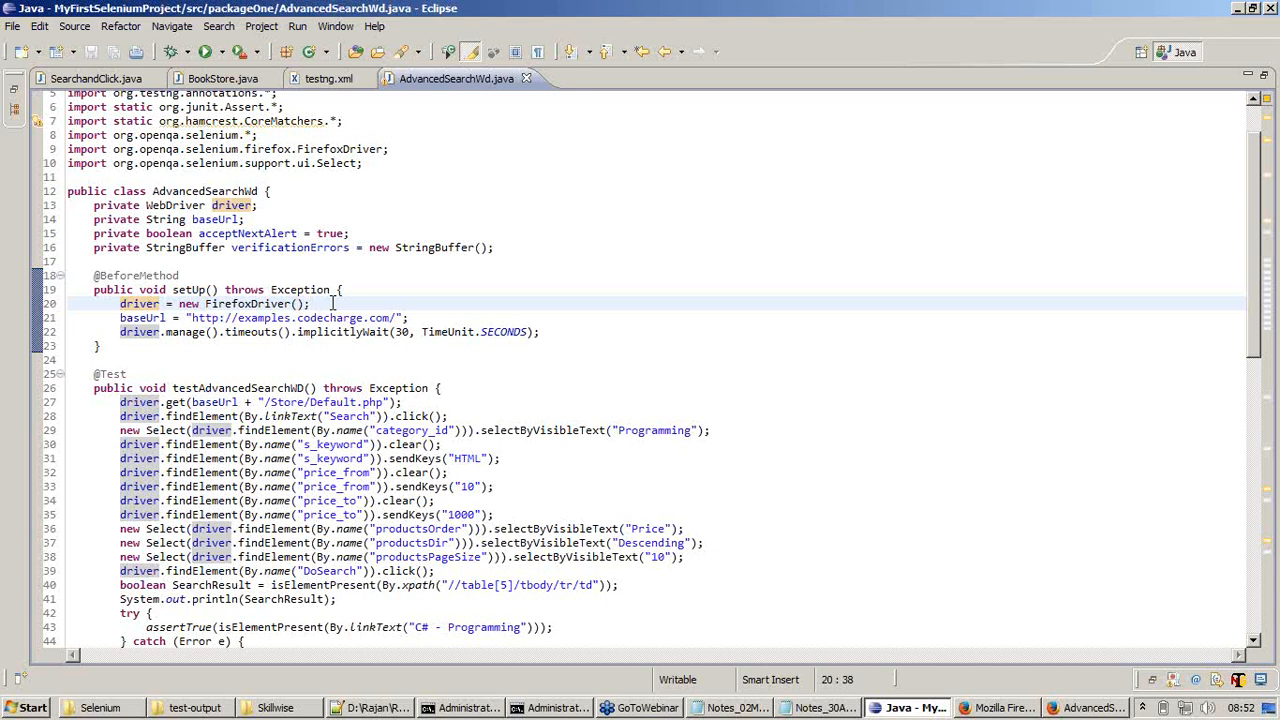
mouse_move(380, 282)
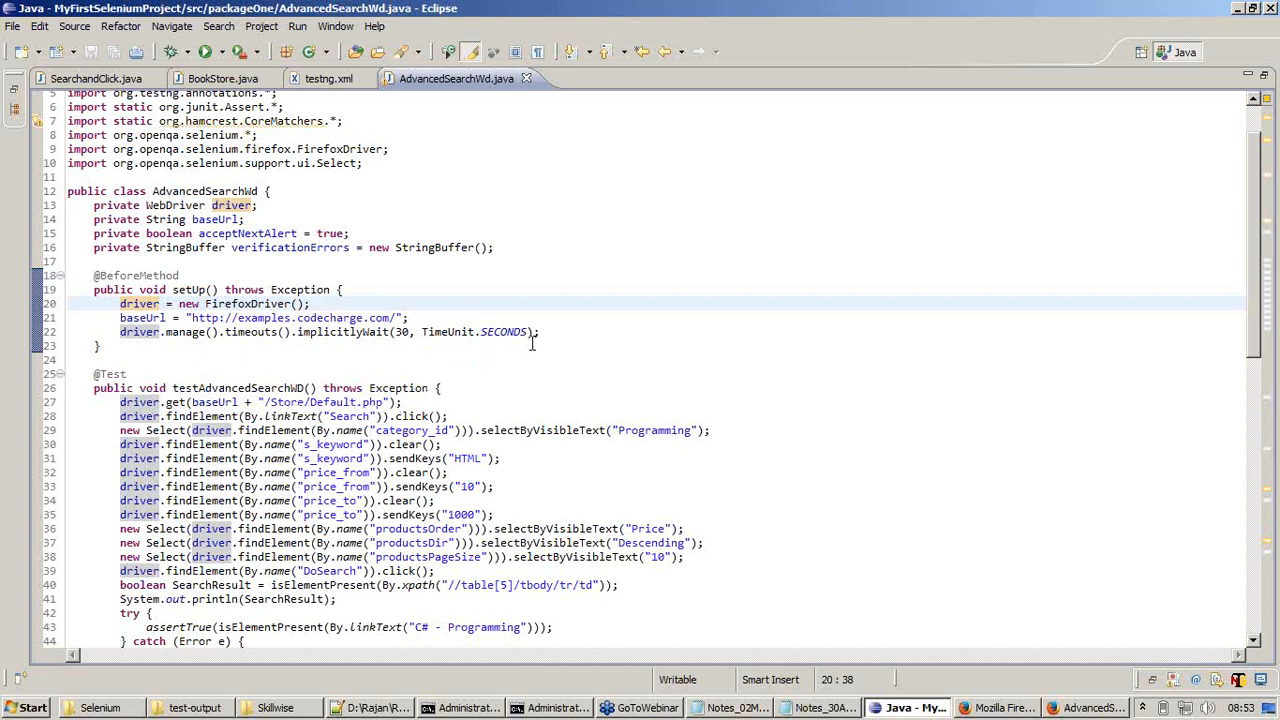
click(578, 332)
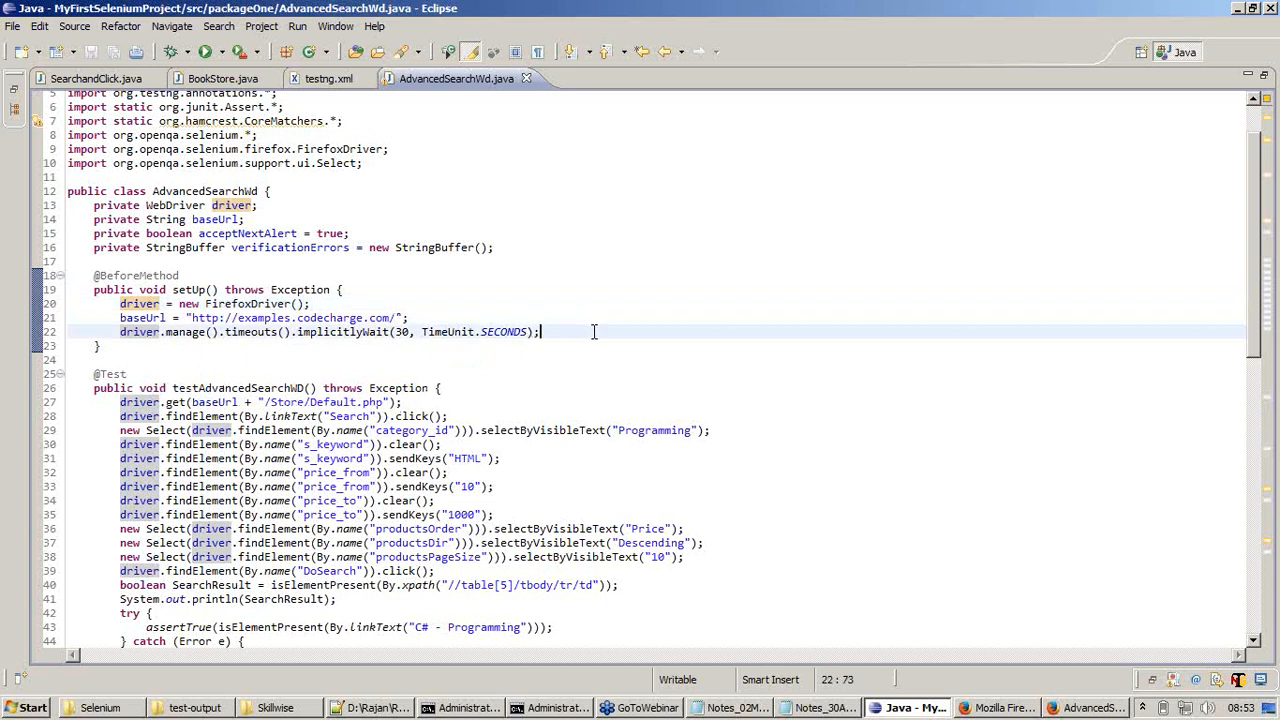
scroll(down, 3)
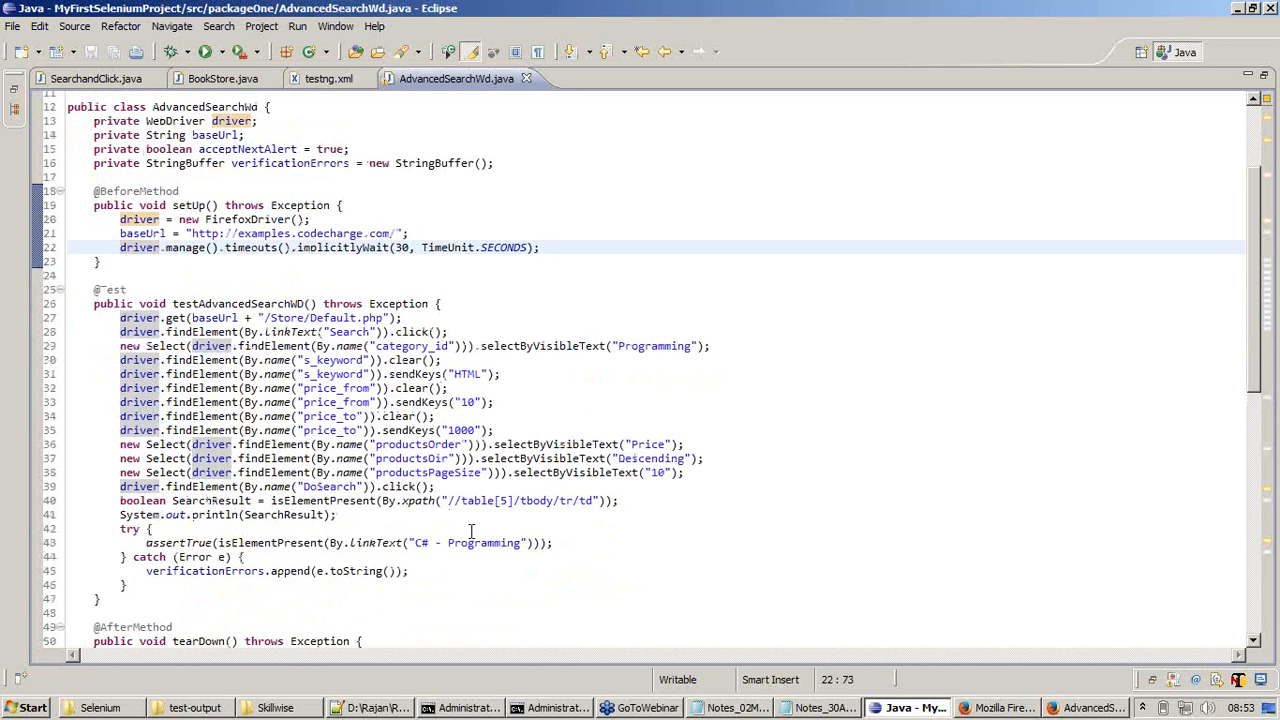
scroll(down, 3)
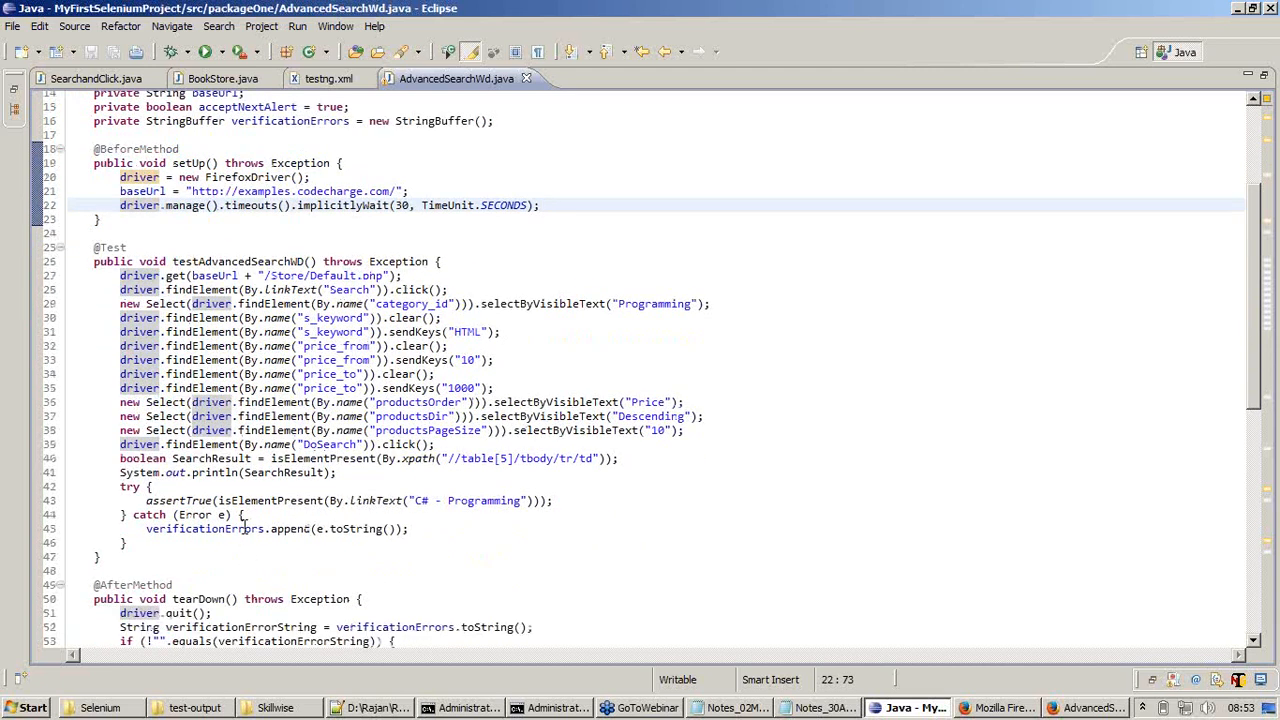
mouse_move(542, 528)
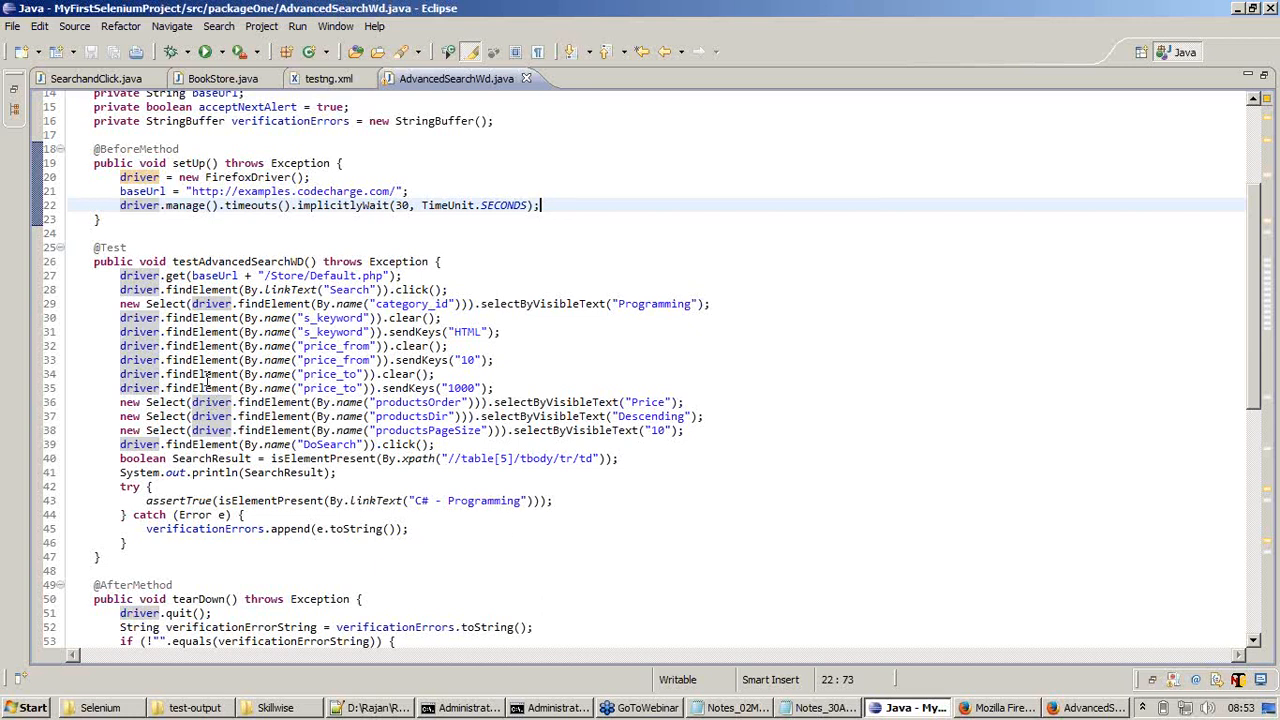
Step: Compare BookStore.java with AdvancedSearchWd.java, ending on BookStore.java with the selenium object highlighted
click(224, 78)
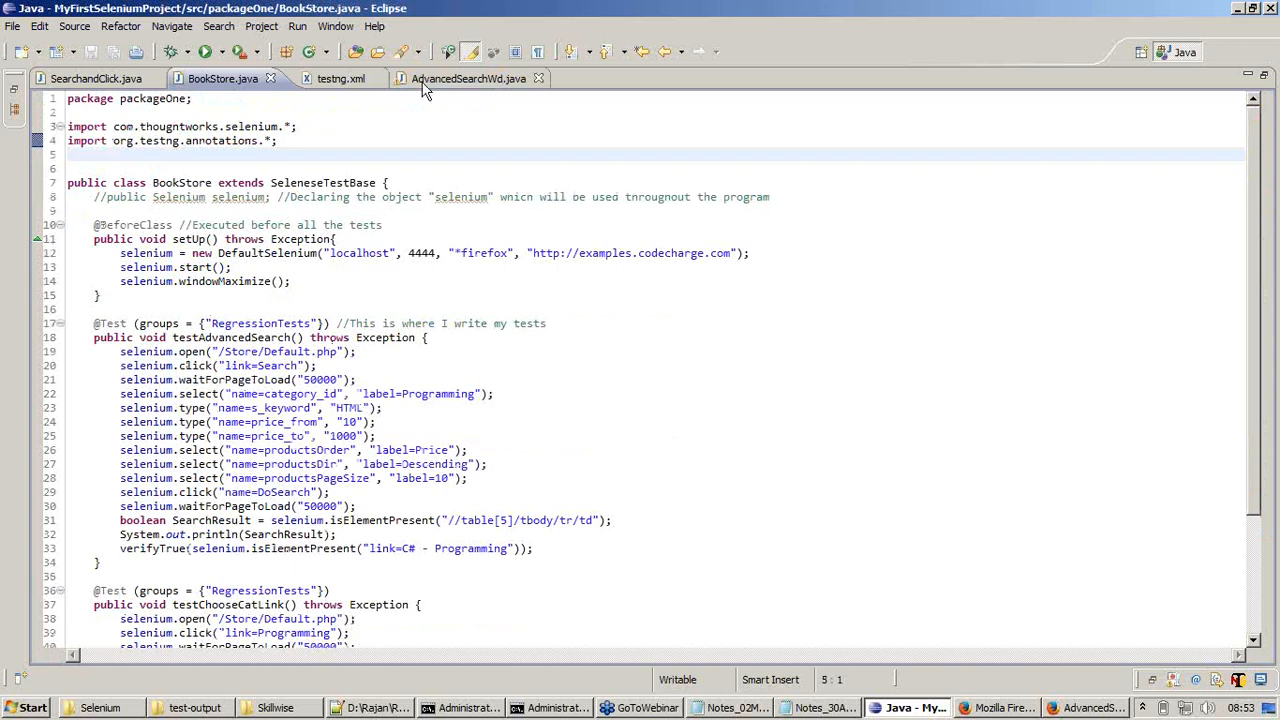
click(456, 78)
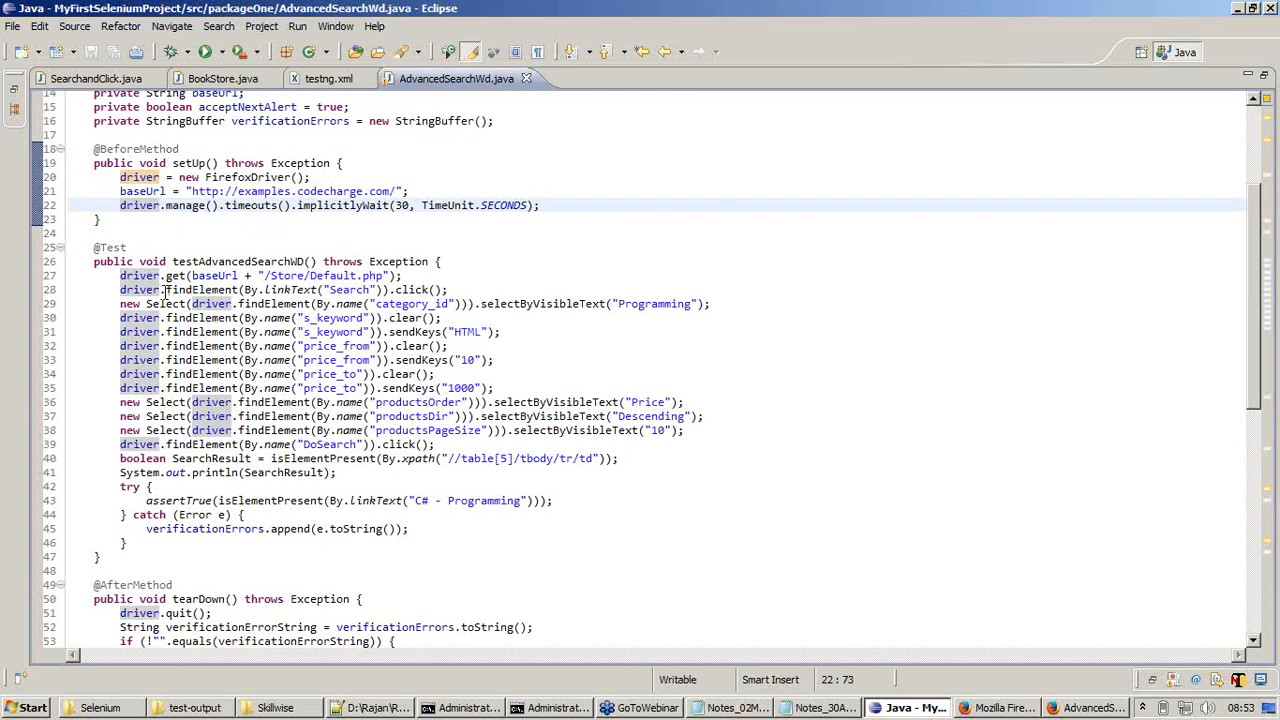
click(452, 288)
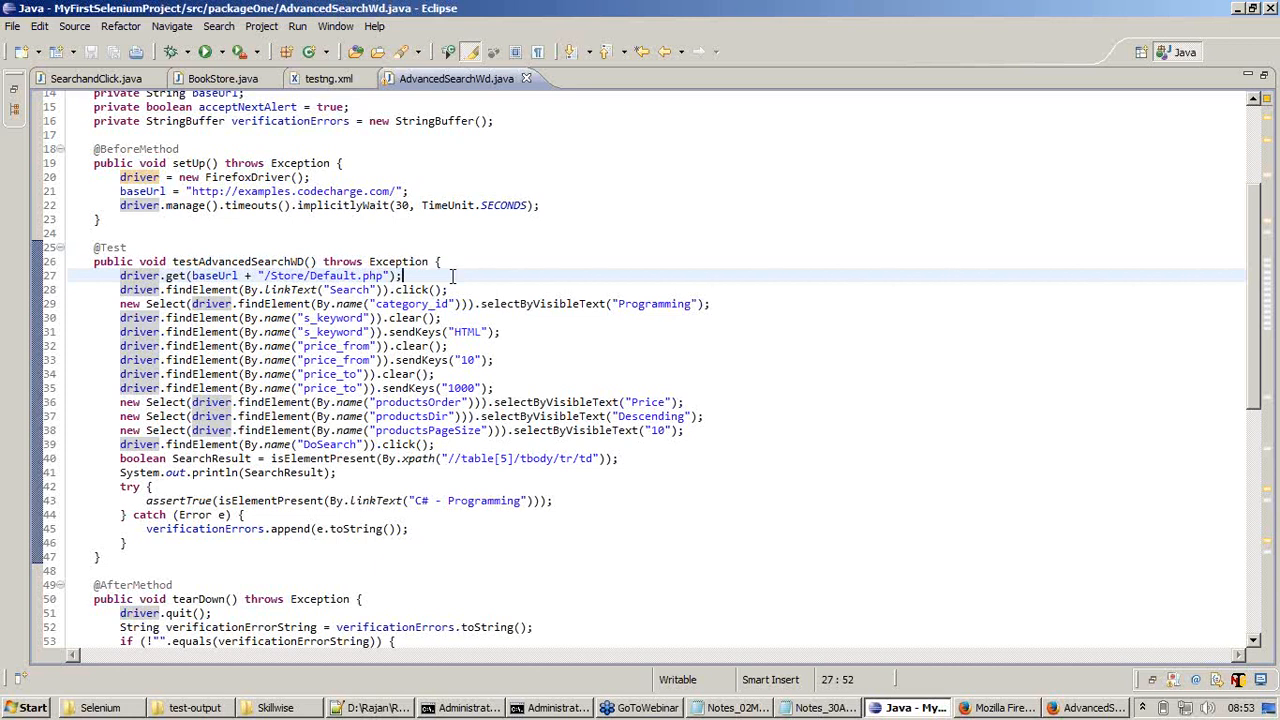
click(222, 78)
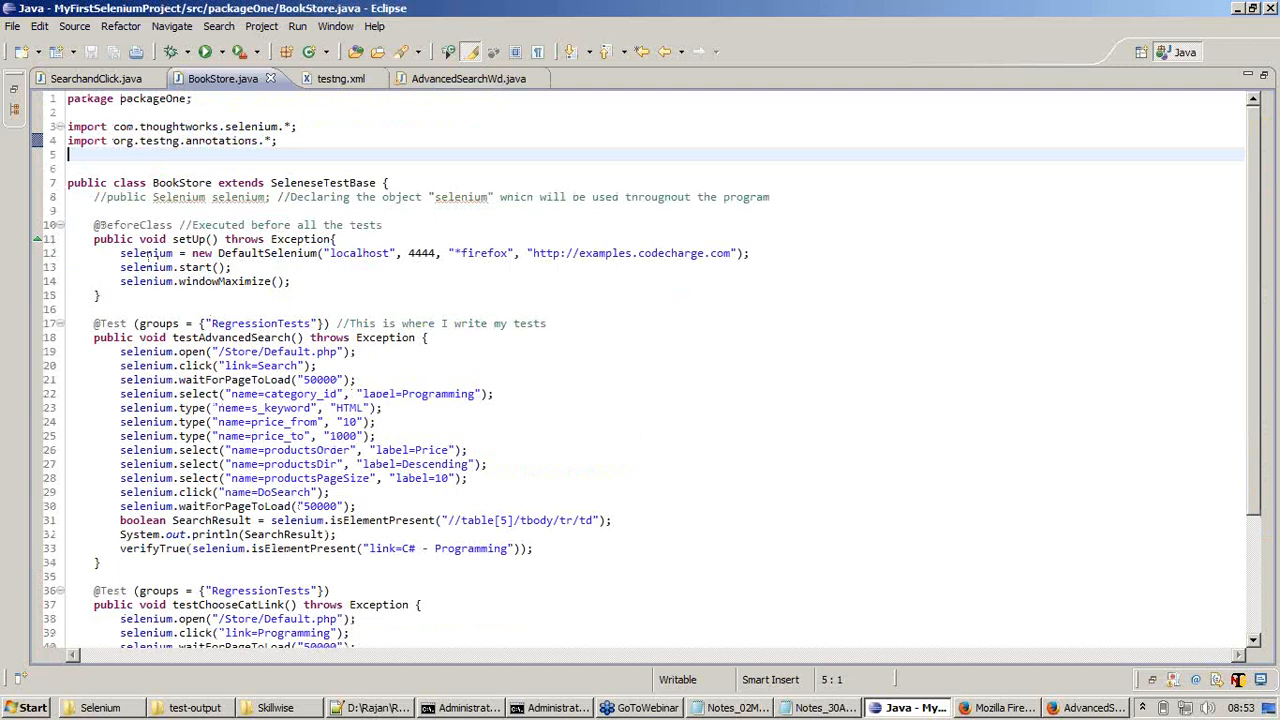
double_click(146, 252)
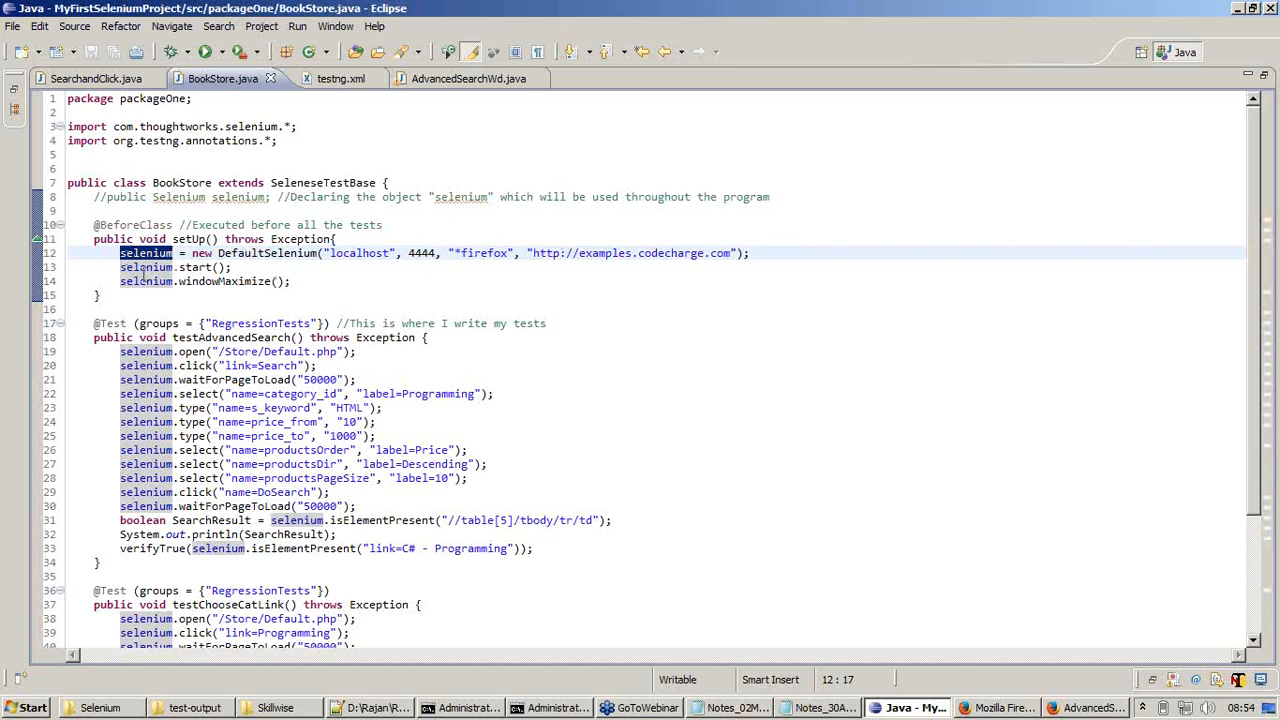
mouse_move(144, 268)
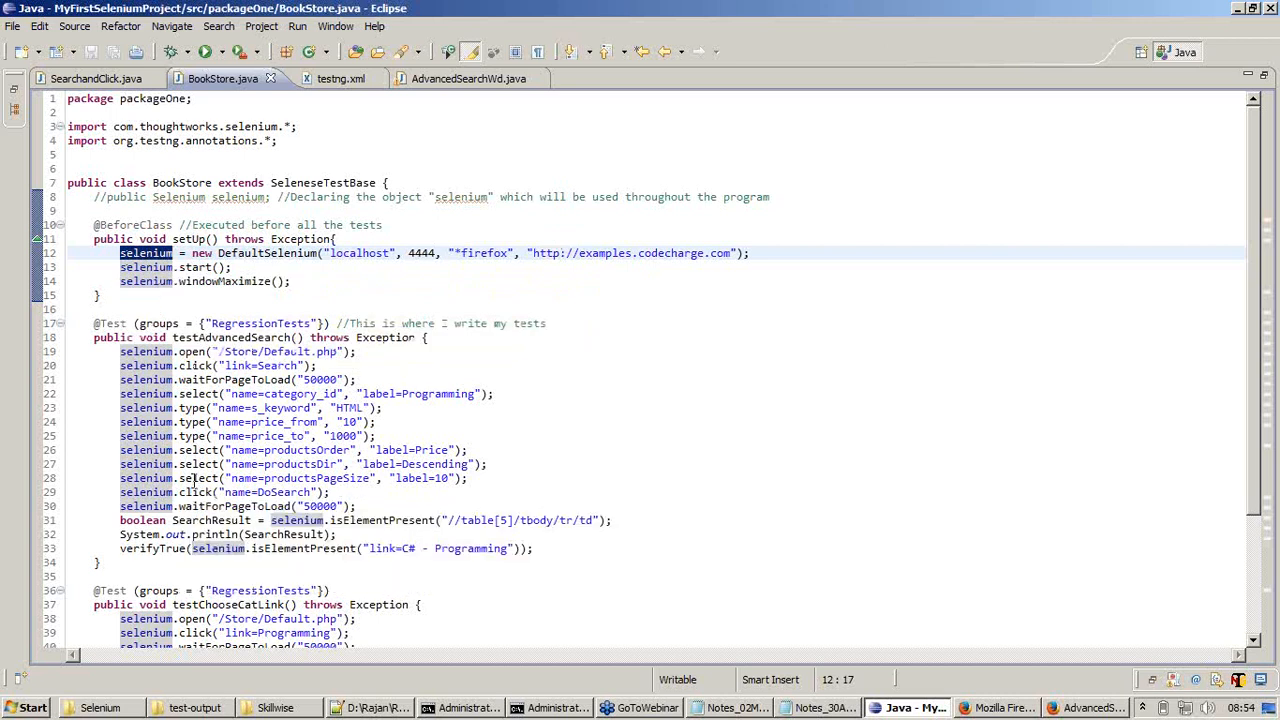
mouse_move(200, 492)
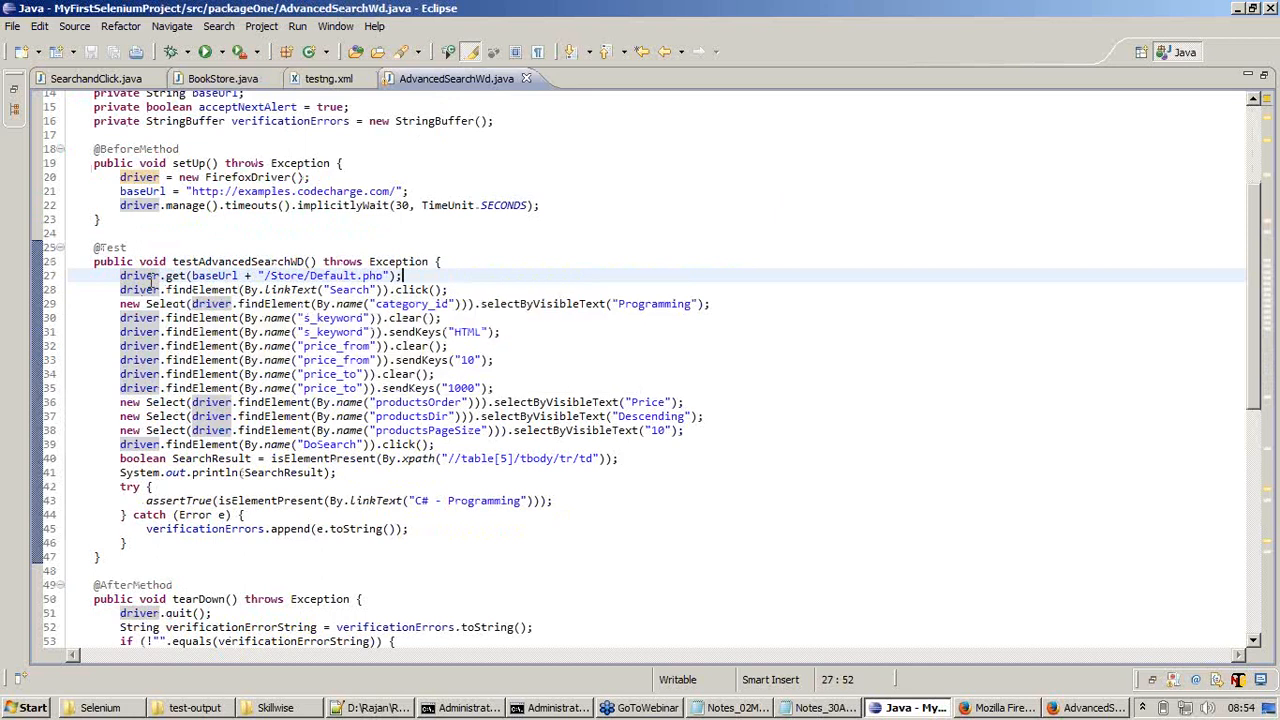
mouse_move(180, 276)
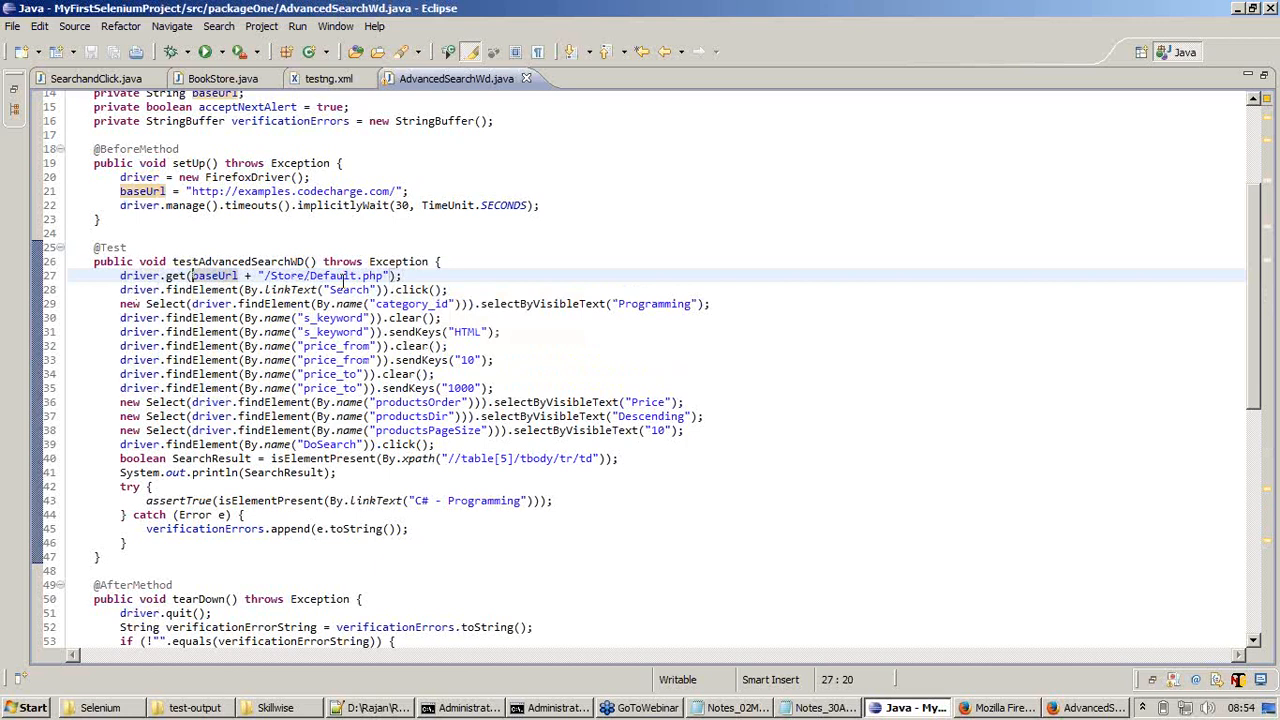
click(390, 276)
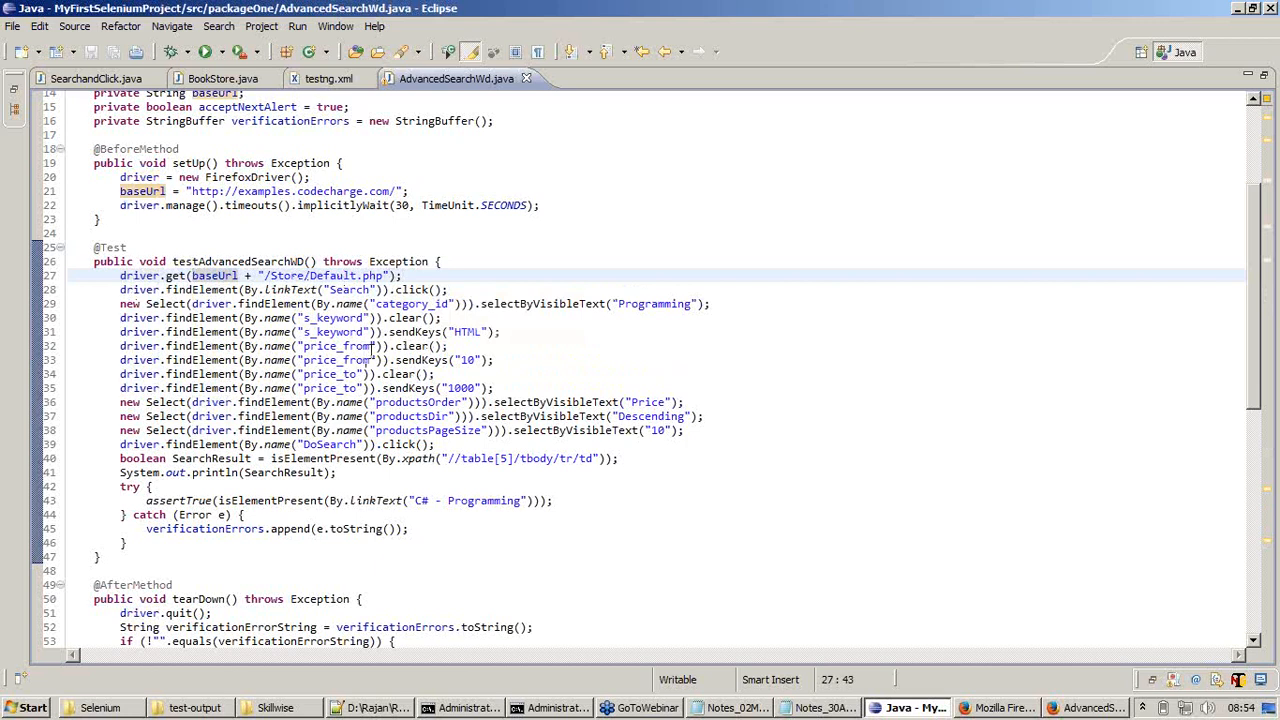
click(222, 78)
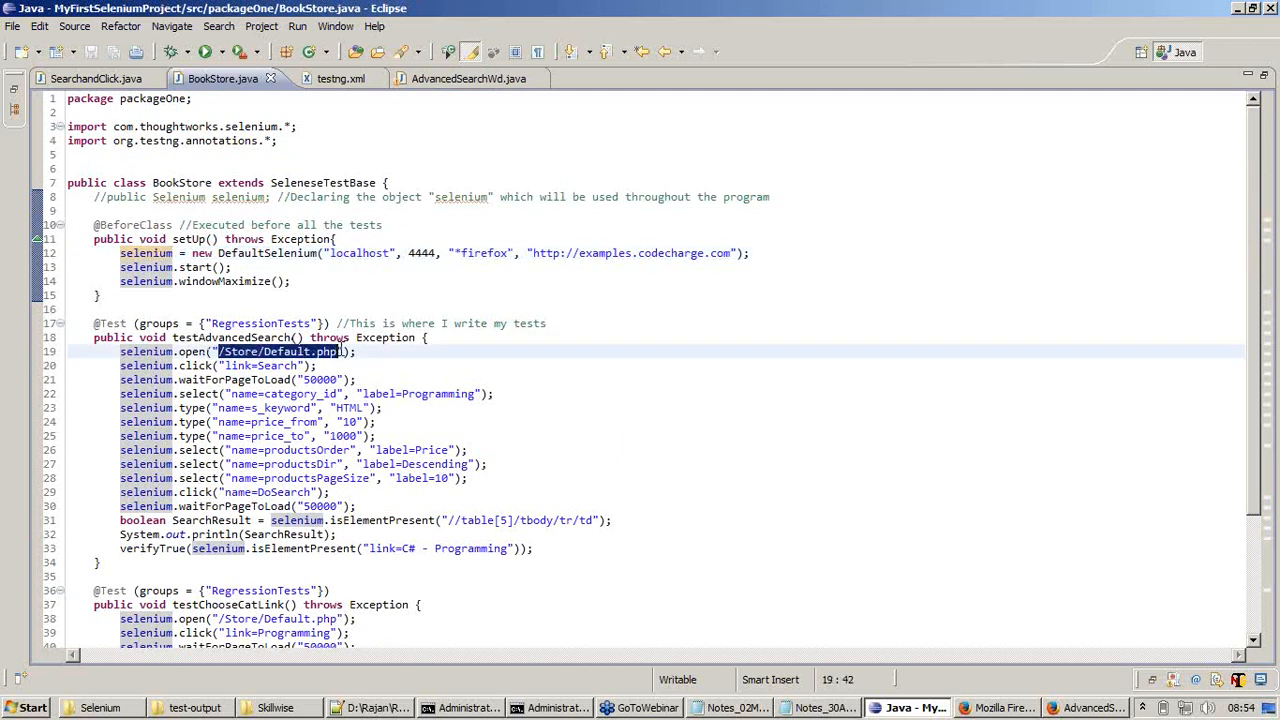
click(456, 78)
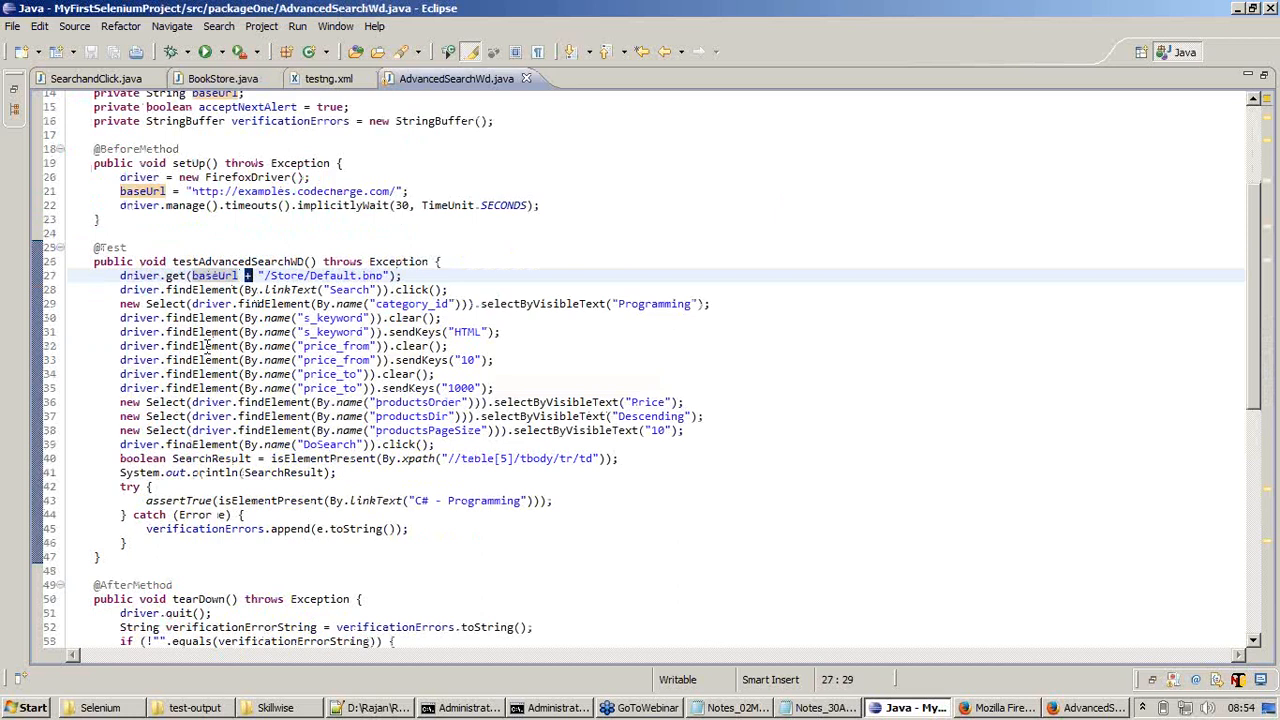
mouse_move(296, 374)
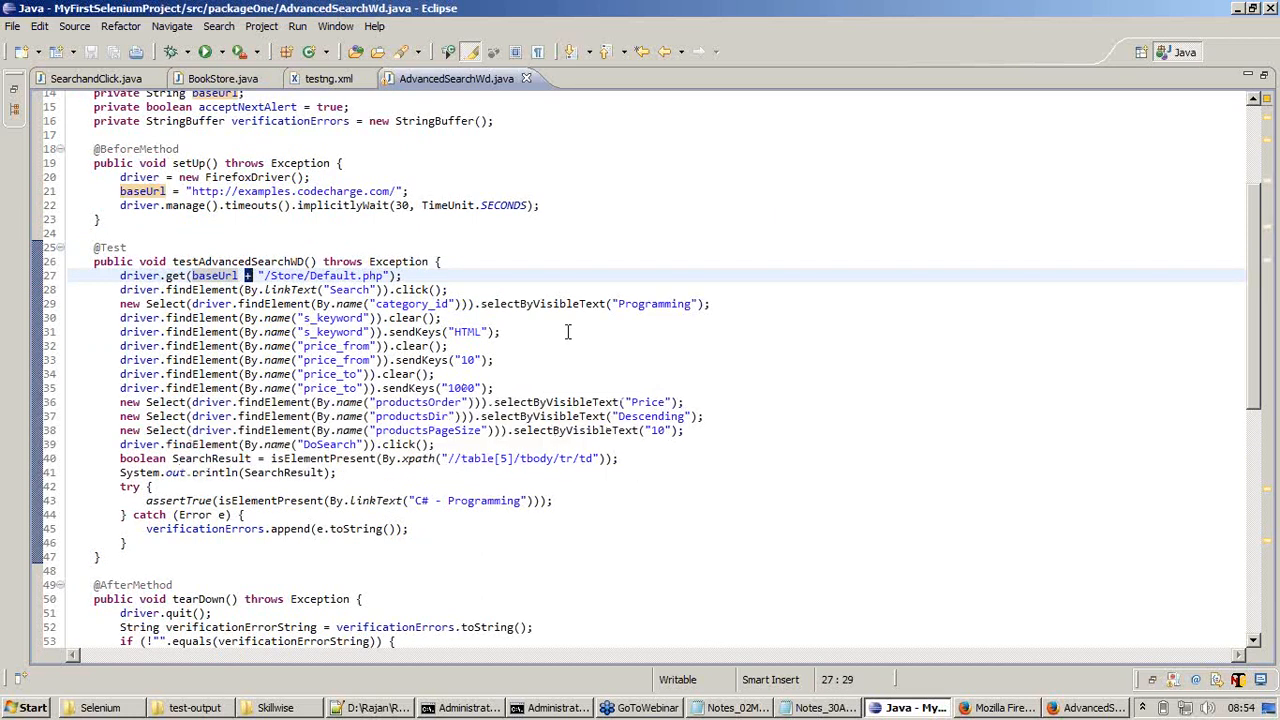
mouse_move(144, 290)
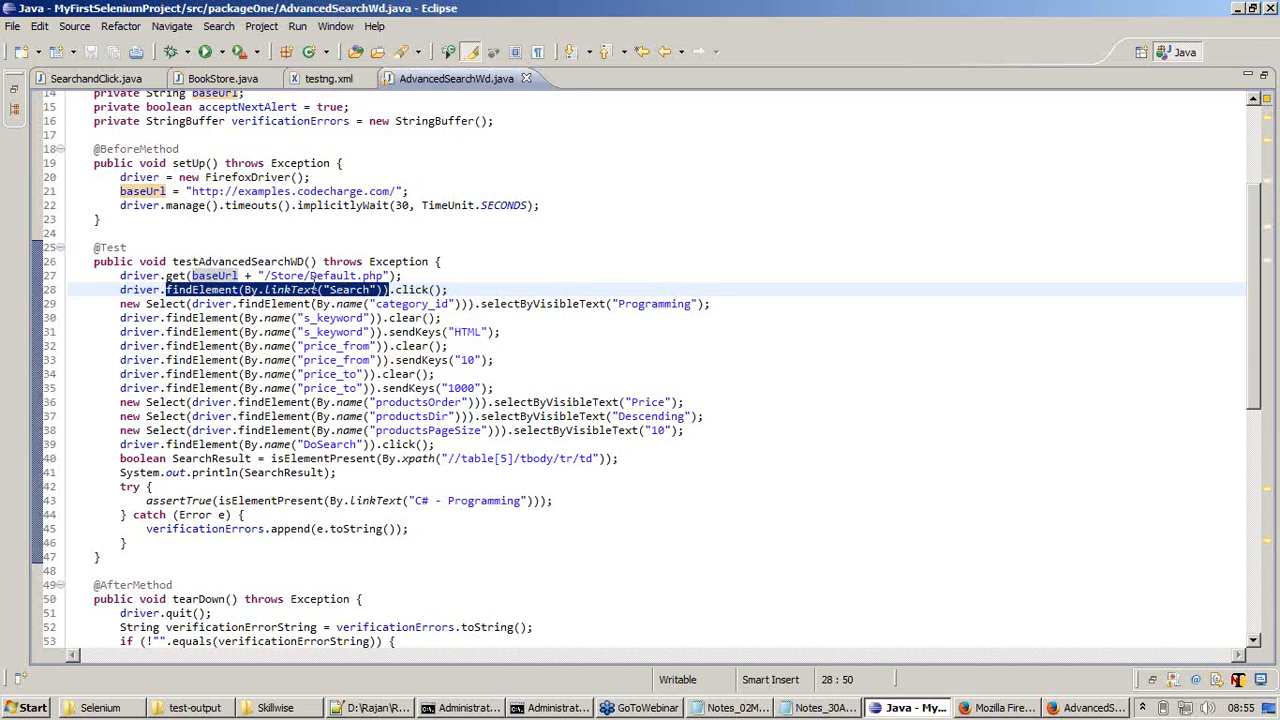
click(450, 288)
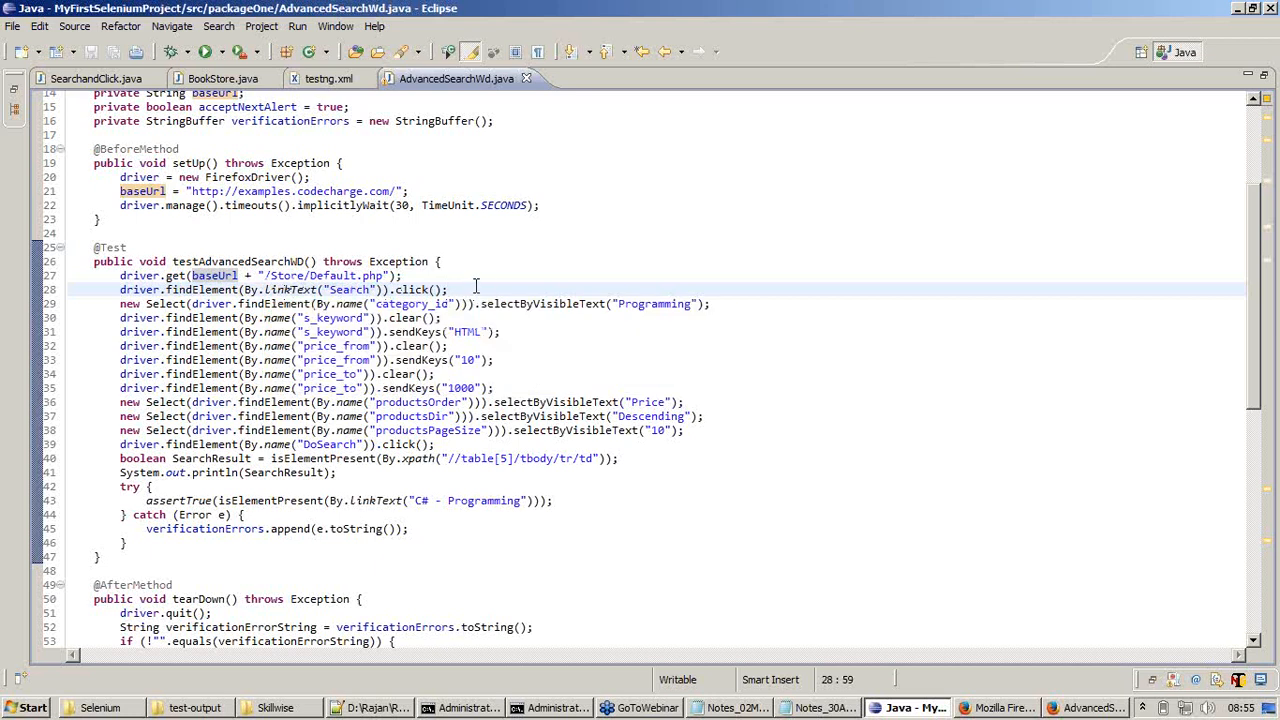
mouse_move(440, 384)
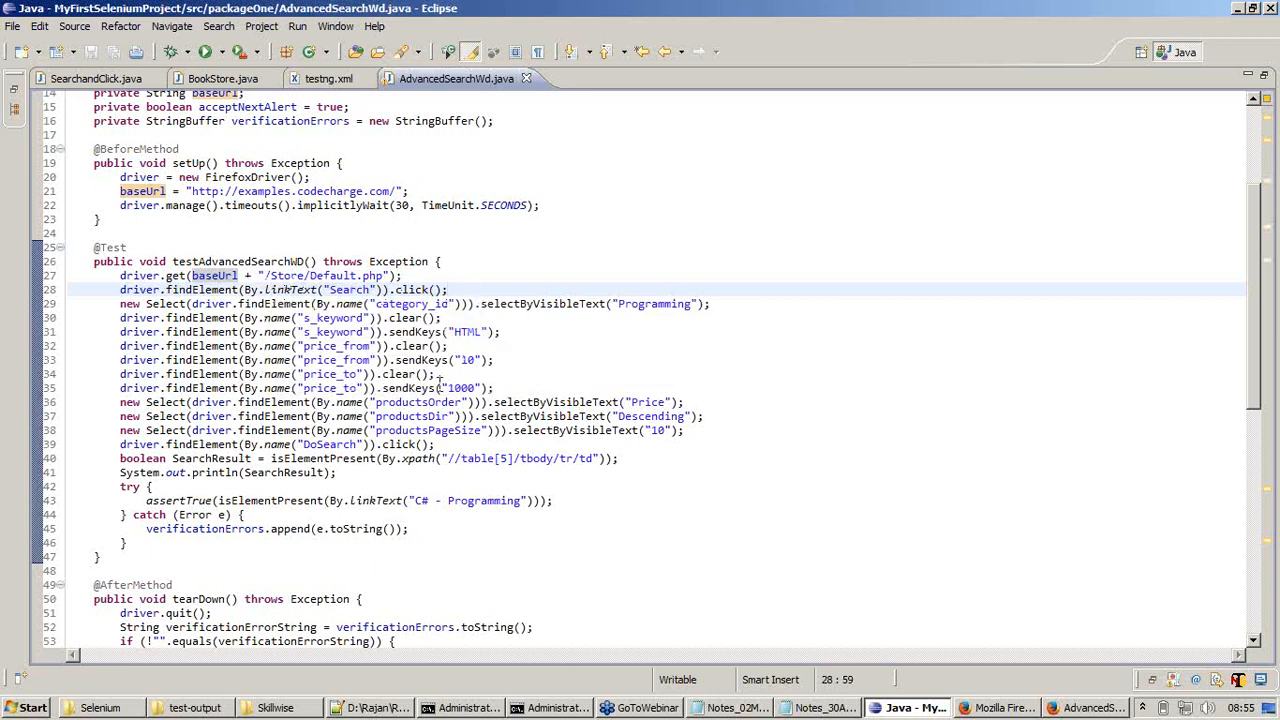
scroll(down, 3)
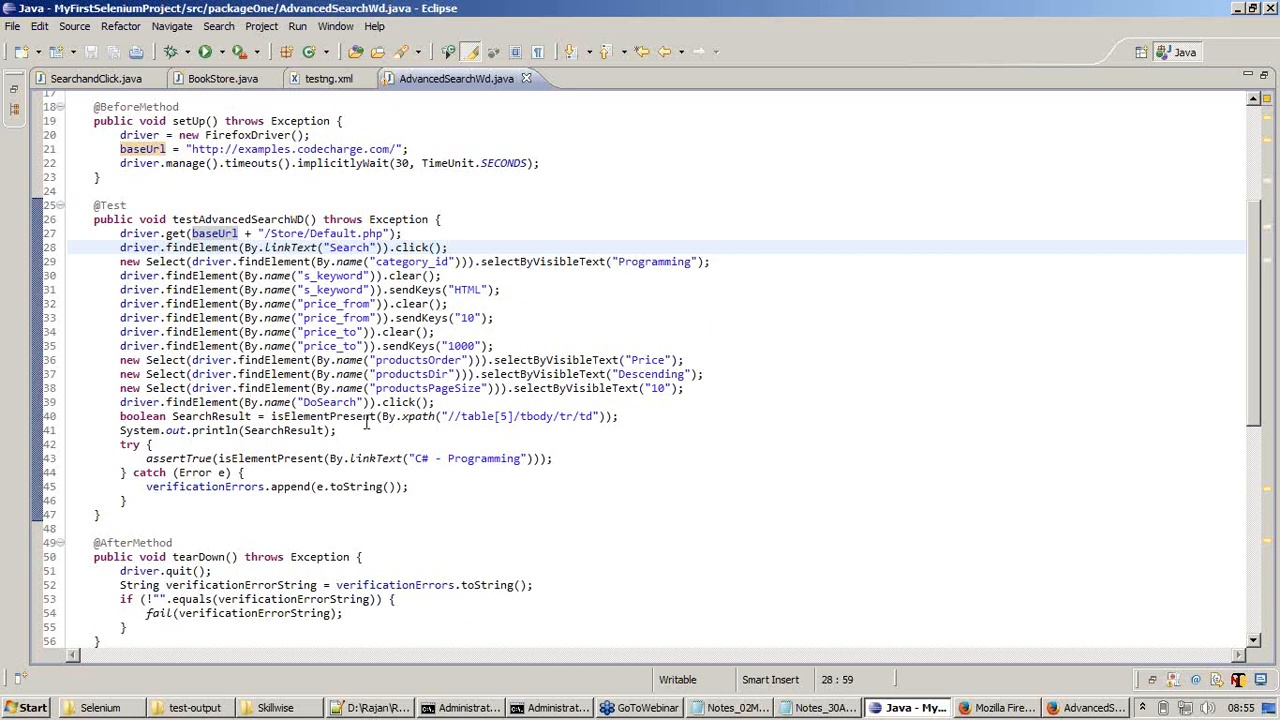
click(510, 232)
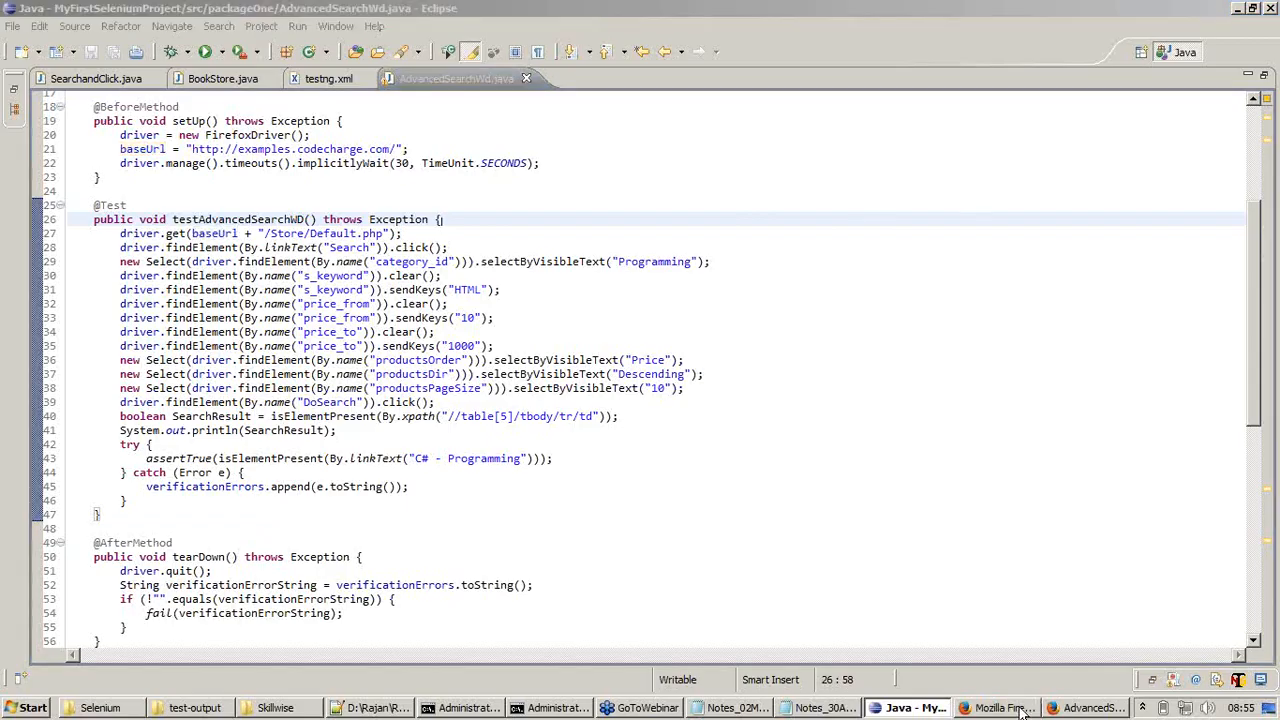
Step: Run AdvancedSearchWd.java as a TestNG test from the Package Explorer context menu
click(1000, 708)
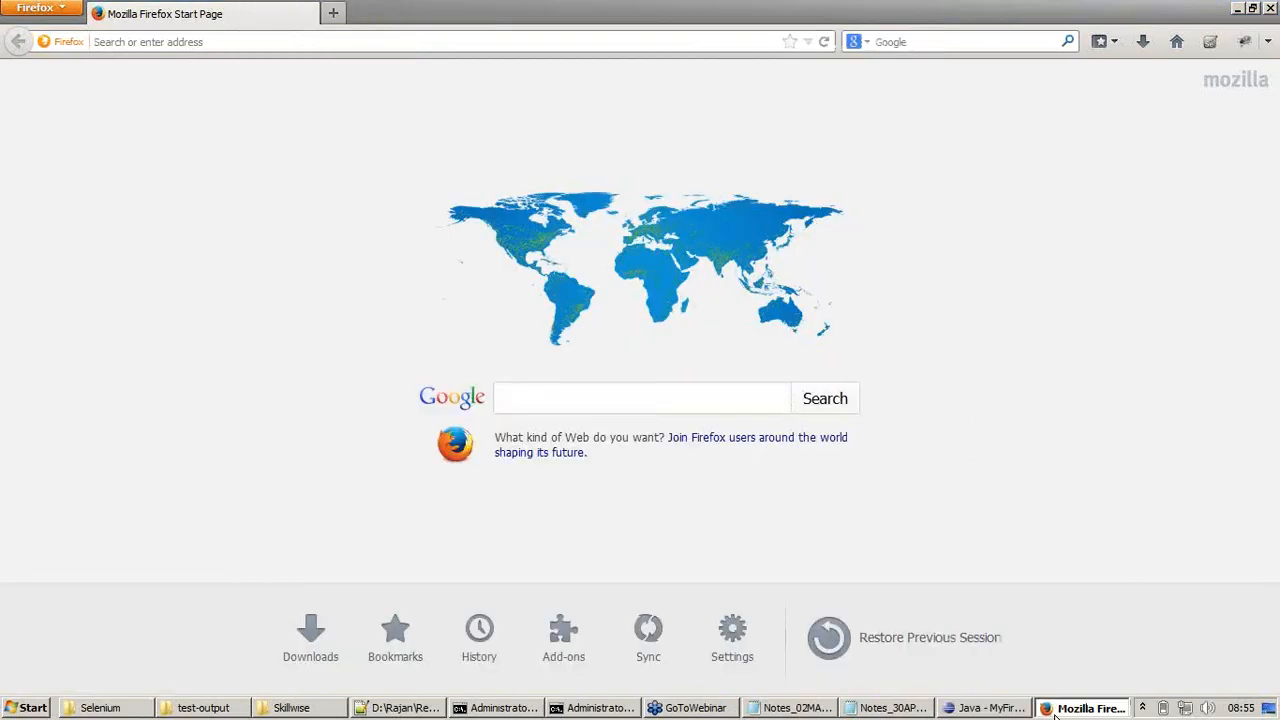
click(1076, 708)
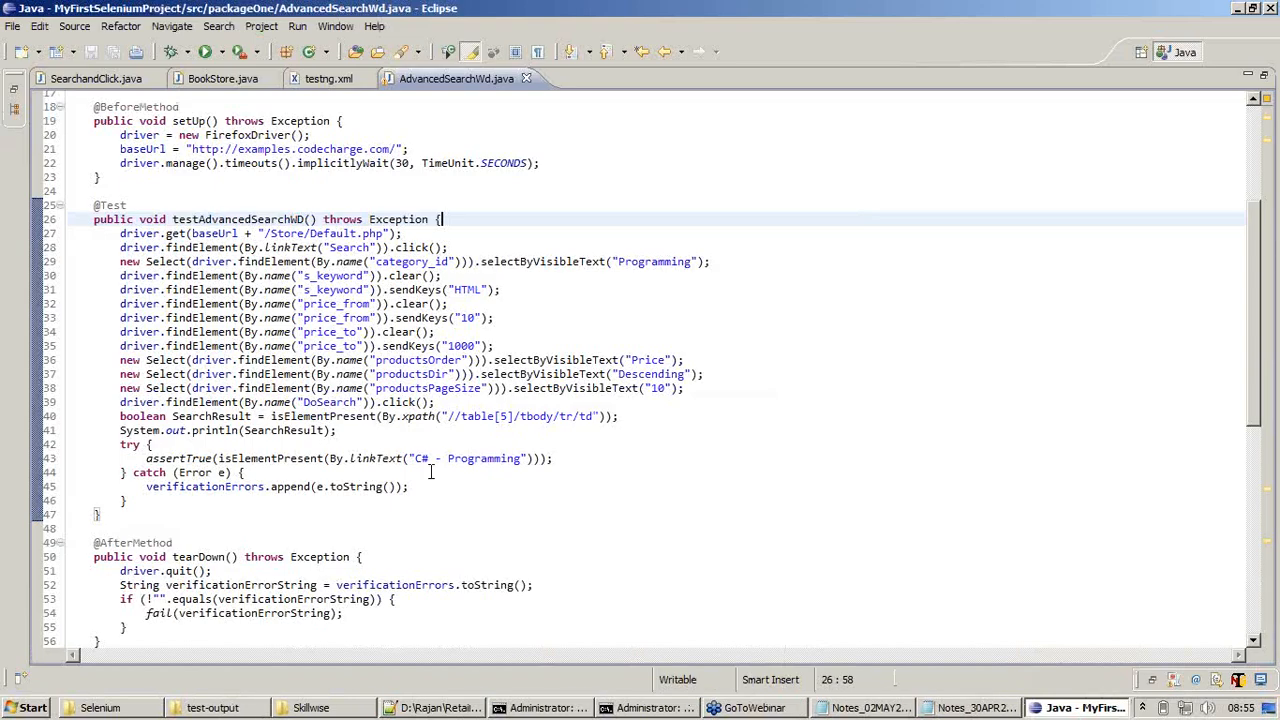
mouse_move(456, 80)
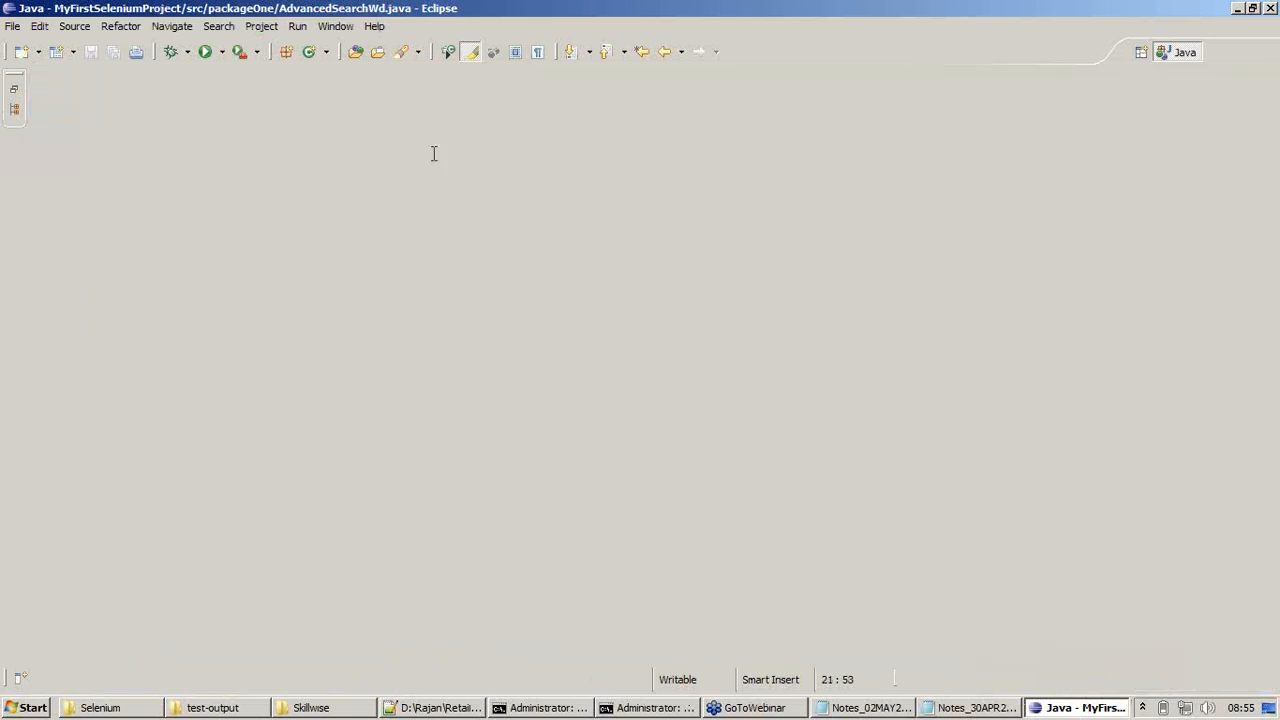
right_click(142, 148)
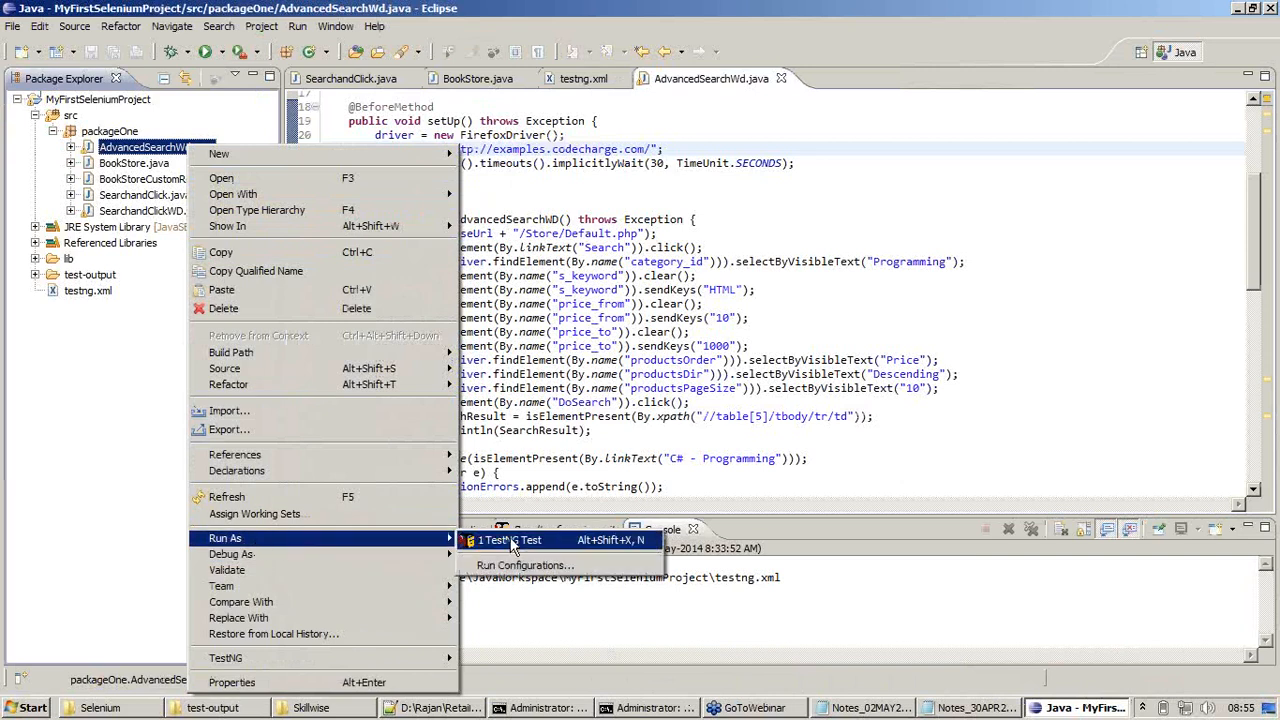
click(510, 540)
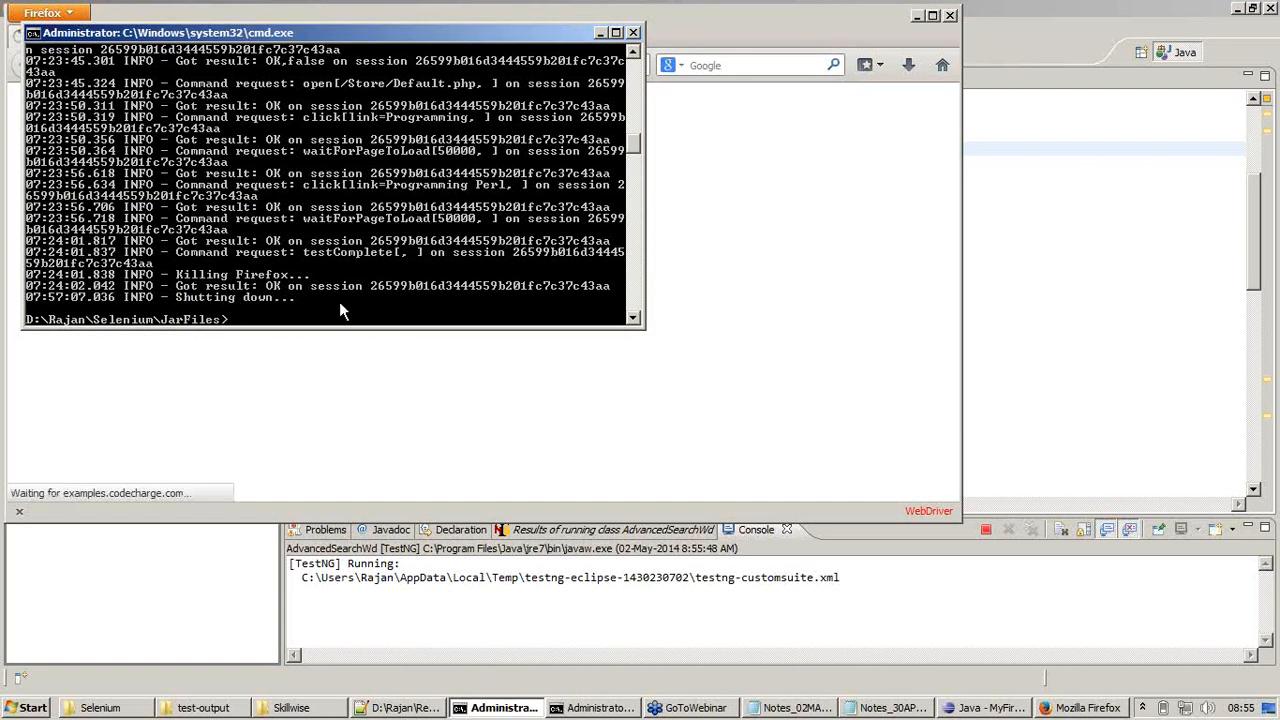
mouse_move(730, 28)
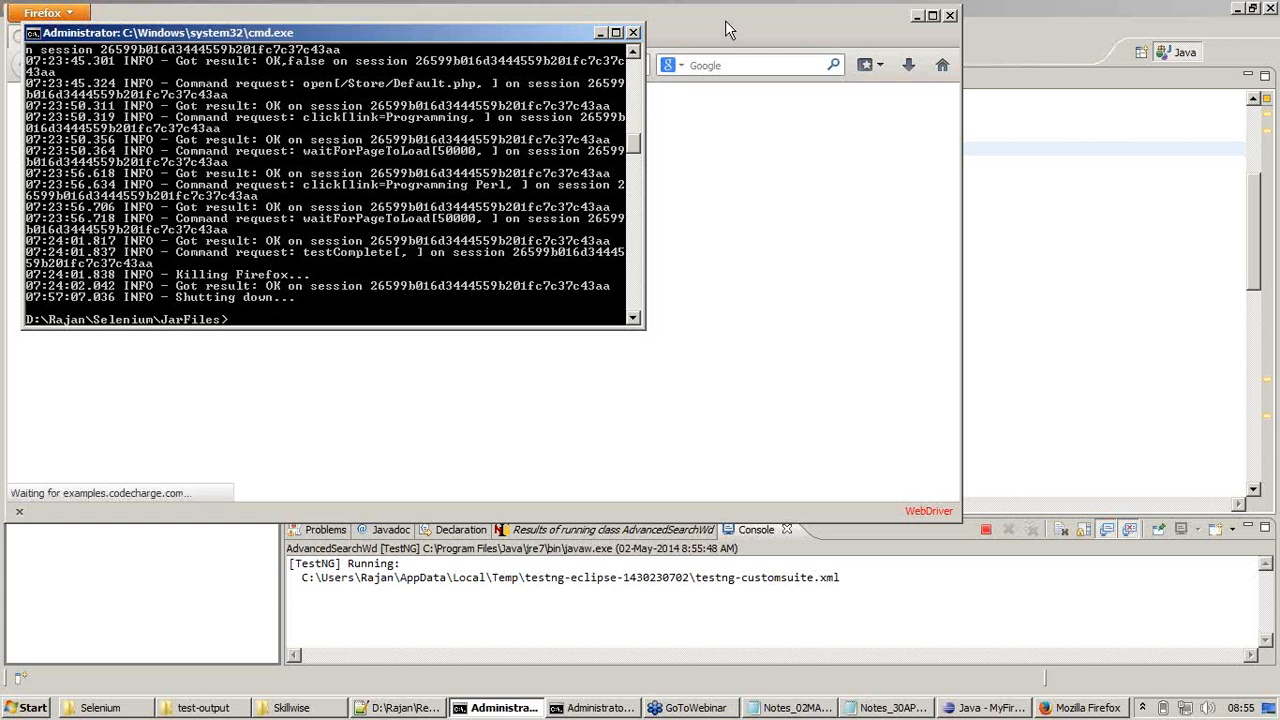
Step: Bring the WebDriver-launched Firefox window to the front while the Bookstore page loads
click(1080, 708)
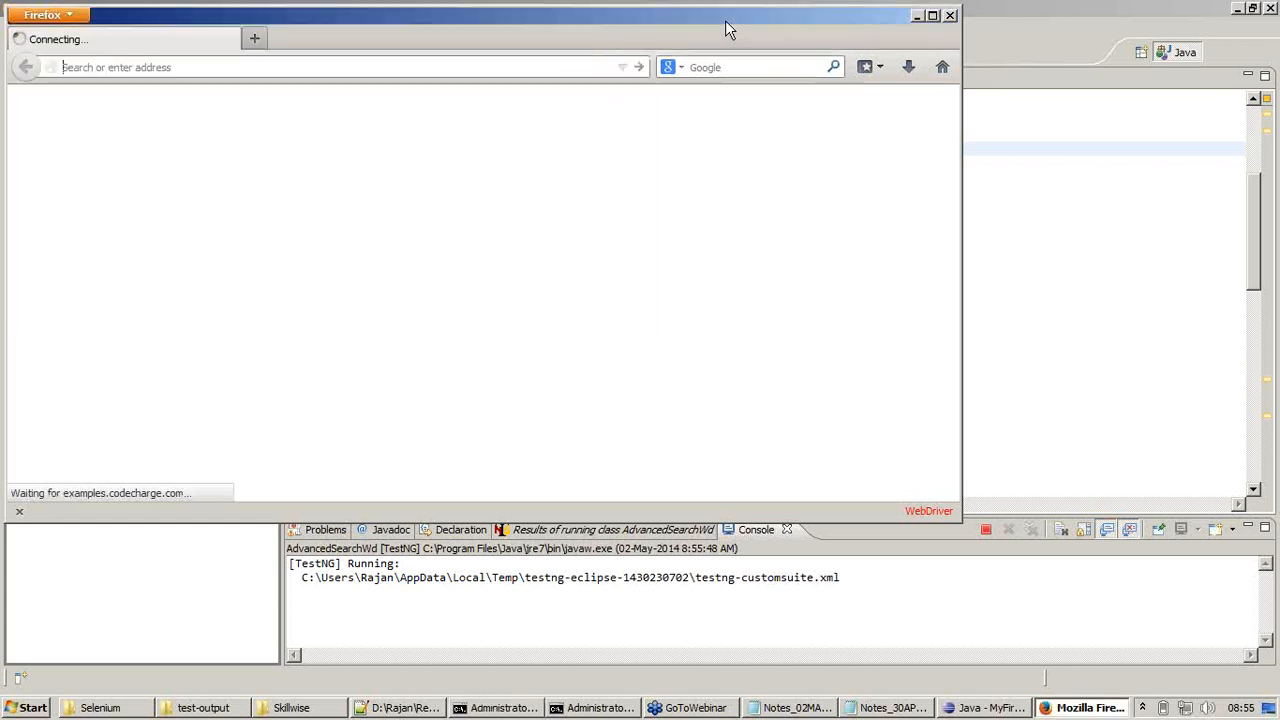
mouse_move(912, 322)
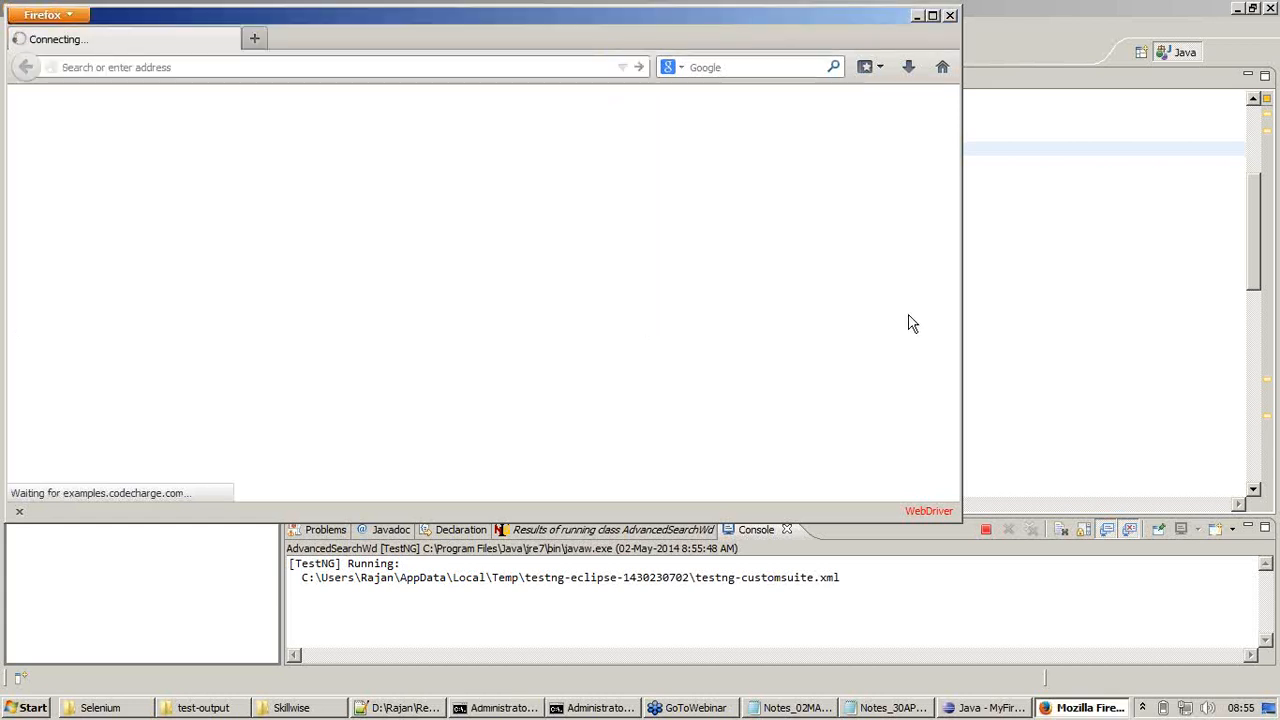
mouse_move(928, 512)
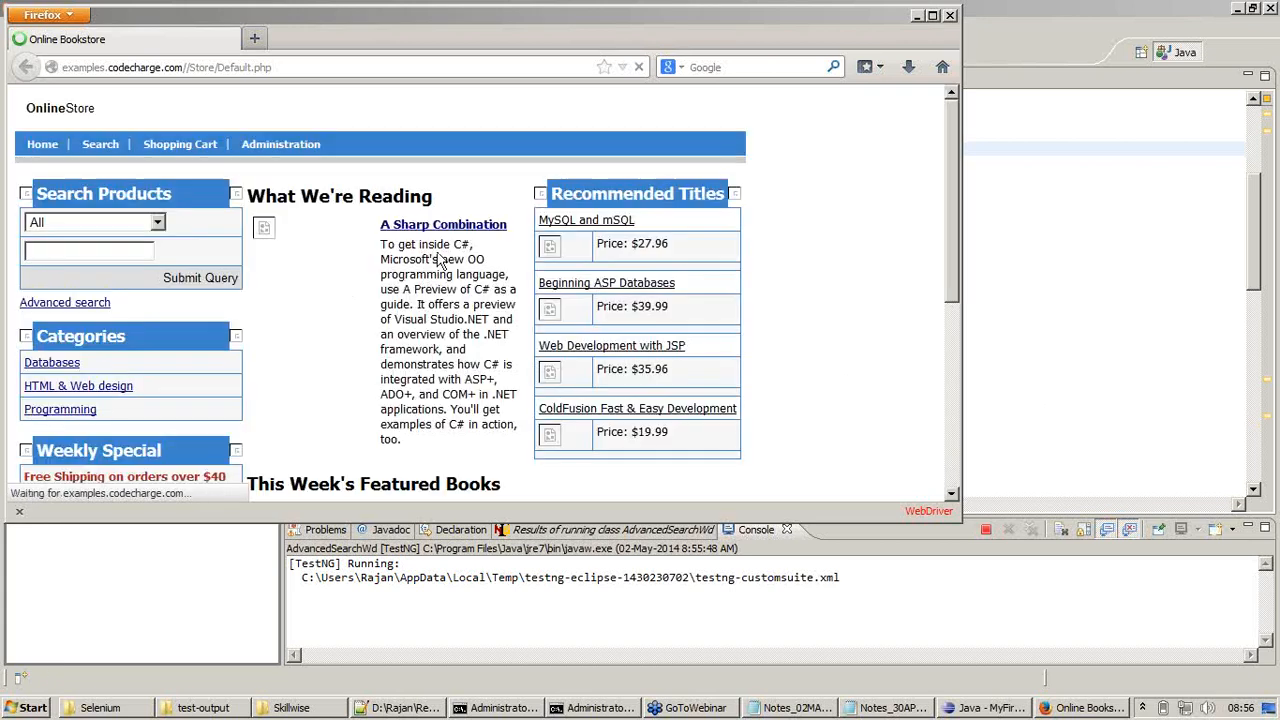
mouse_move(504, 296)
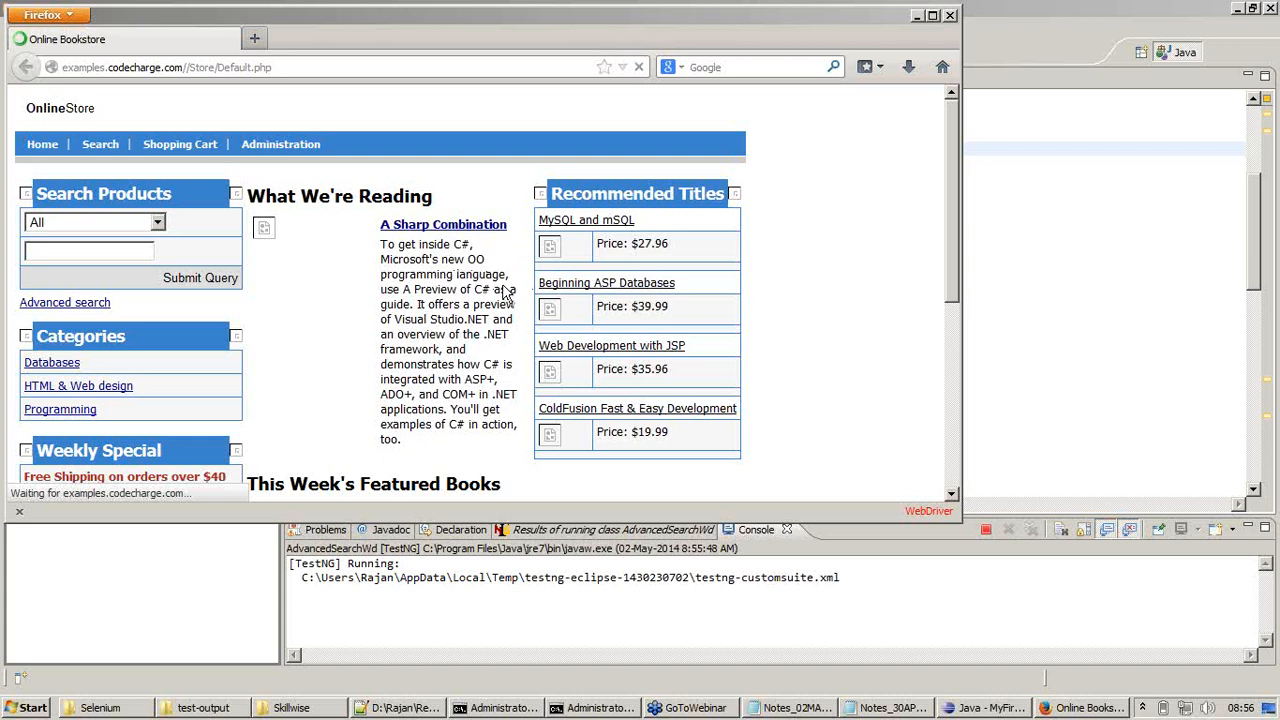
mouse_move(584, 336)
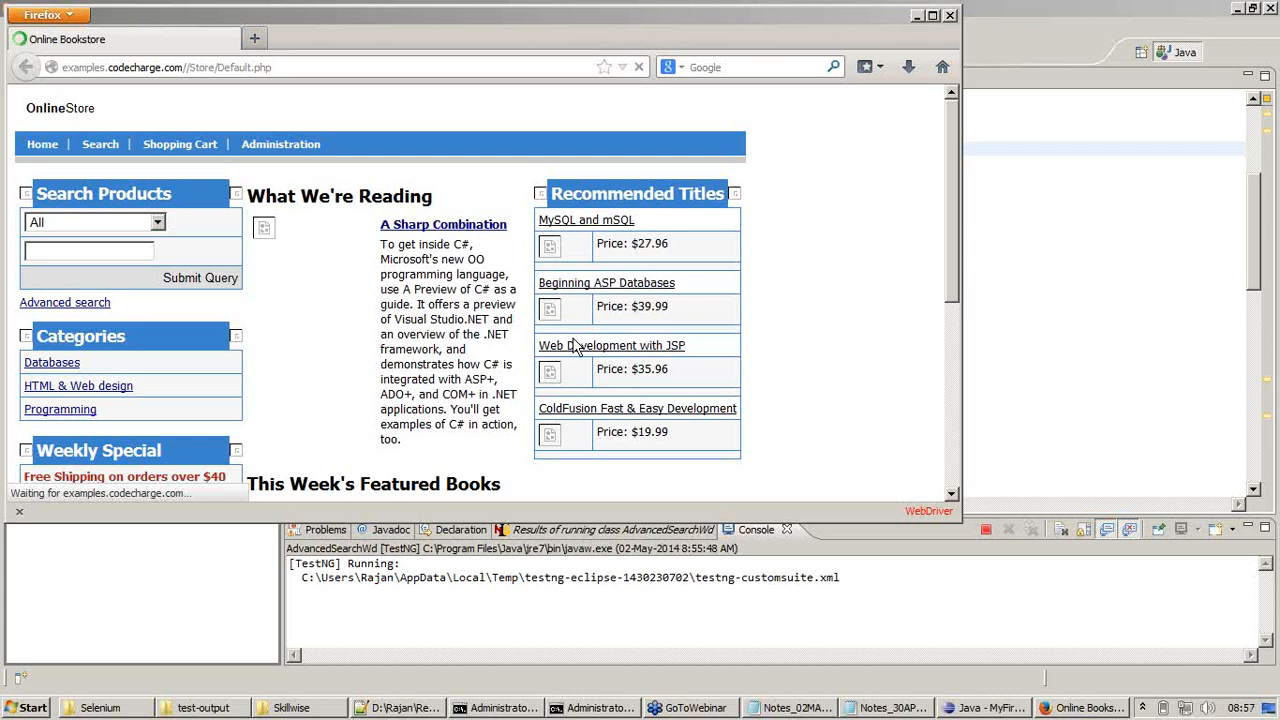
mouse_move(510, 264)
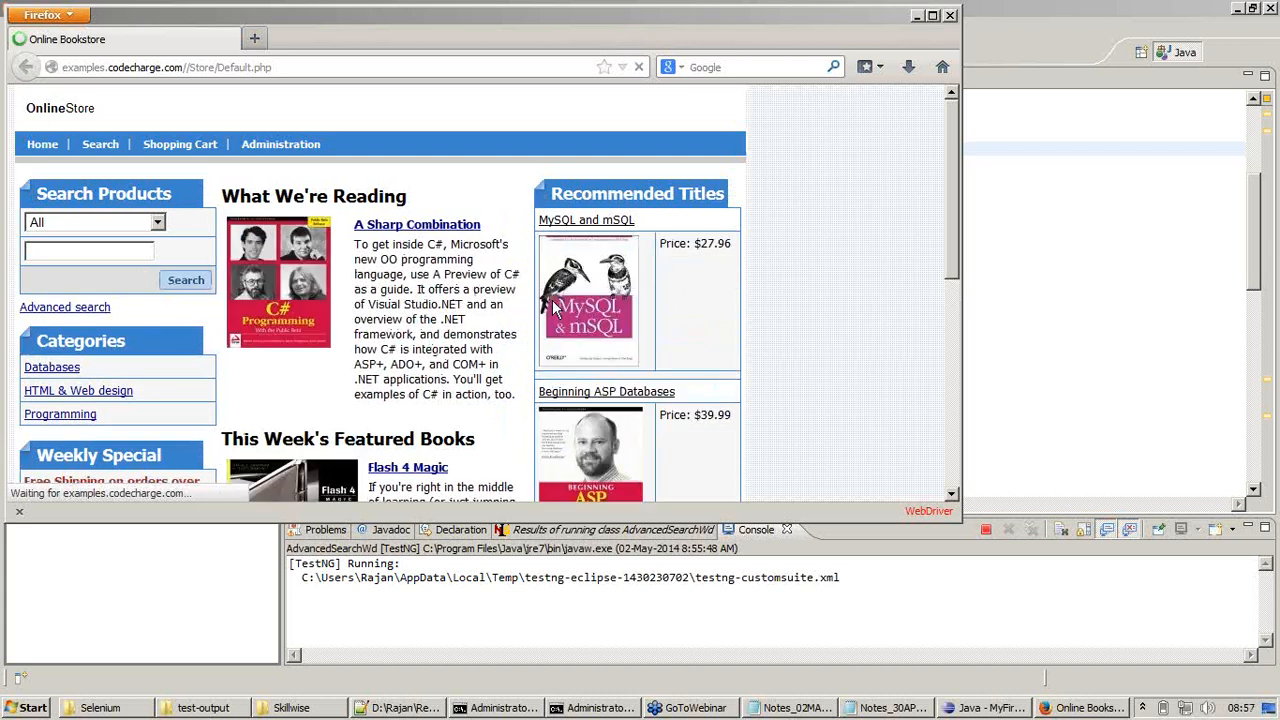
mouse_move(596, 318)
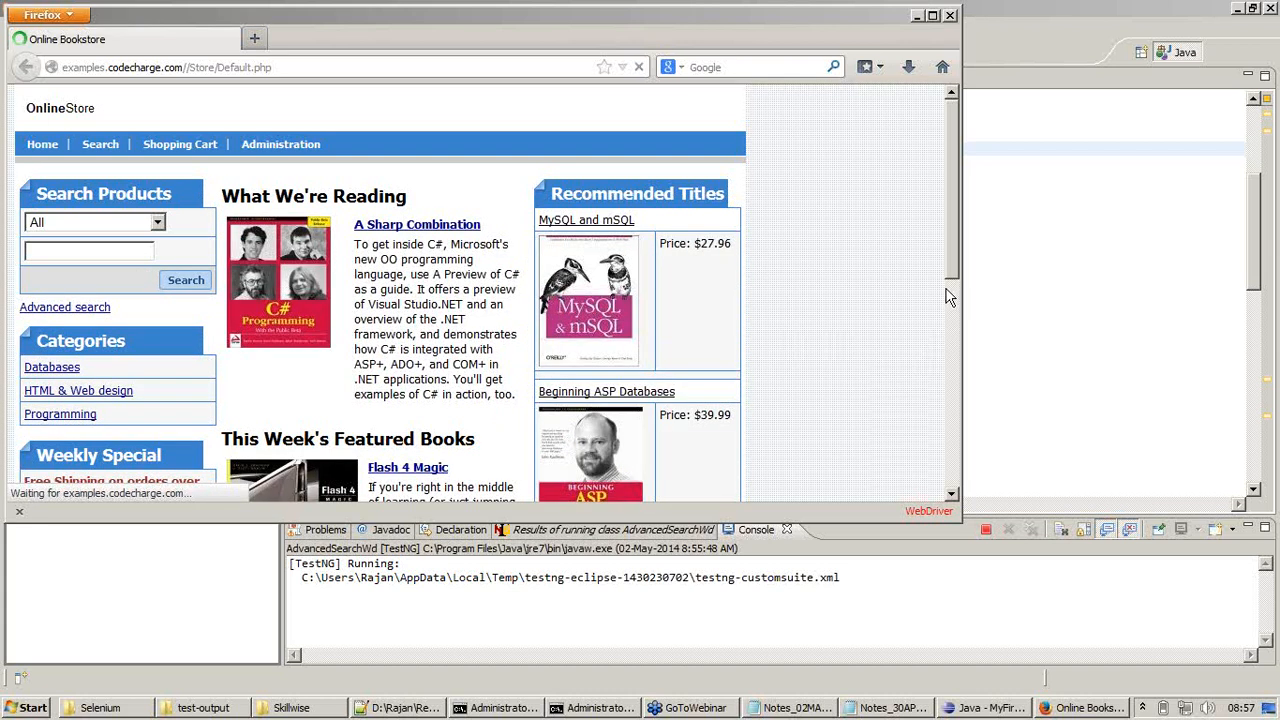
mouse_move(932, 188)
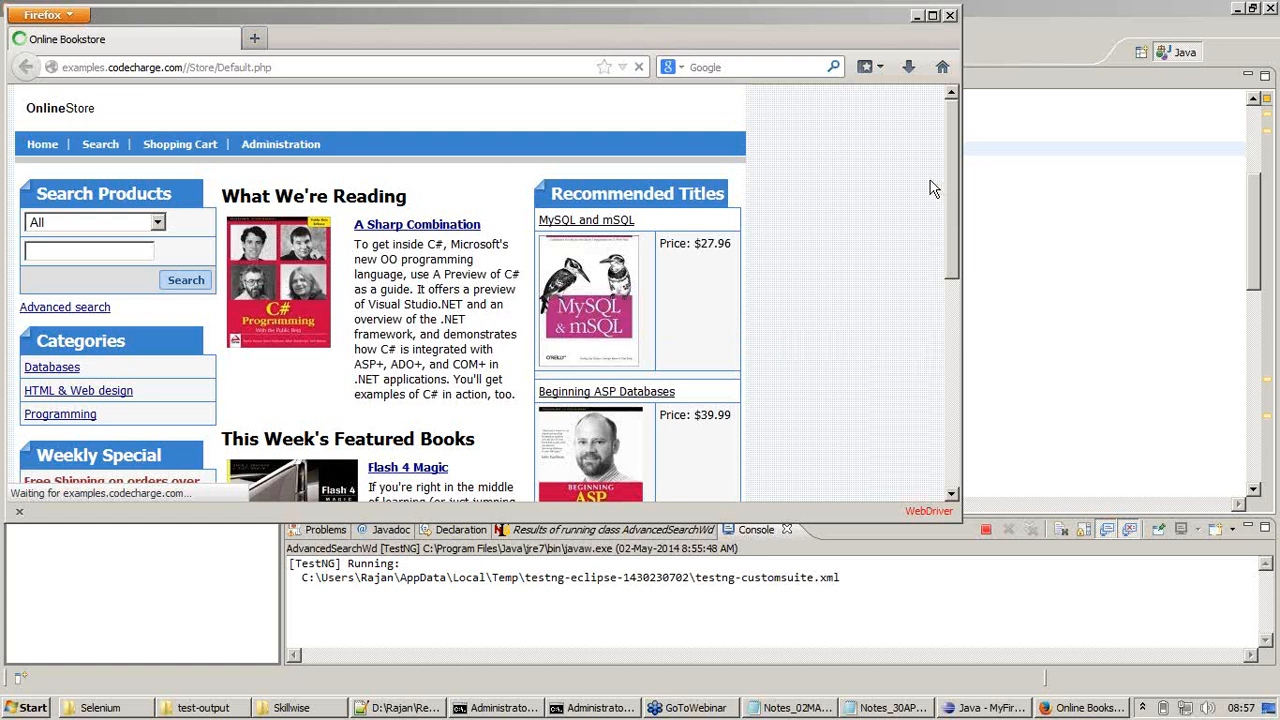
mouse_move(456, 260)
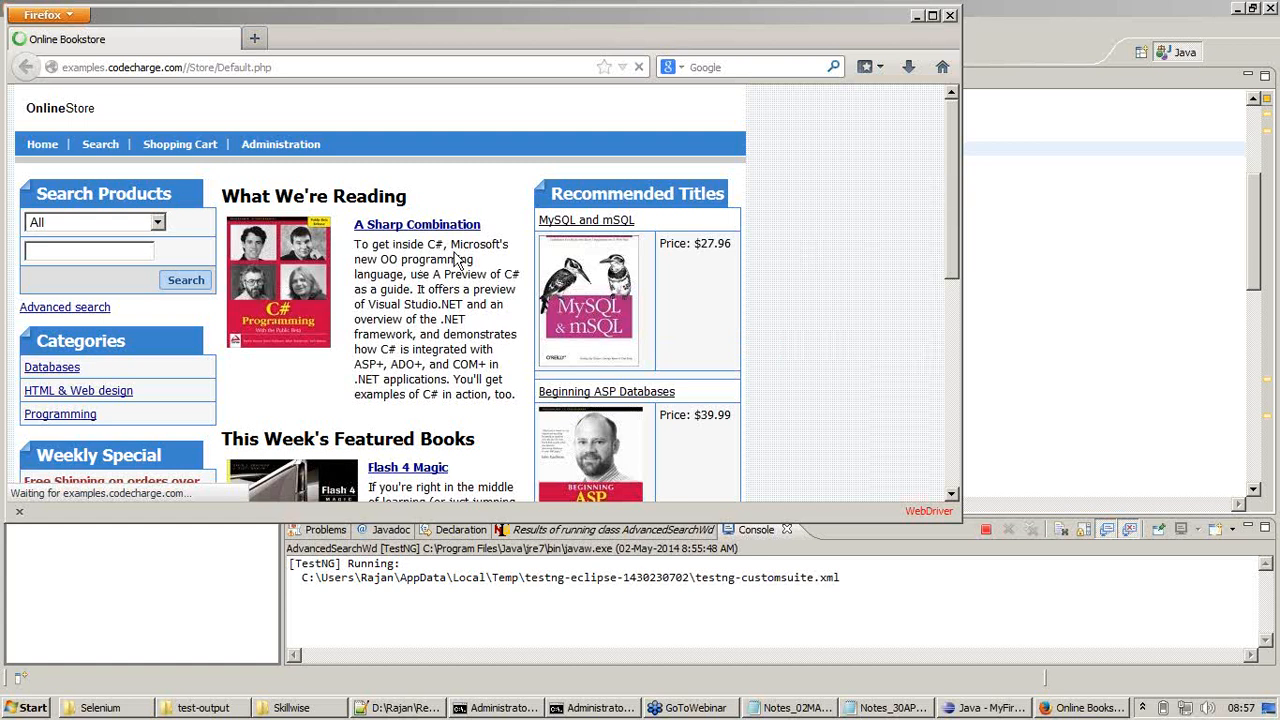
mouse_move(948, 180)
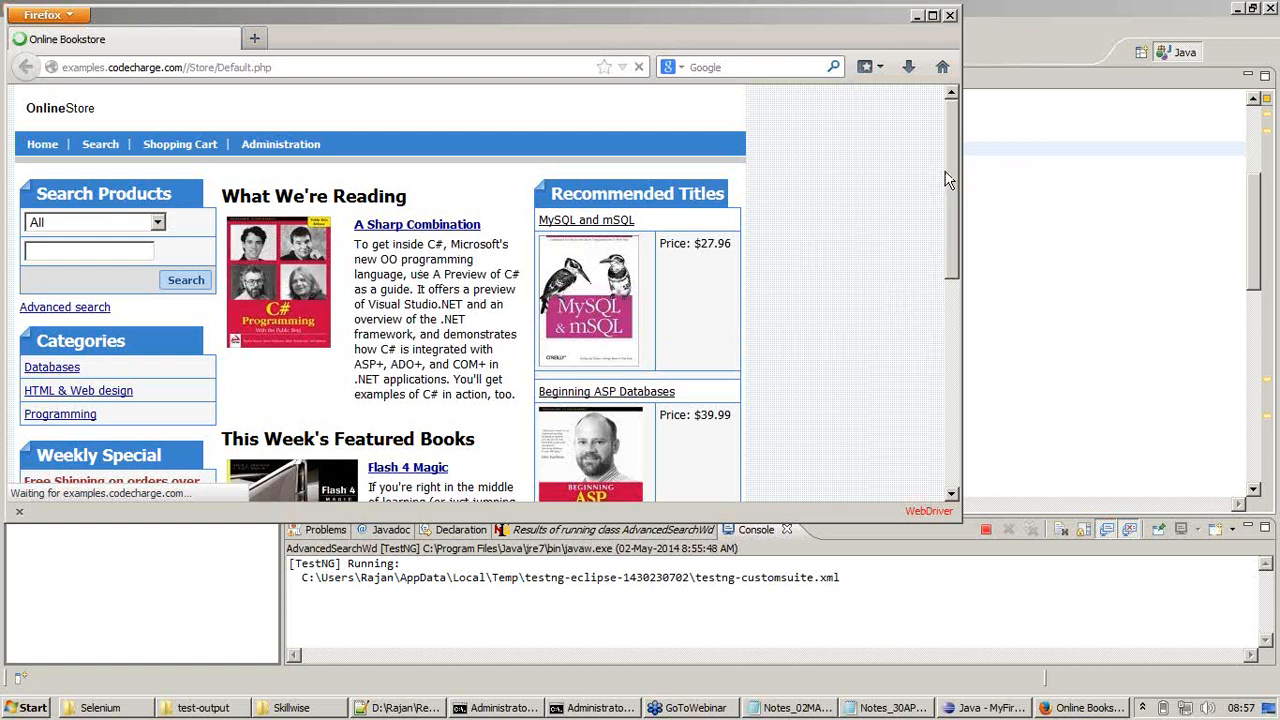
mouse_move(830, 296)
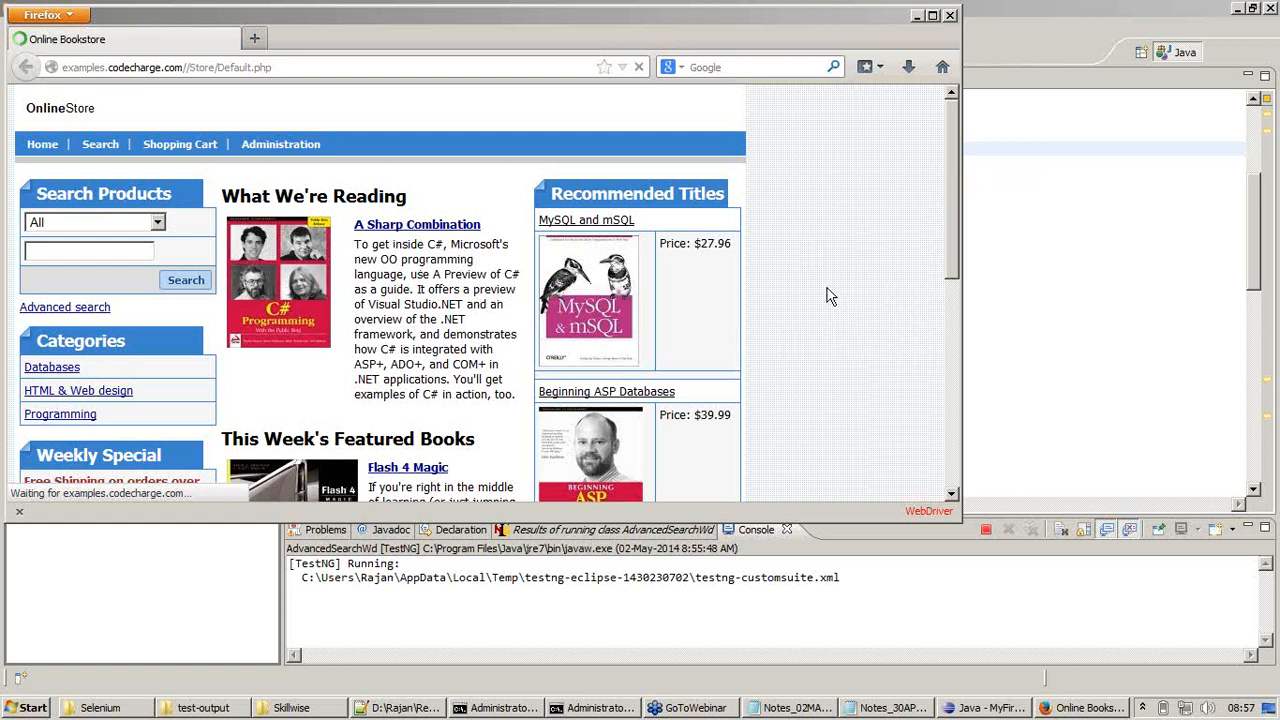
mouse_move(836, 240)
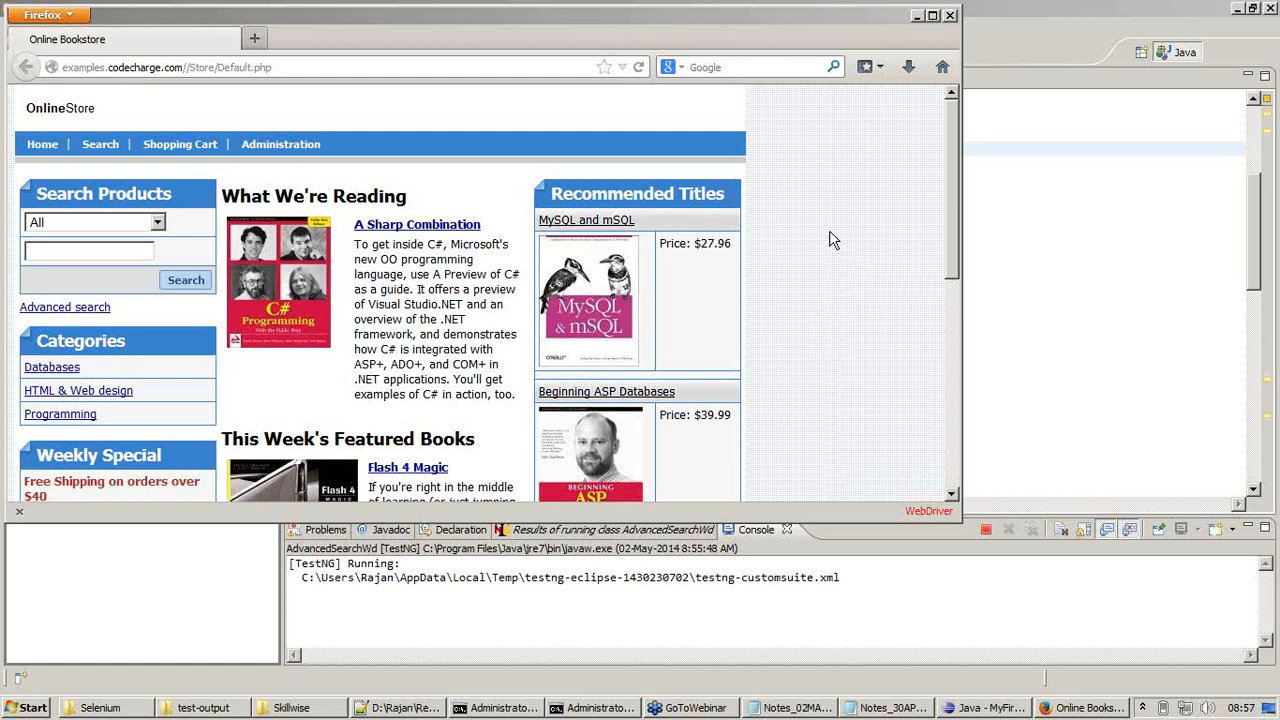
Step: Watch WebDriver fill the Search Products form: Programming, HTML, prices 10–1000, price descending
click(100, 144)
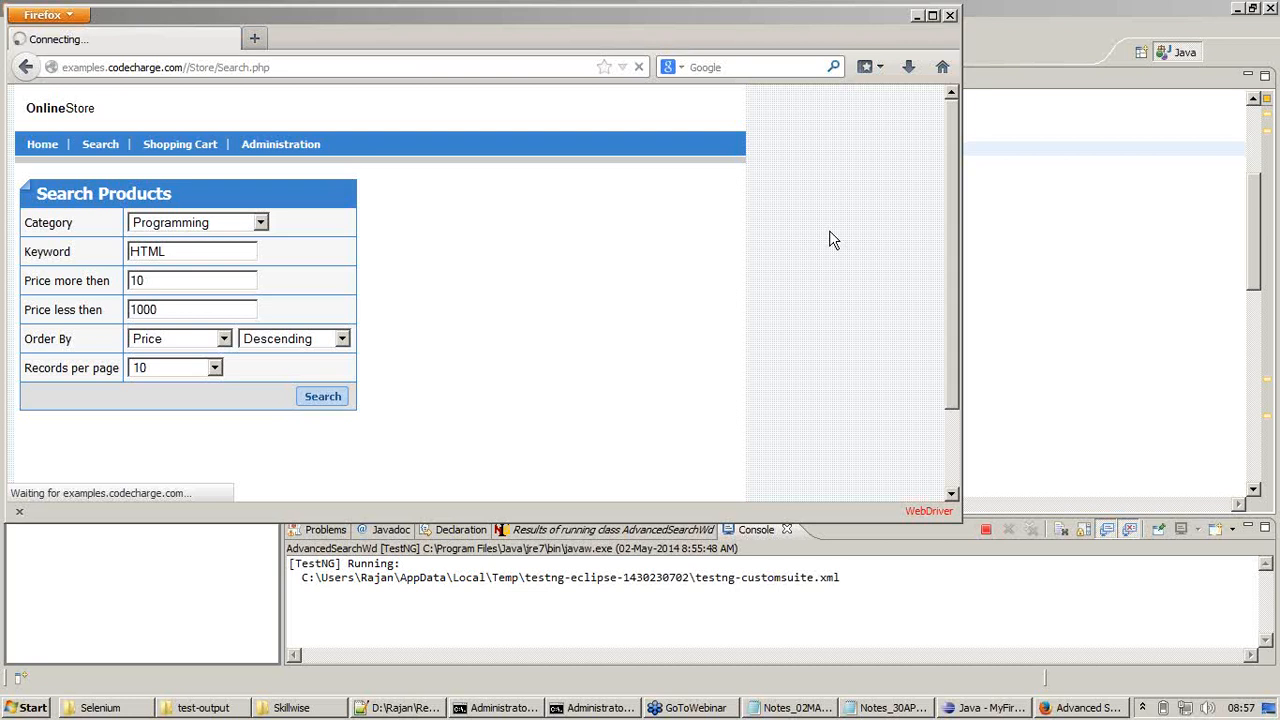
click(984, 708)
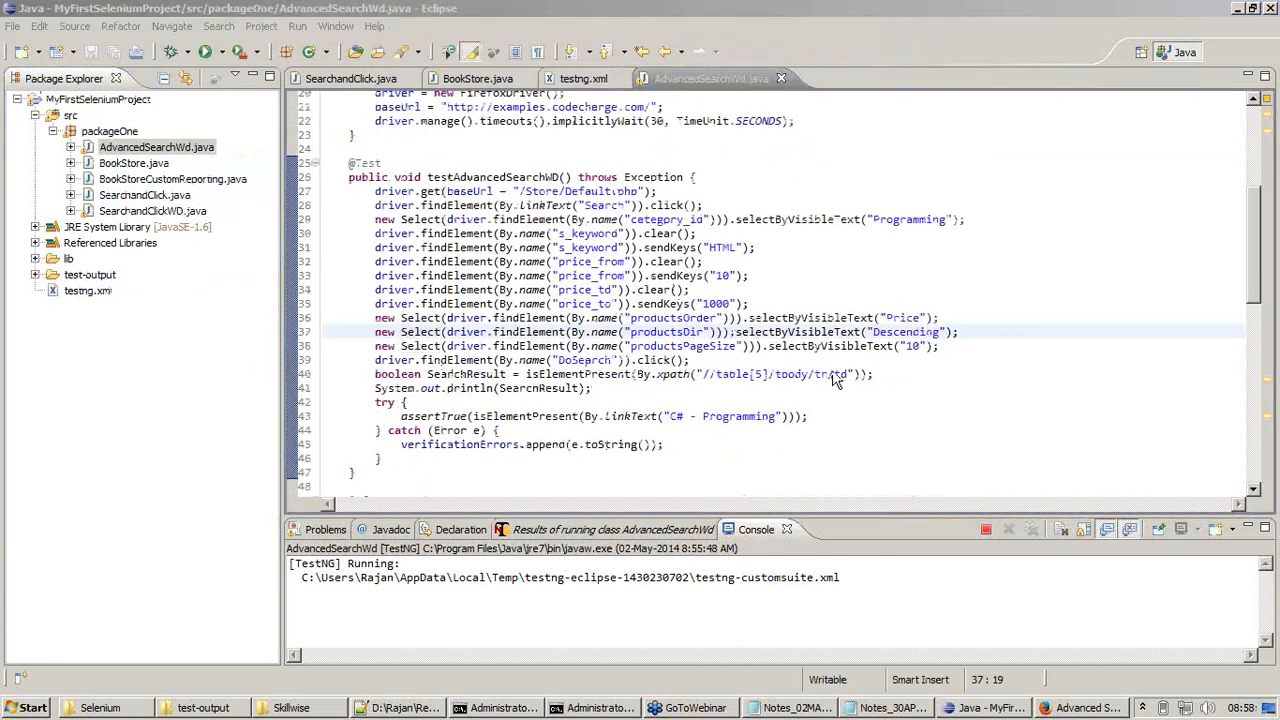
click(668, 248)
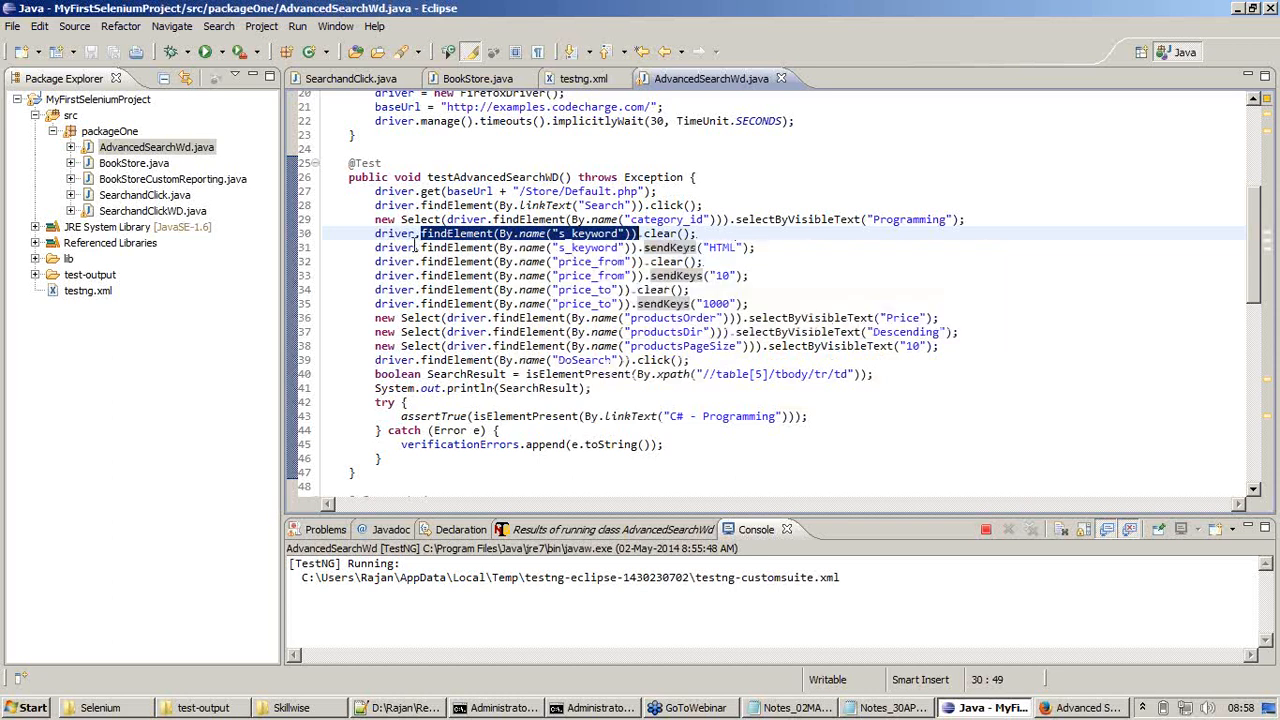
mouse_move(392, 232)
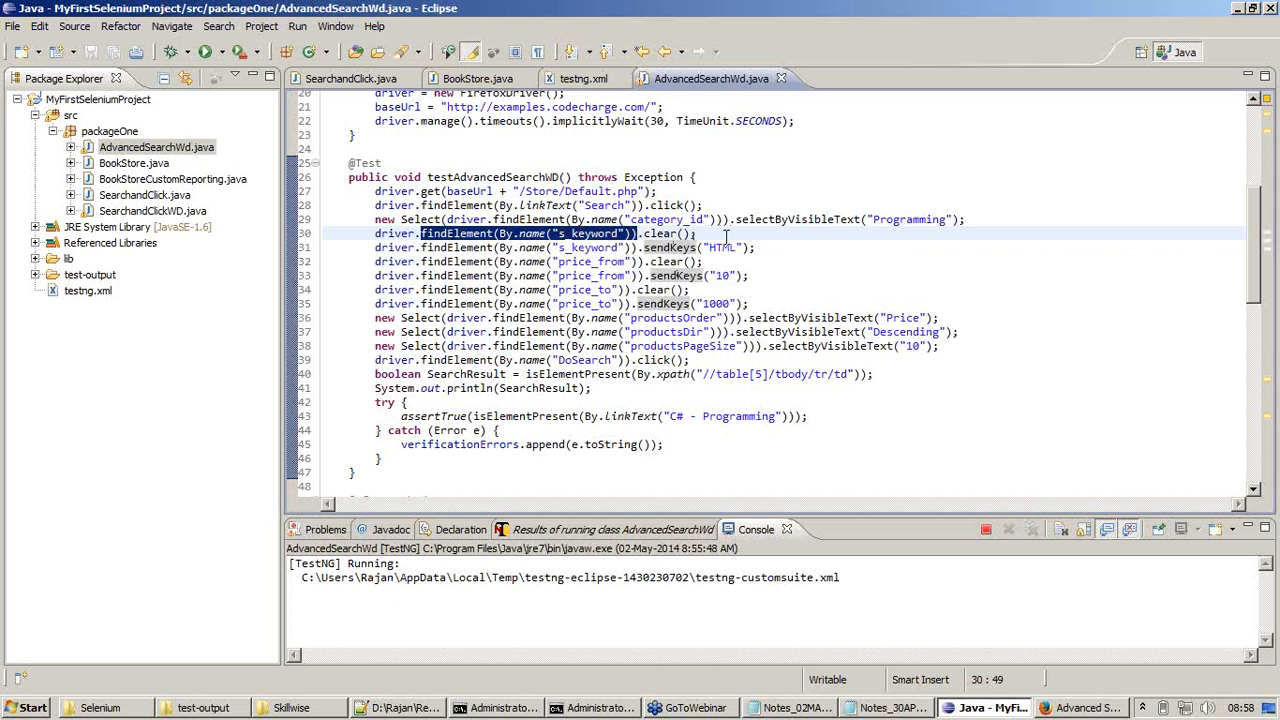
click(756, 248)
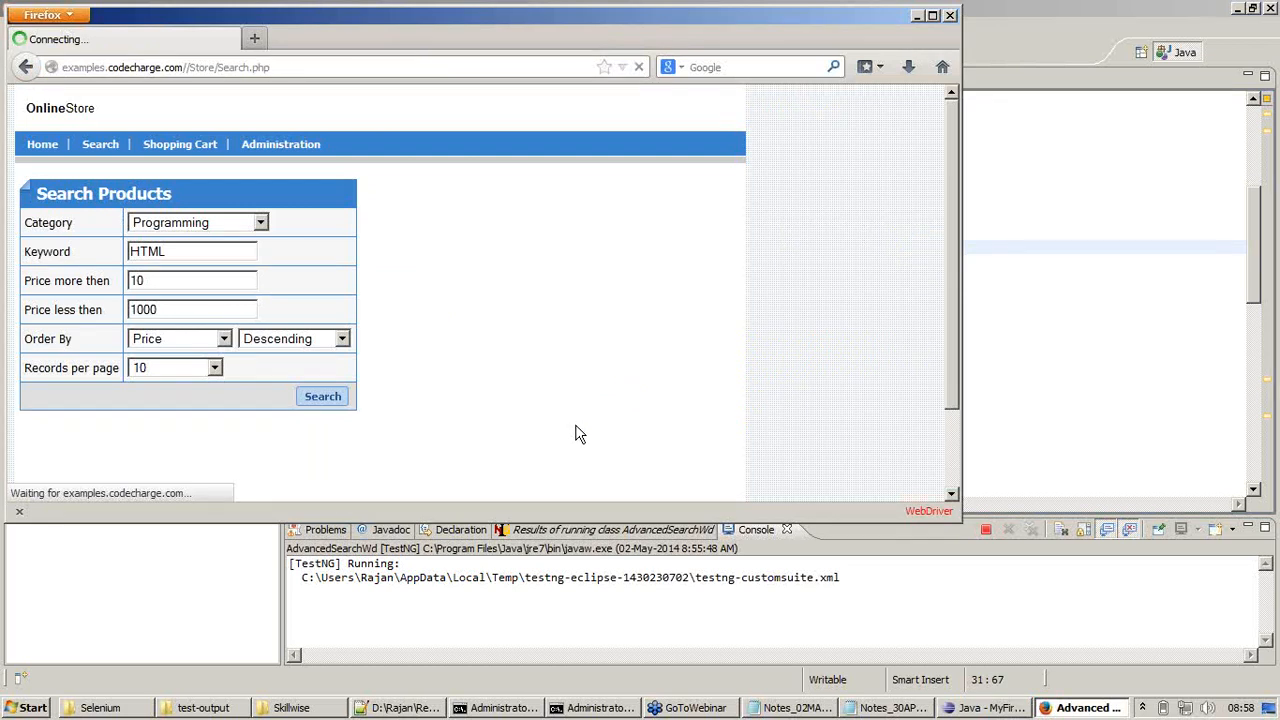
Step: Maximize the Console view to read the TestNG results after the test browser closes
click(322, 396)
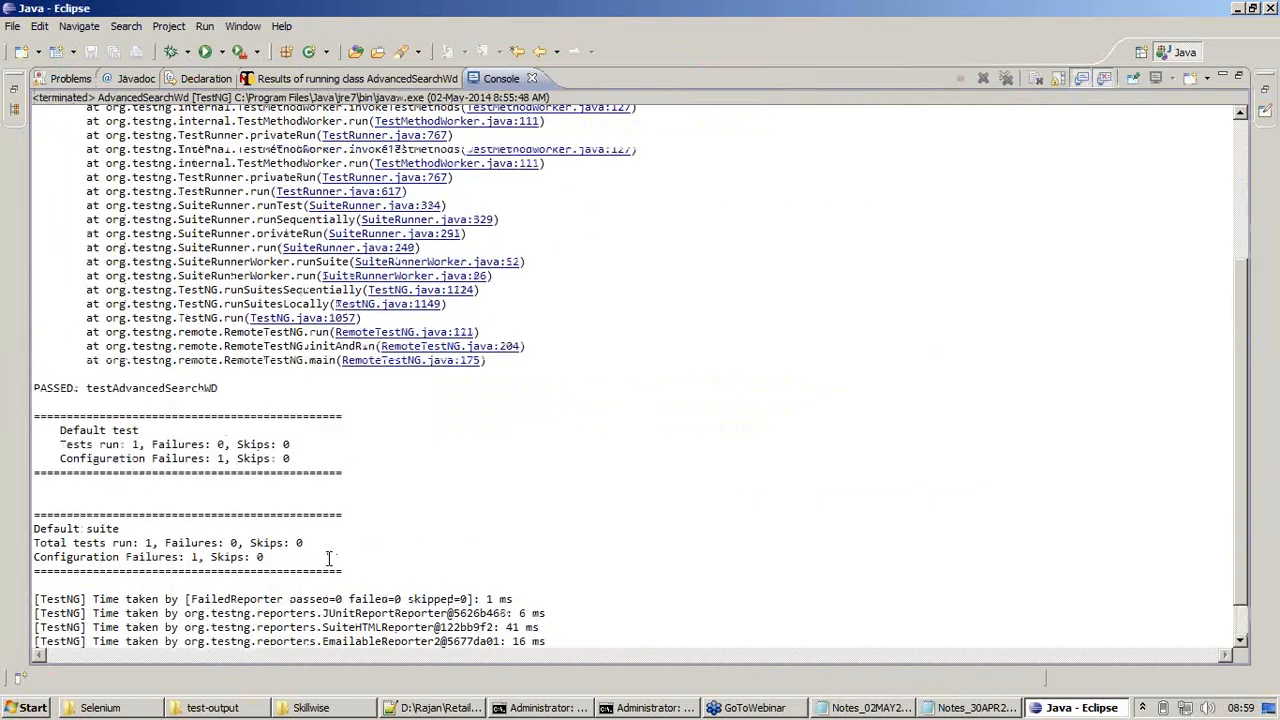
Step: Scroll the Console to the FAILED CONFIGURATION trace and the editor to the tearDown method
scroll(up, 3)
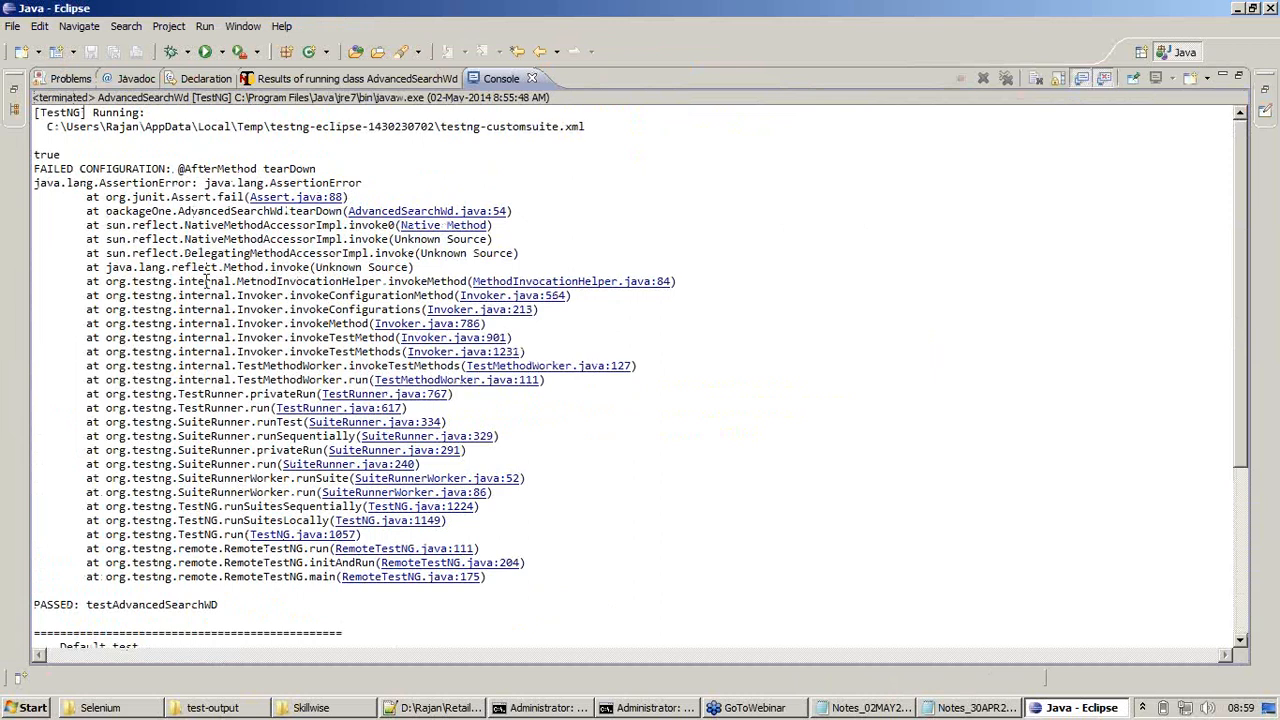
scroll(down, 3)
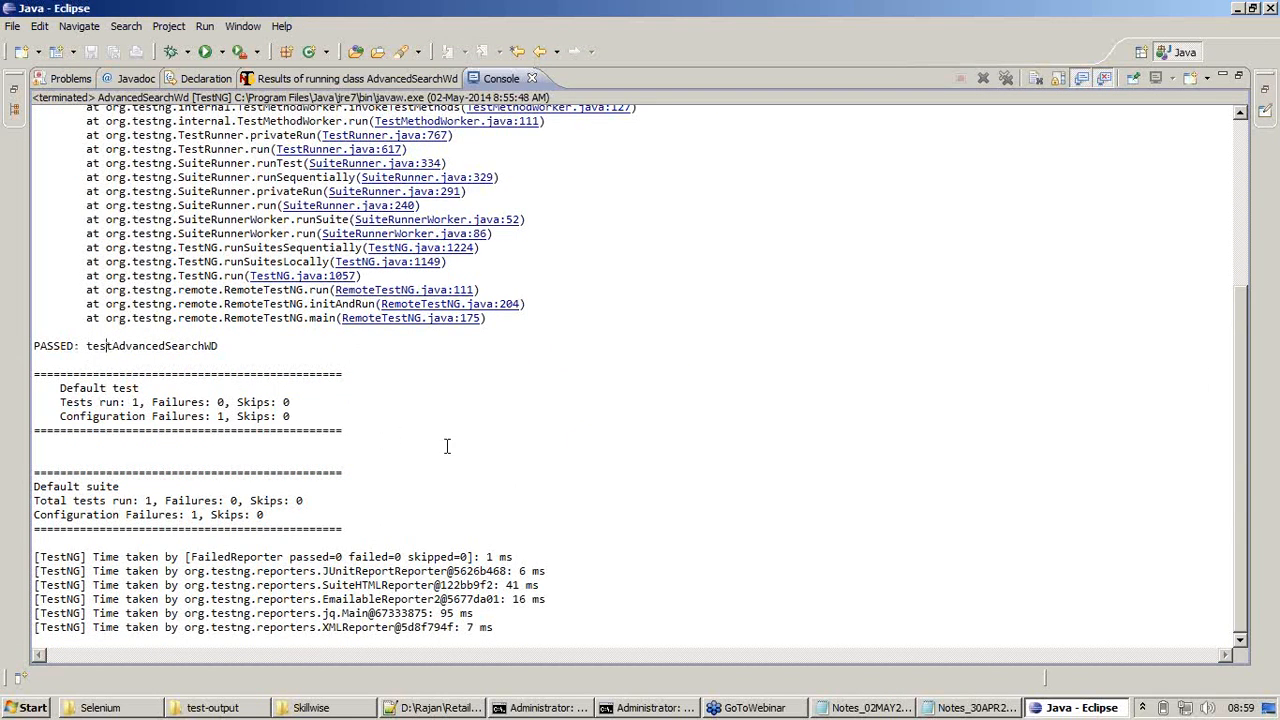
scroll(up, 3)
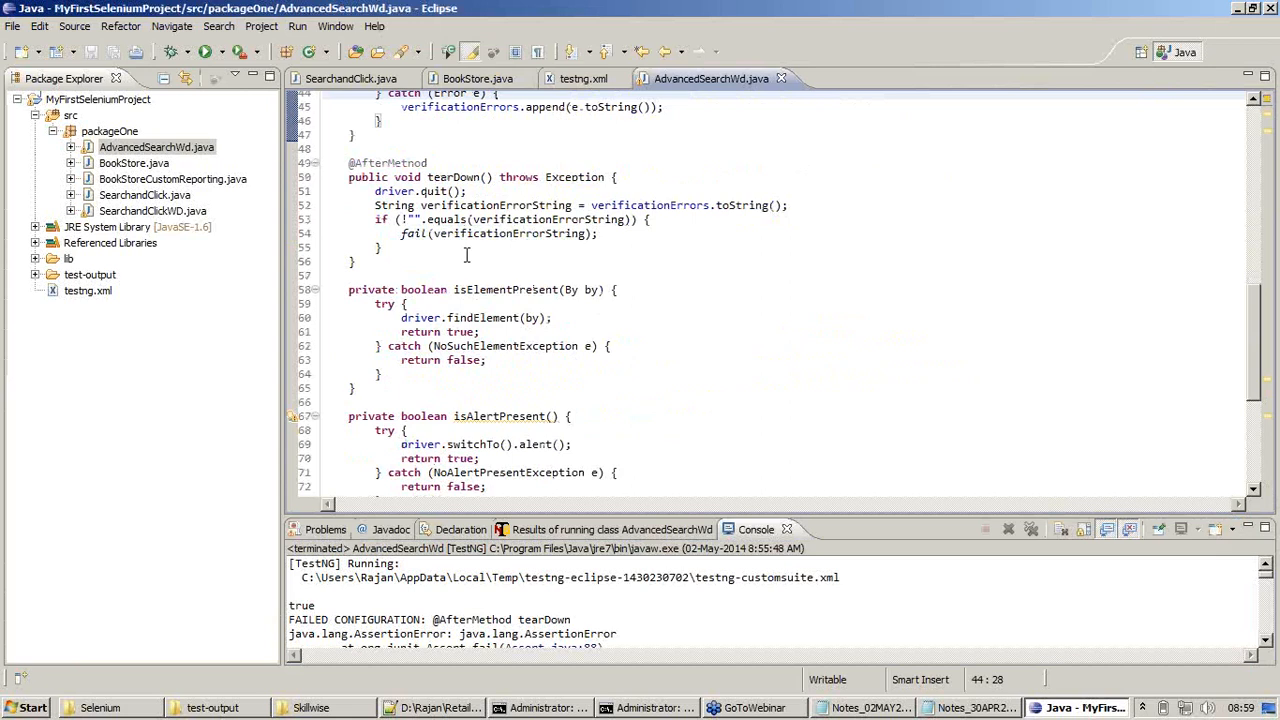
mouse_move(362, 248)
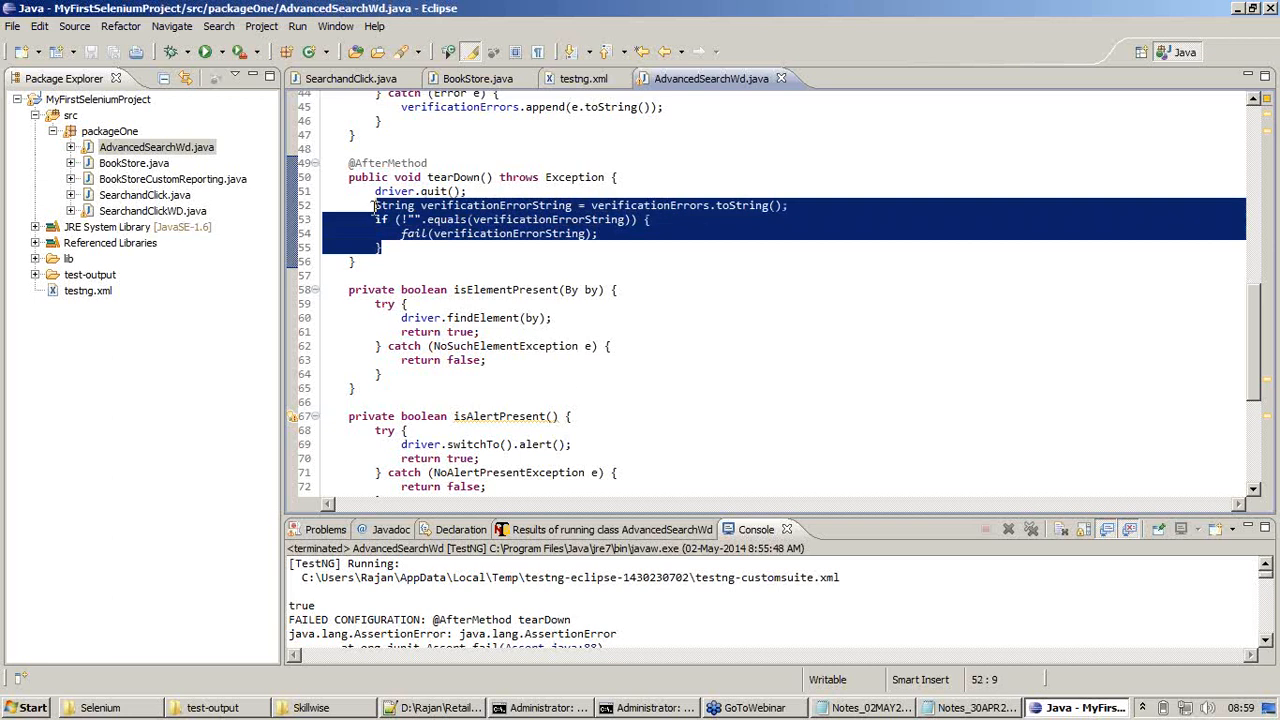
Step: Delete the verification-error check from tearDown so it only quits the driver, and save the file
key(Delete)
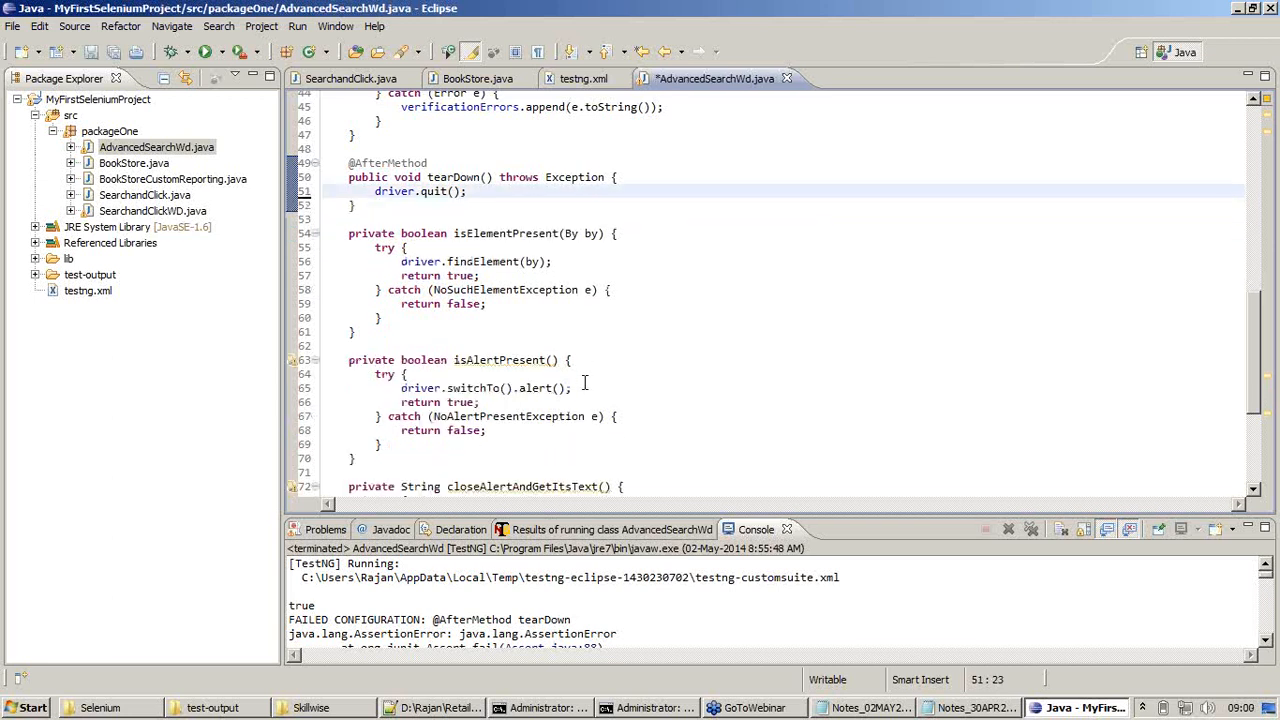
key(ctrl+s)
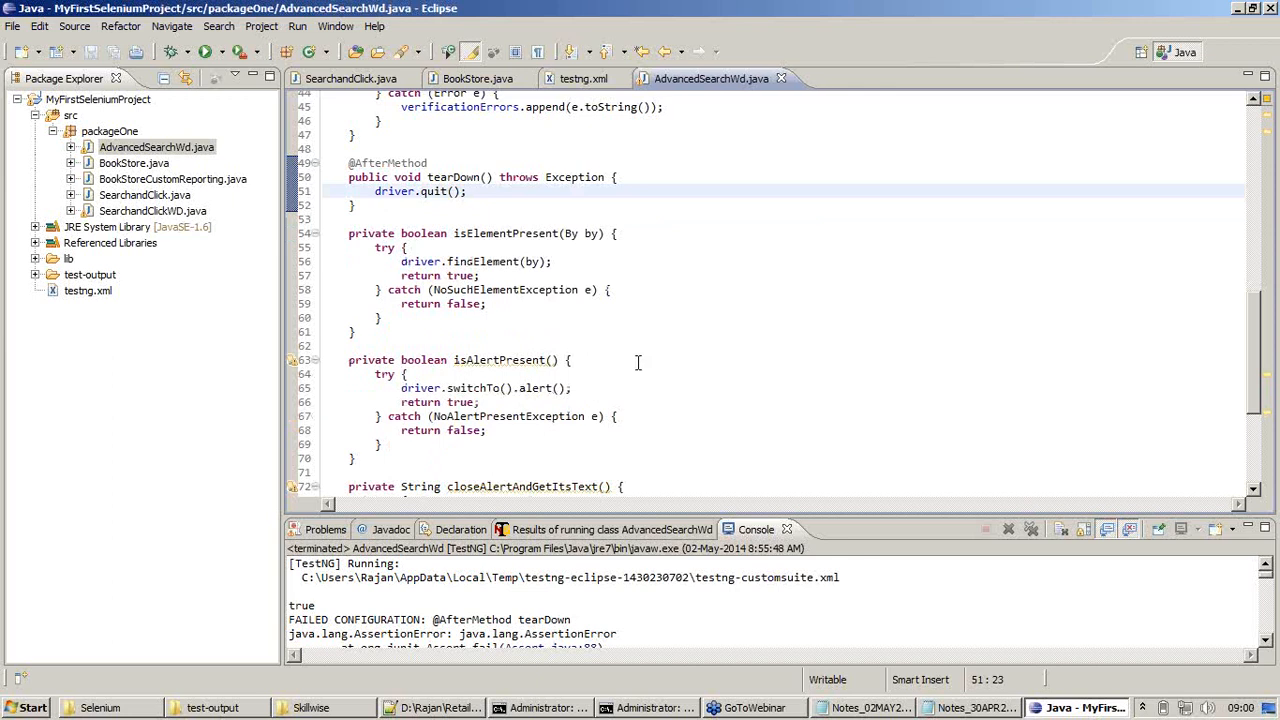
scroll(up, 3)
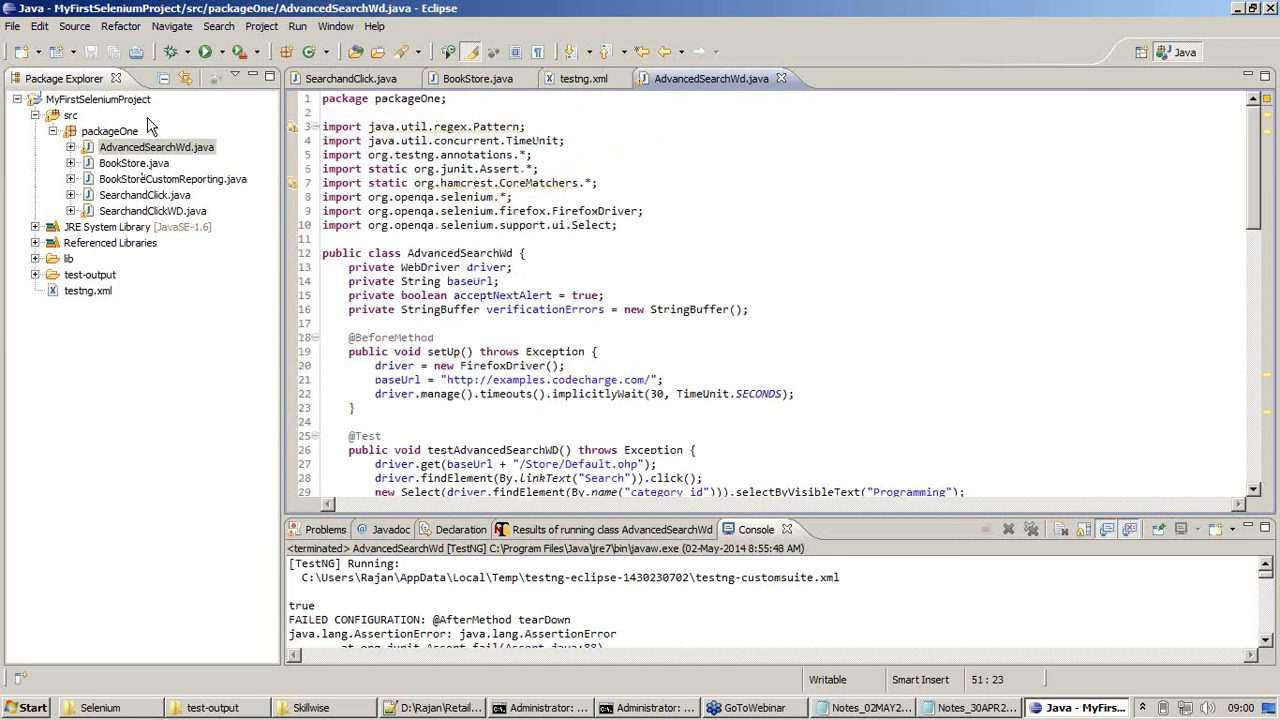
Step: Re-run the trimmed AdvancedSearchWd.java as a TestNG test, launching a fresh Firefox window
right_click(156, 148)
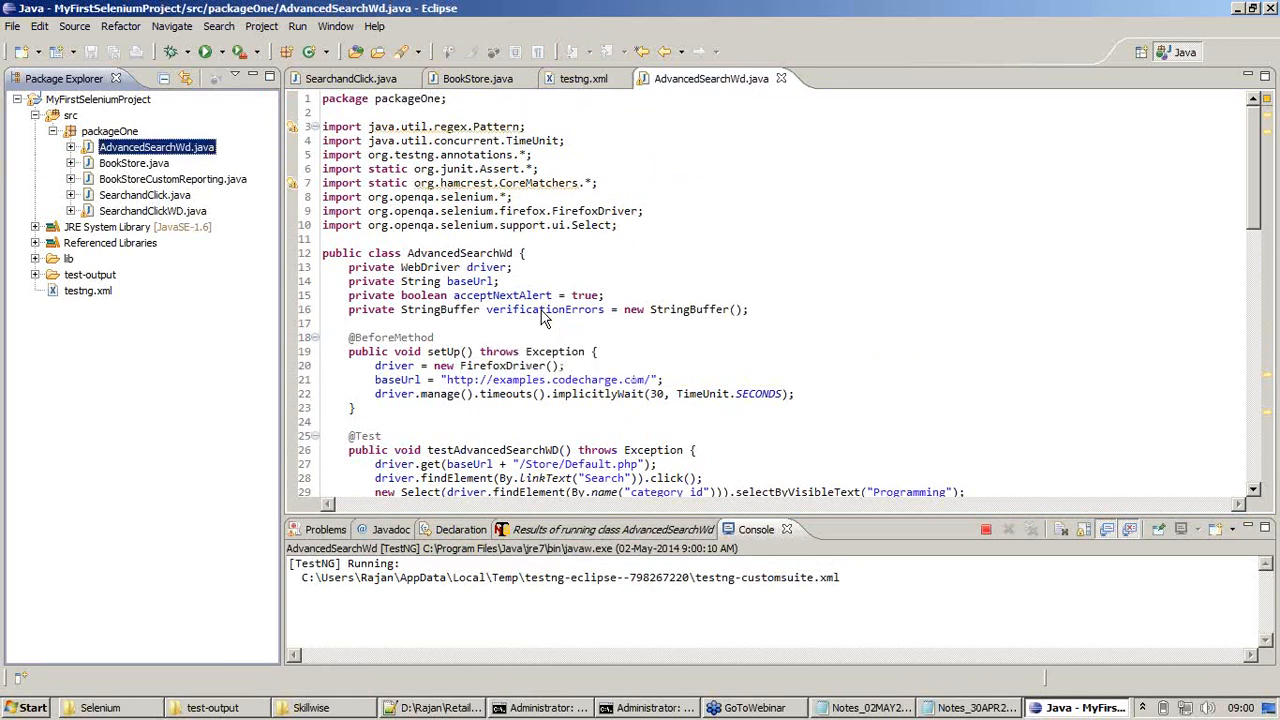
click(212, 52)
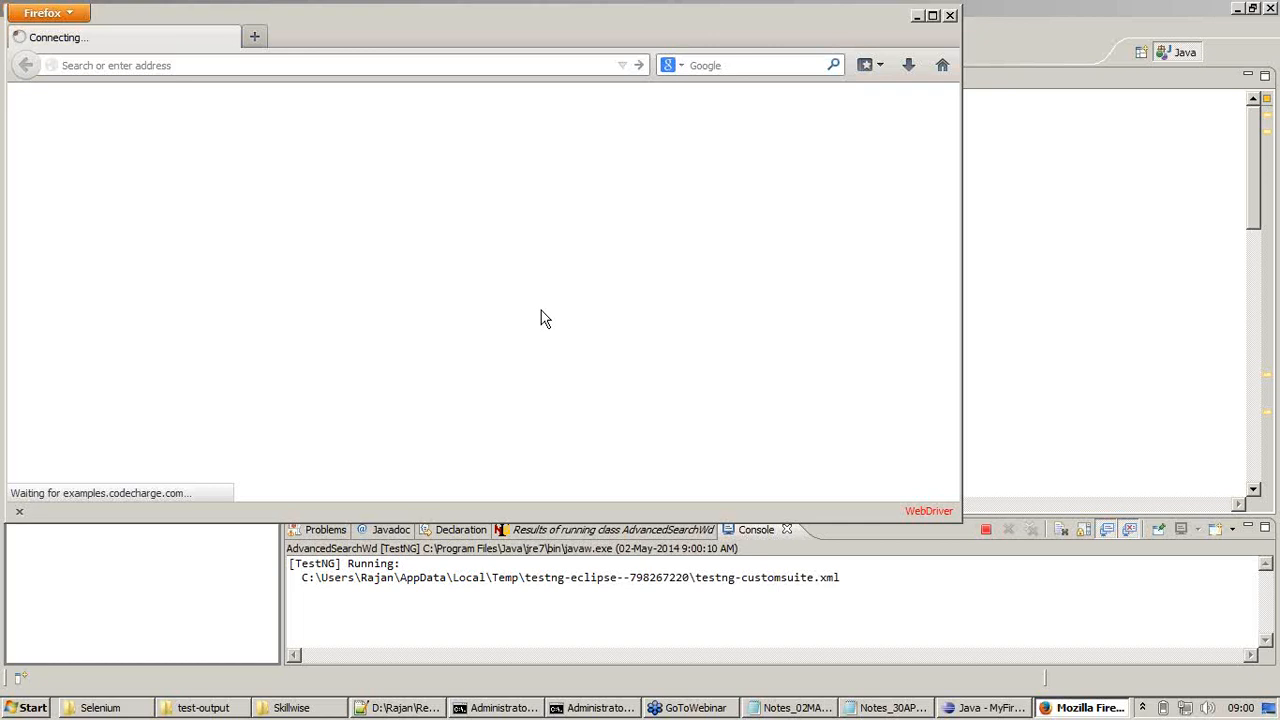
click(340, 64)
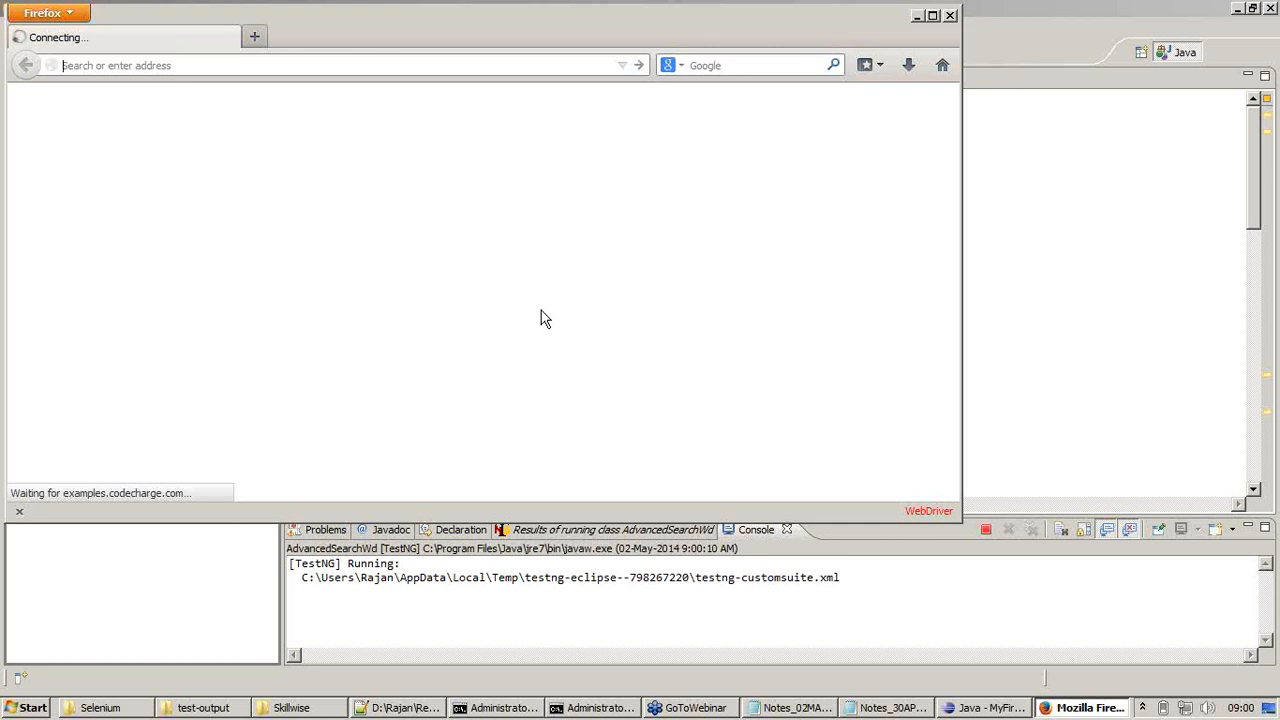